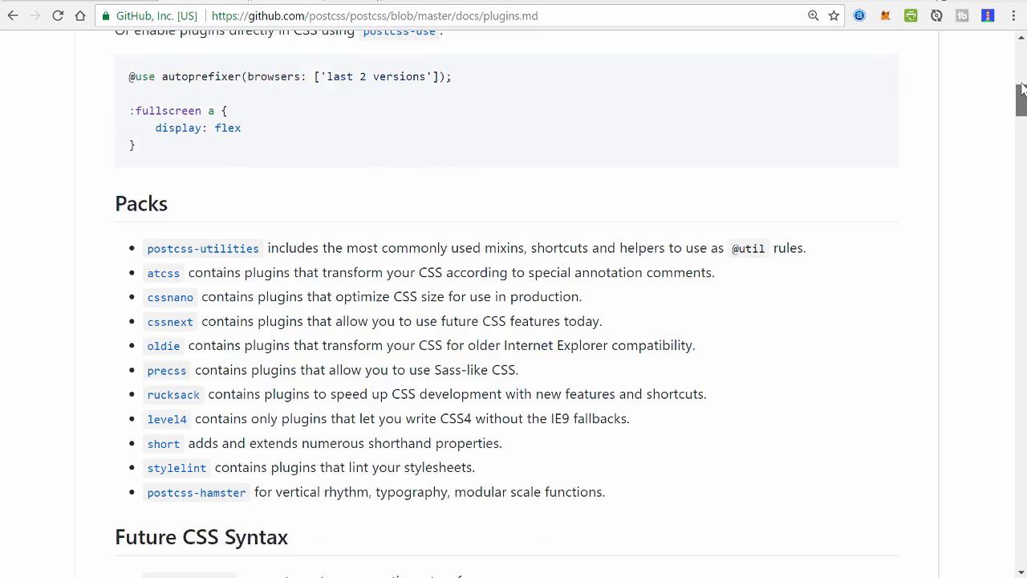
Scroll through the page and enter the coursetro.com address
{"action": "scroll", "scroll_direction": "up", "scroll_amount": 3}
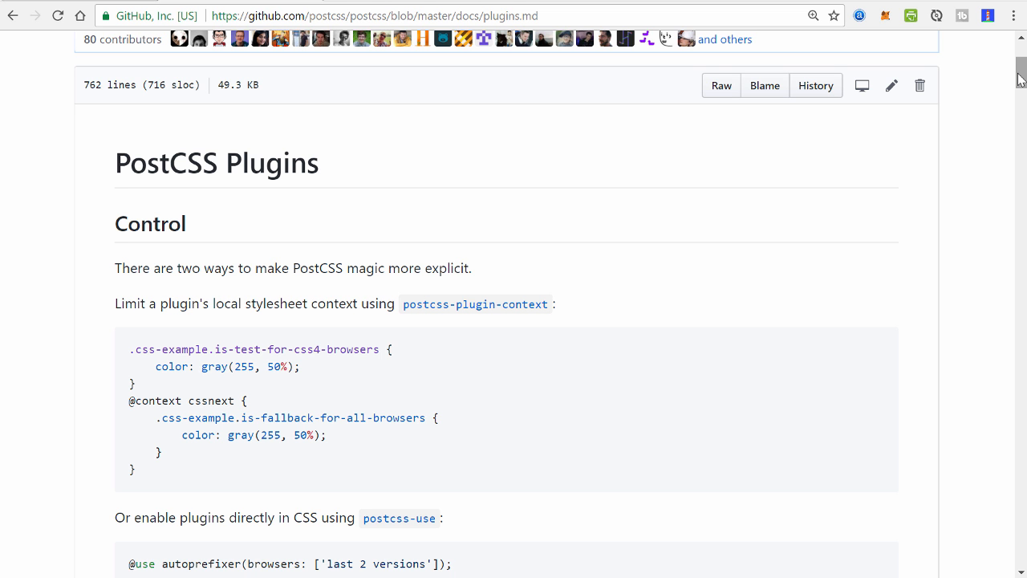
{"action": "mouse_move", "coordinate": [1017, 79]}
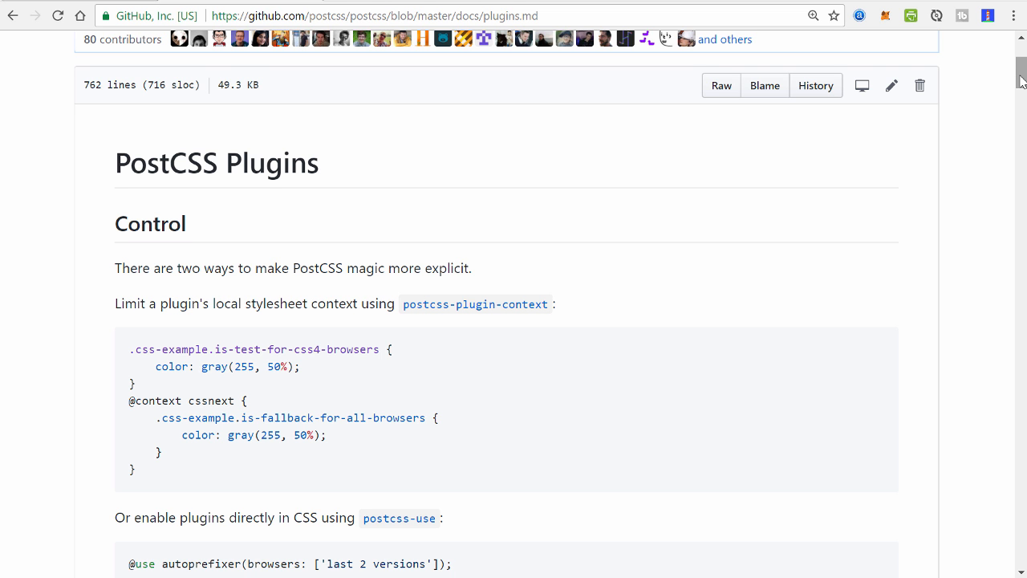
{"action": "scroll", "scroll_direction": "down", "scroll_amount": 3}
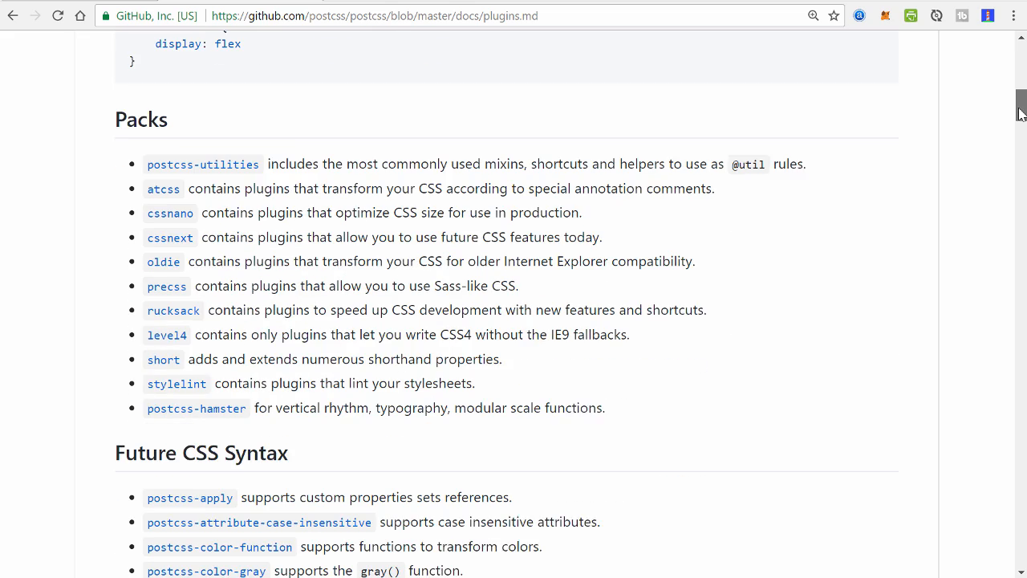
{"action": "scroll", "scroll_direction": "down", "scroll_amount": 3}
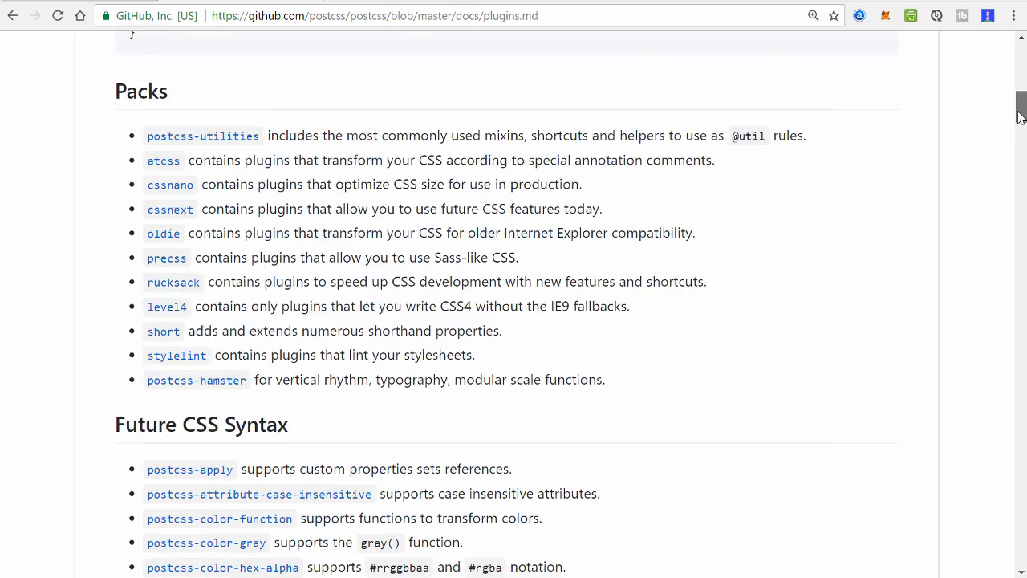
{"action": "scroll", "scroll_direction": "down", "scroll_amount": 3}
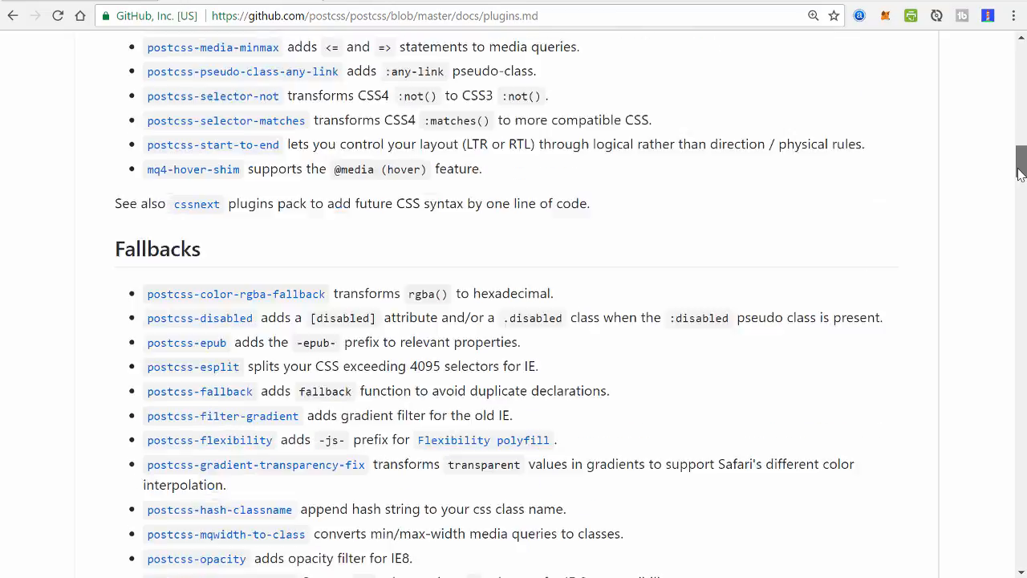
{"action": "scroll", "scroll_direction": "down", "scroll_amount": 3}
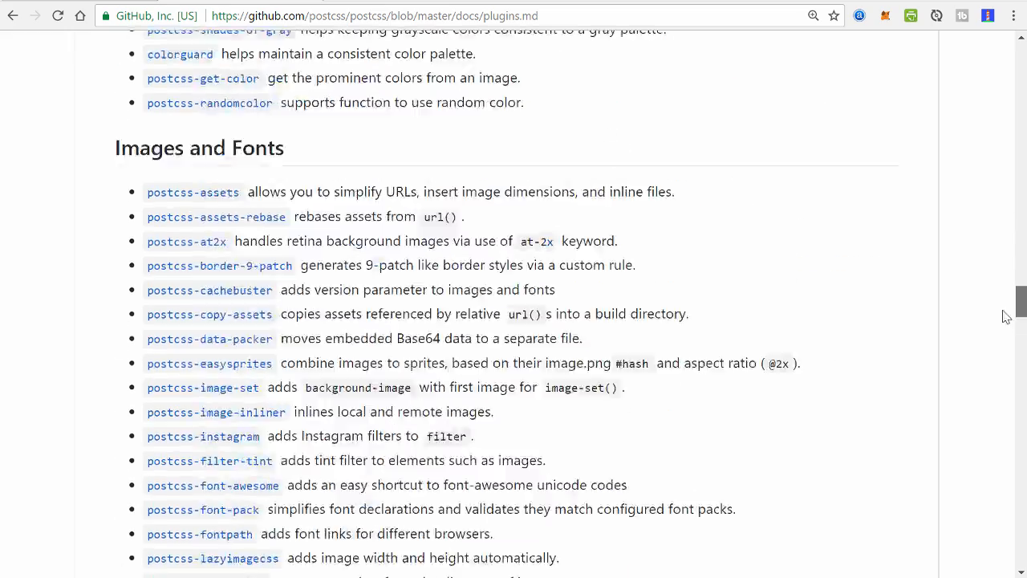
{"action": "scroll", "scroll_direction": "down", "scroll_amount": 3}
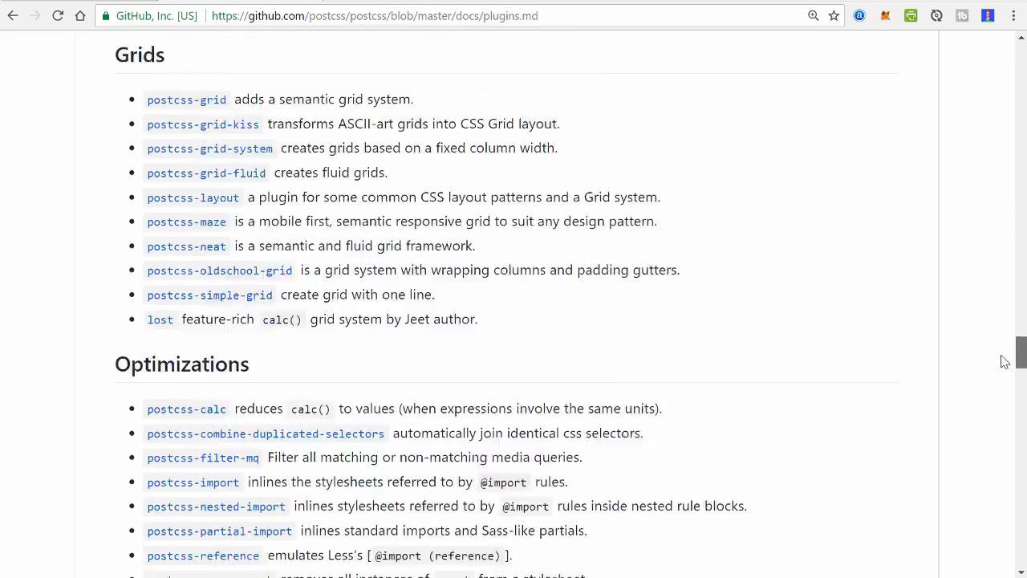
{"action": "scroll", "scroll_direction": "up", "scroll_amount": 3}
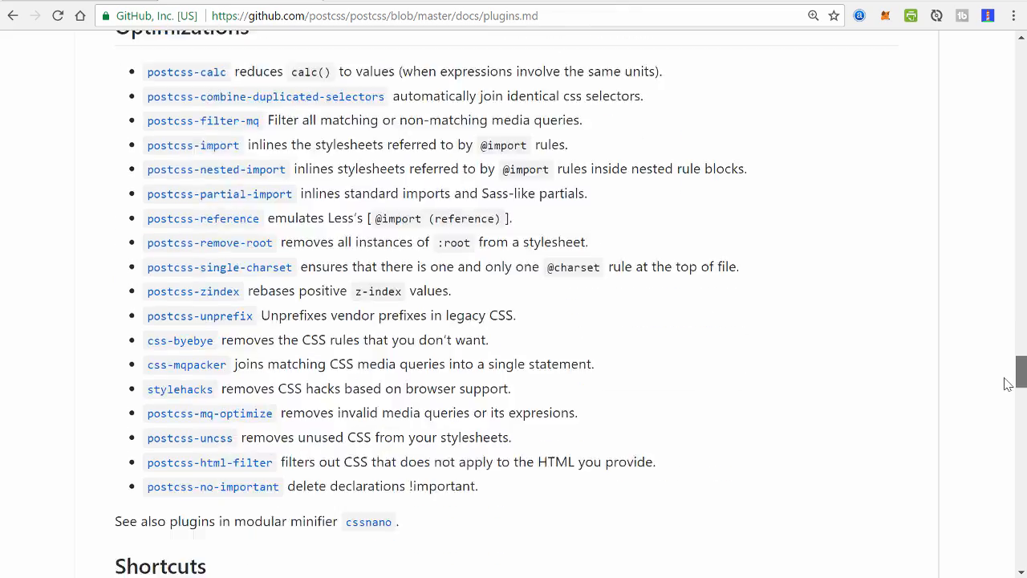
{"action": "scroll", "scroll_direction": "down", "scroll_amount": 3}
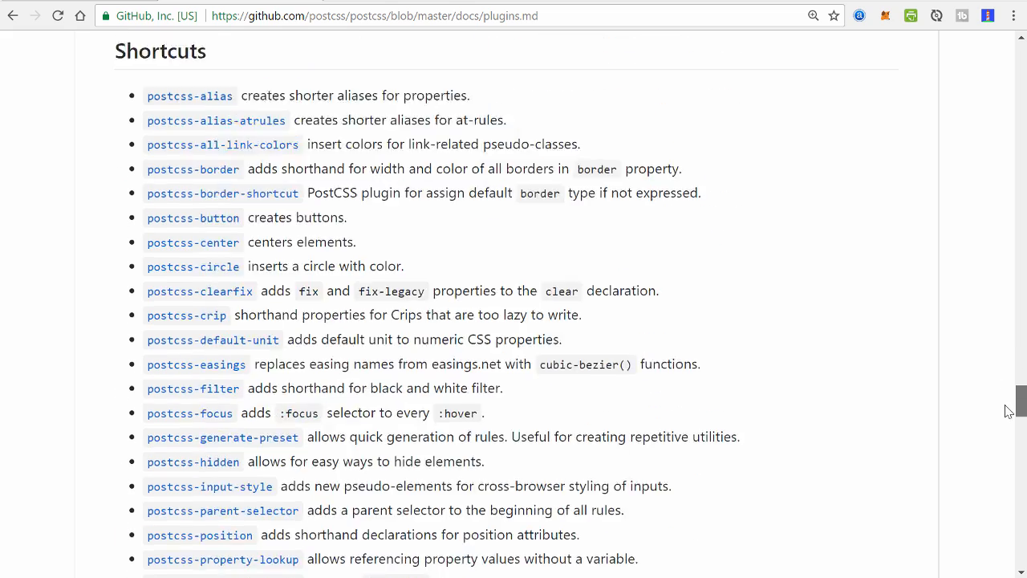
{"action": "scroll", "scroll_direction": "down", "scroll_amount": 3}
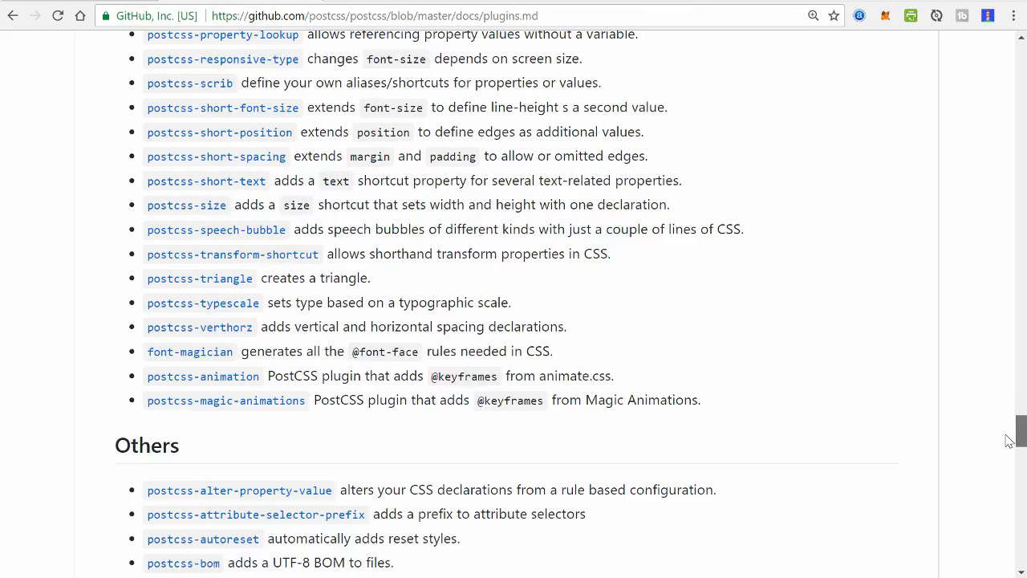
{"action": "scroll", "scroll_direction": "down", "scroll_amount": 3}
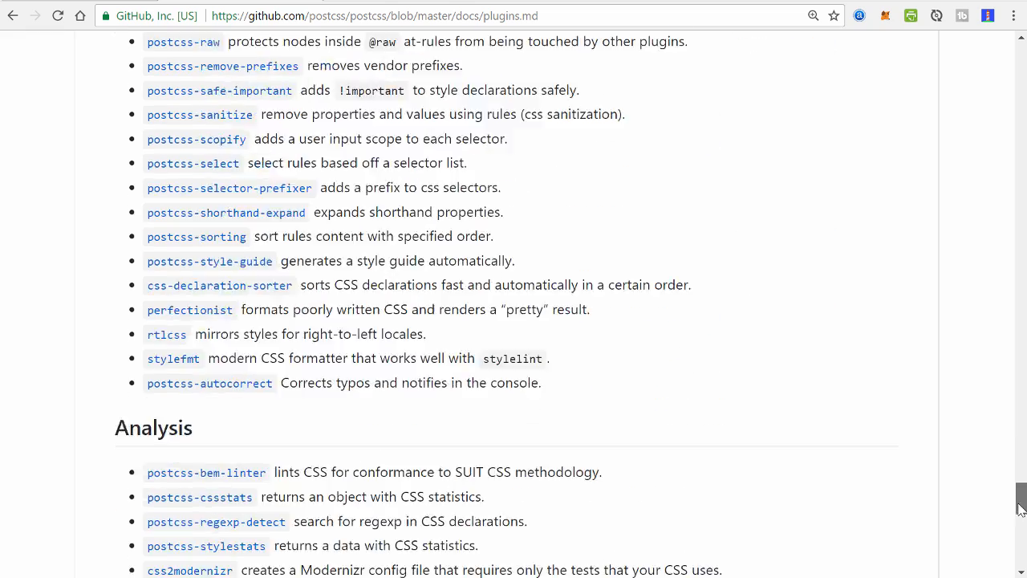
{"action": "scroll", "scroll_direction": "down", "scroll_amount": 3}
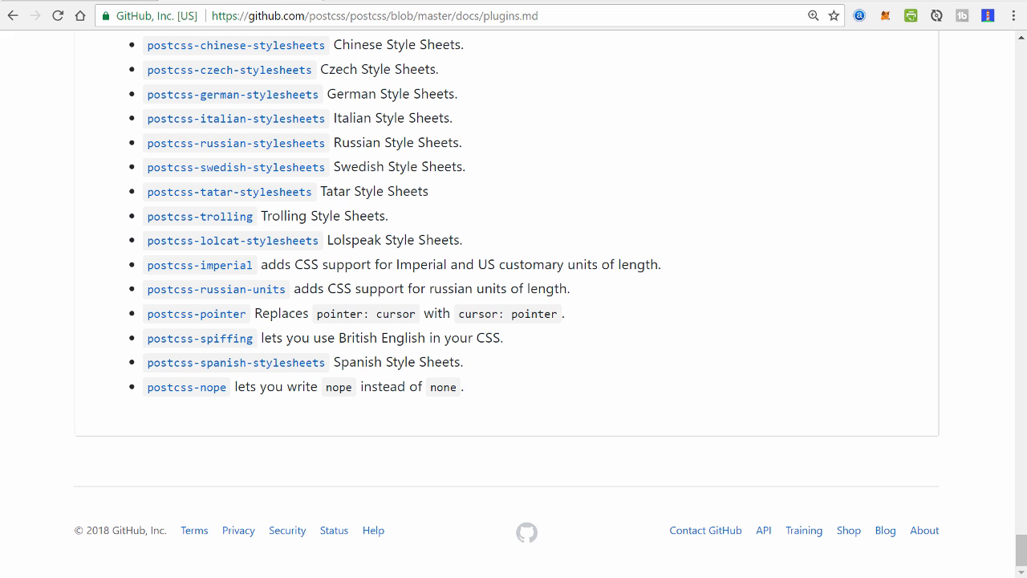
{"action": "mouse_move", "coordinate": [311, 106]}
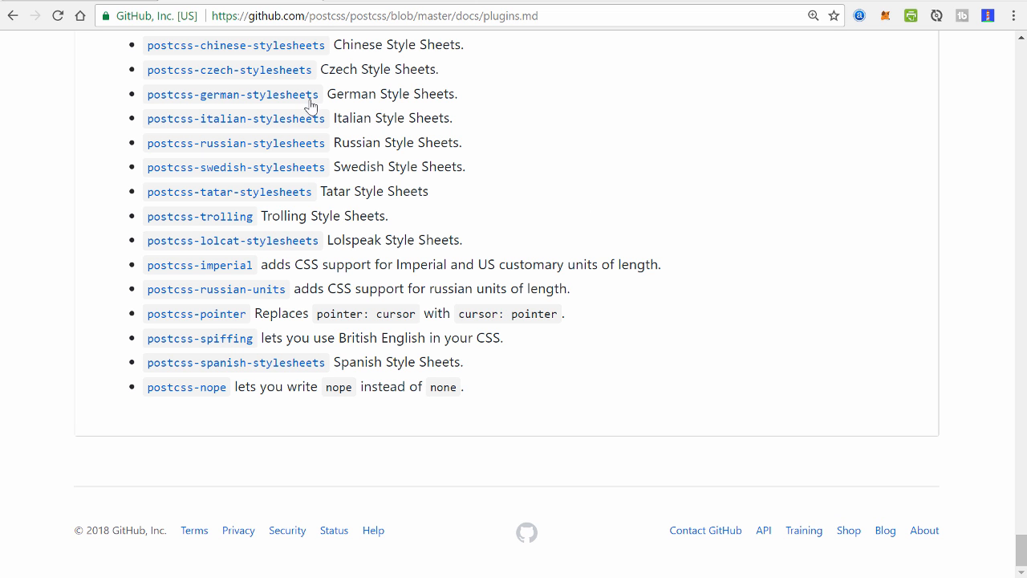
{"action": "mouse_move", "coordinate": [312, 107]}
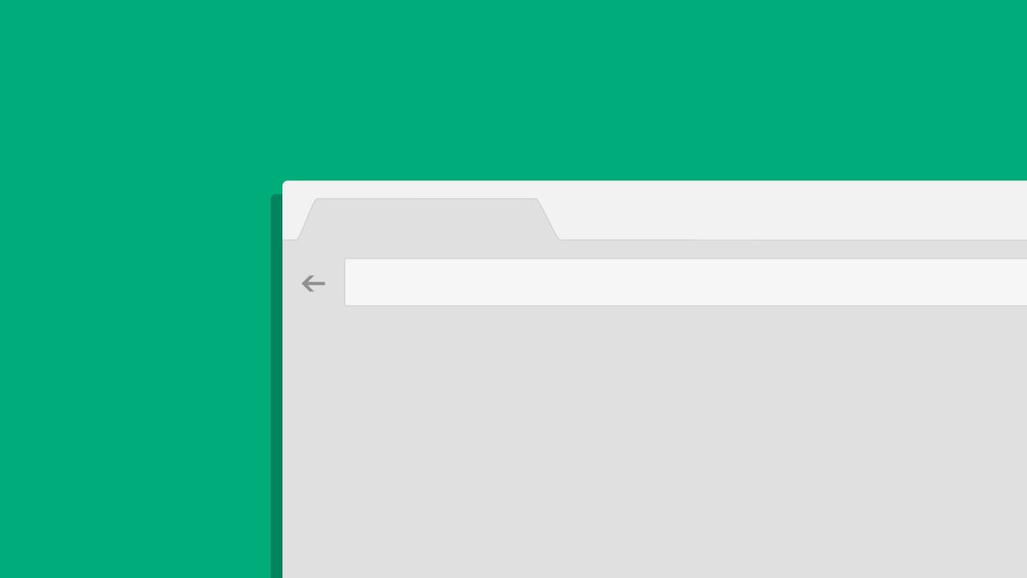
{"action": "type", "text": "coursetro.com"}
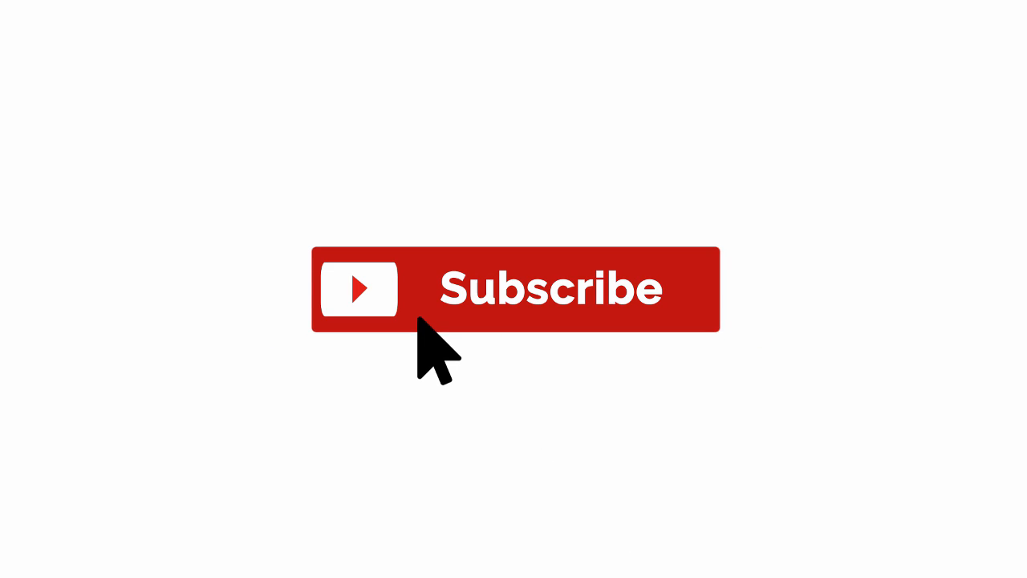
{"action": "left_click", "coordinate": [514, 289]}
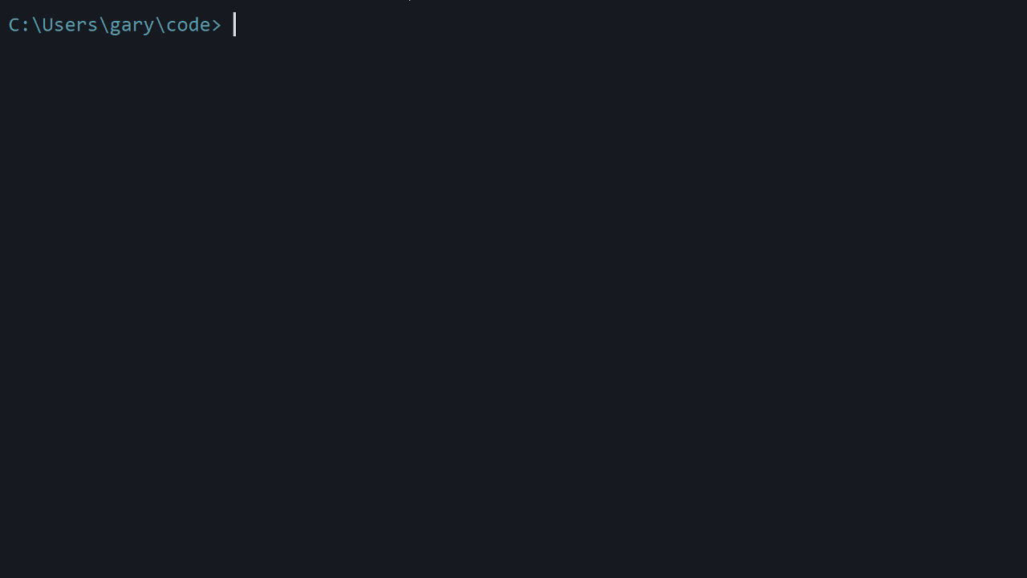
Confirm Node v6.10.0 is installed and create the pcss project folder
{"action": "type", "text": "node -v"}
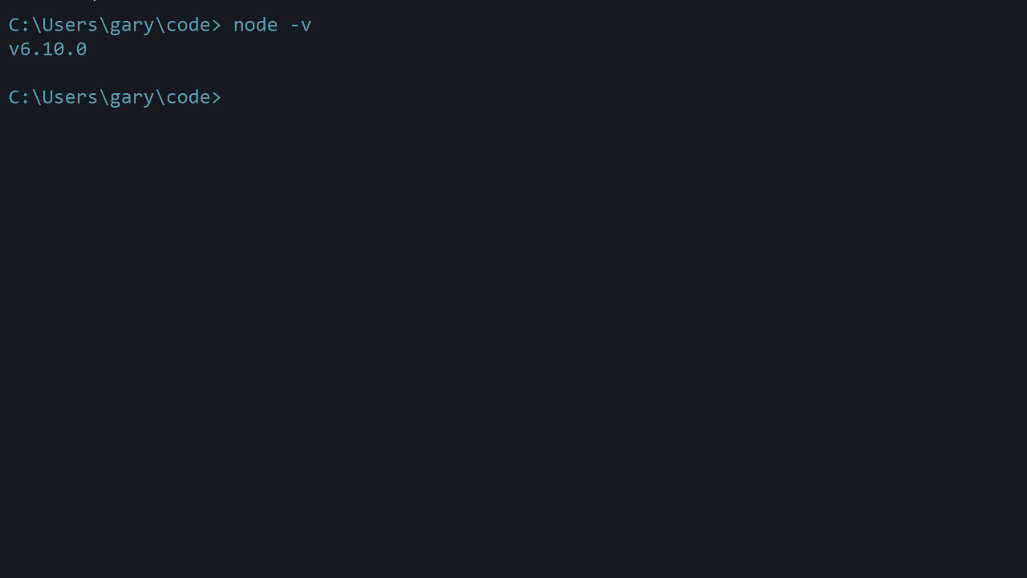
{"action": "mouse_move", "coordinate": [314, 148]}
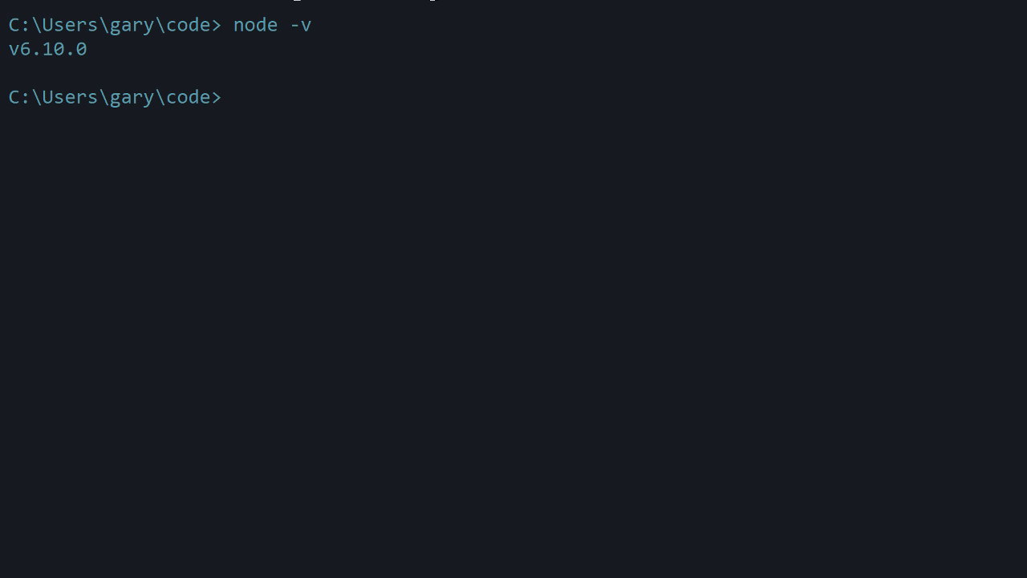
{"action": "type", "text": "mkd"}
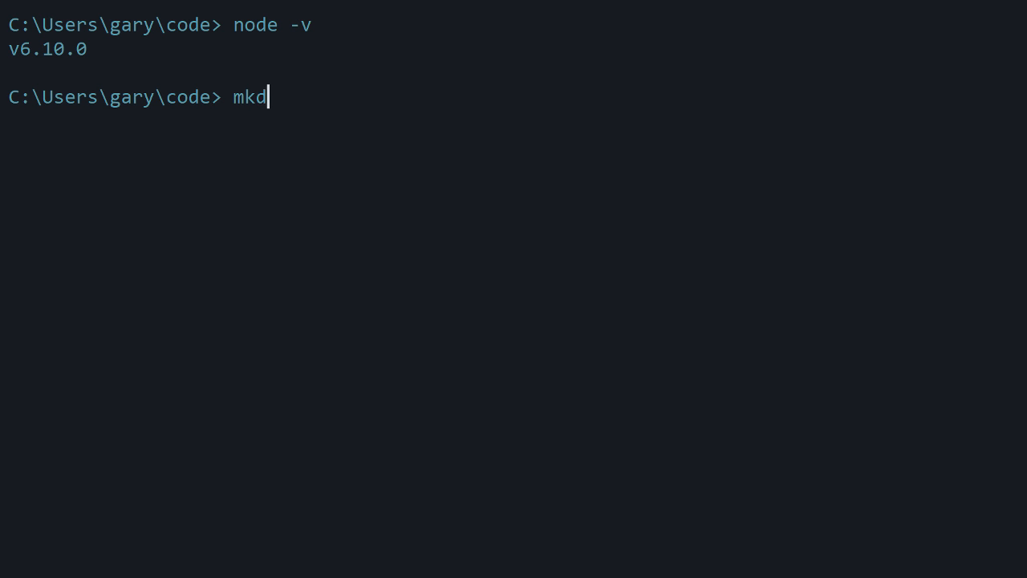
{"action": "type", "text": "ir"}
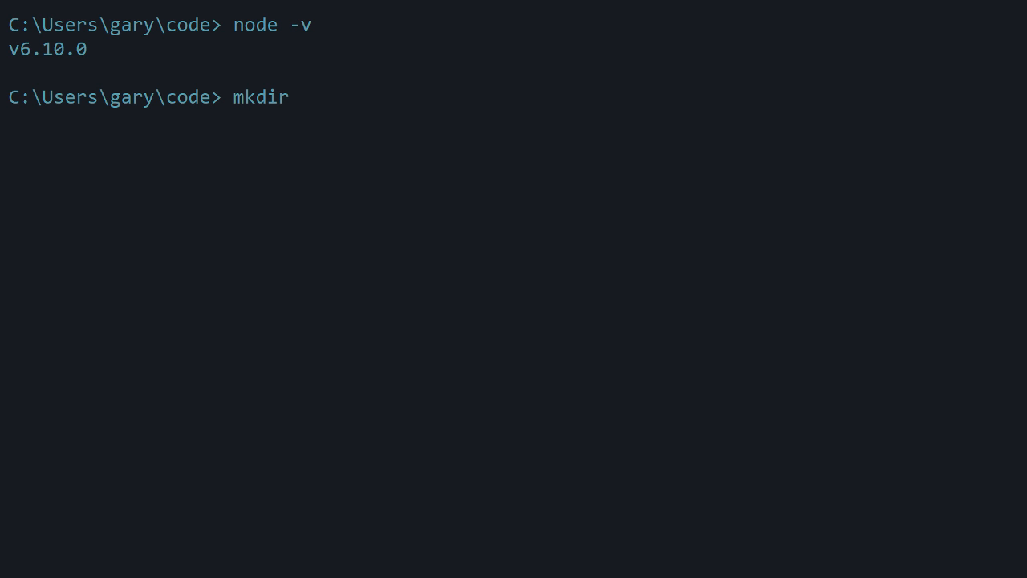
{"action": "type", "text": "pcss"}
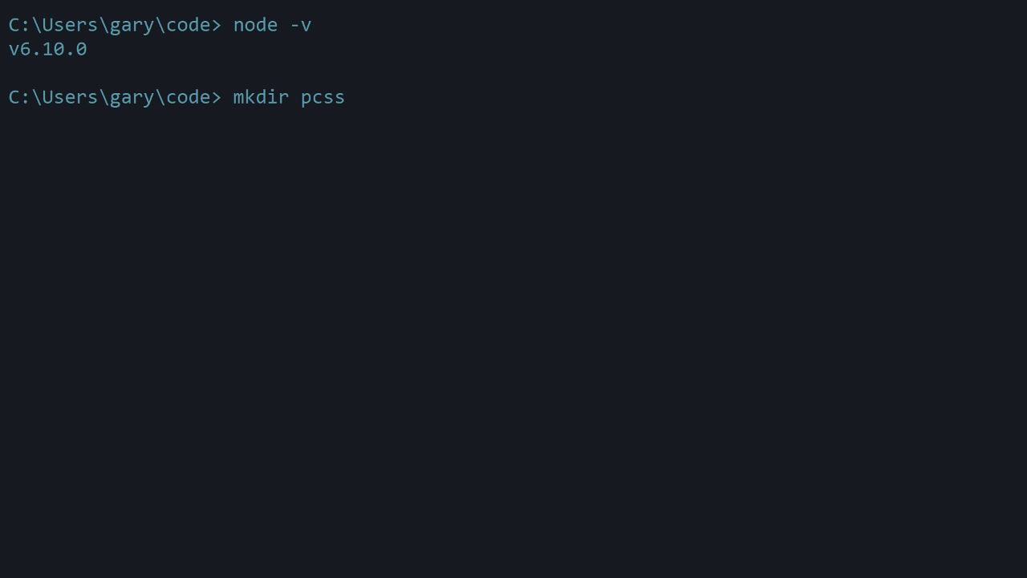
{"action": "type", "text": "&& cd pcss"}
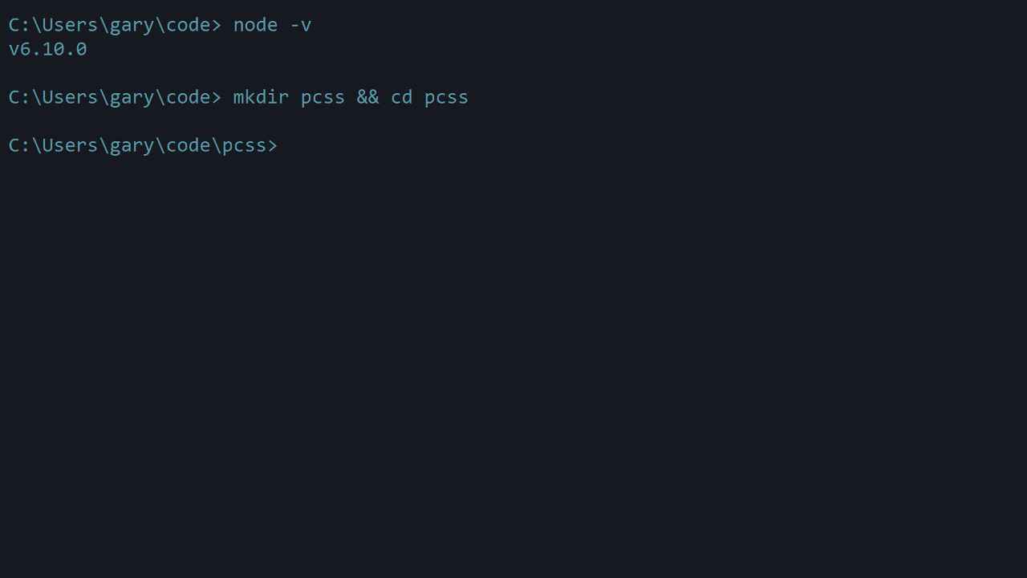
Generate a default package.json with npm init -y
{"action": "type", "text": "npm"}
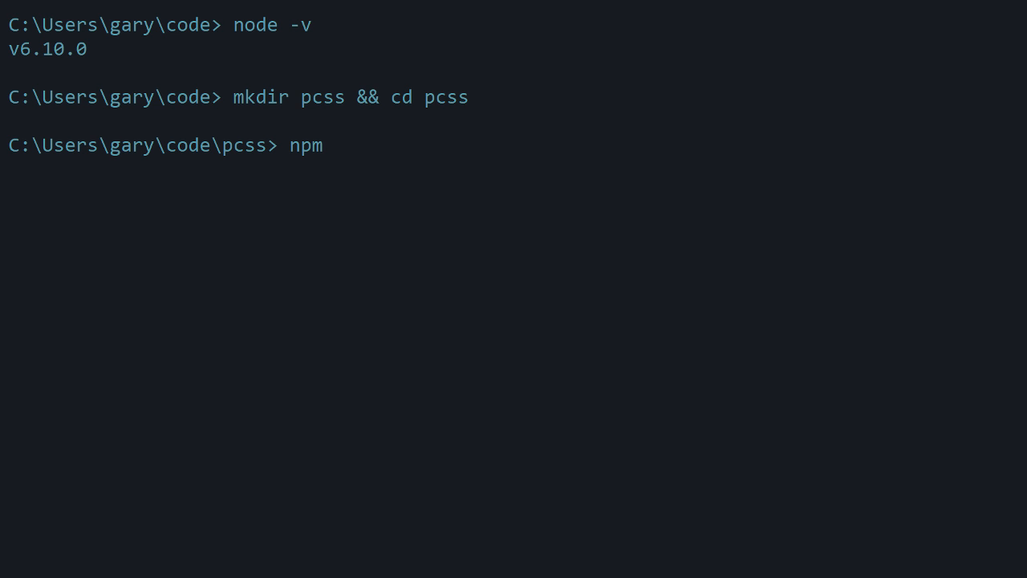
{"action": "type", "text": "init -"}
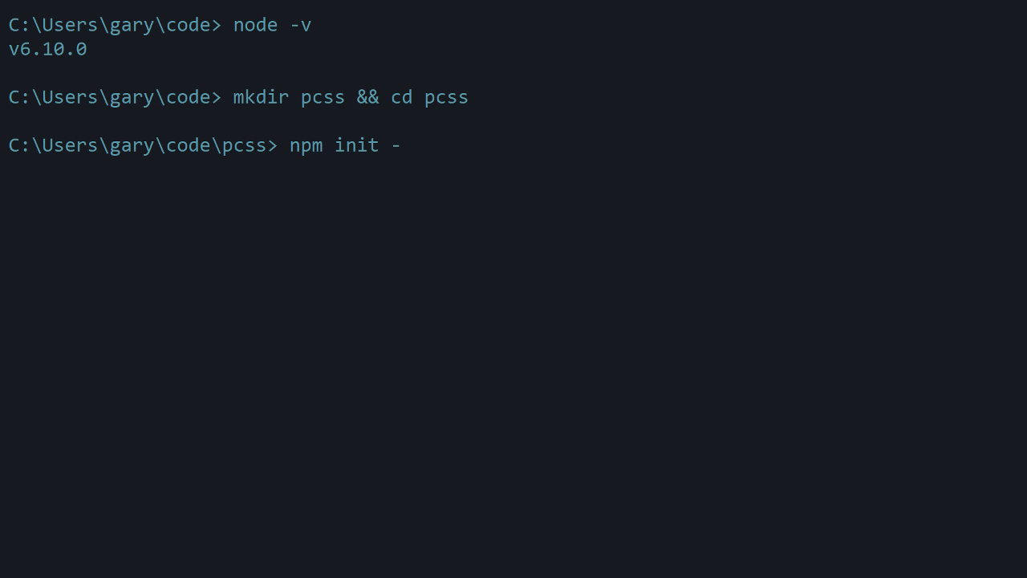
{"action": "type", "text": "y"}
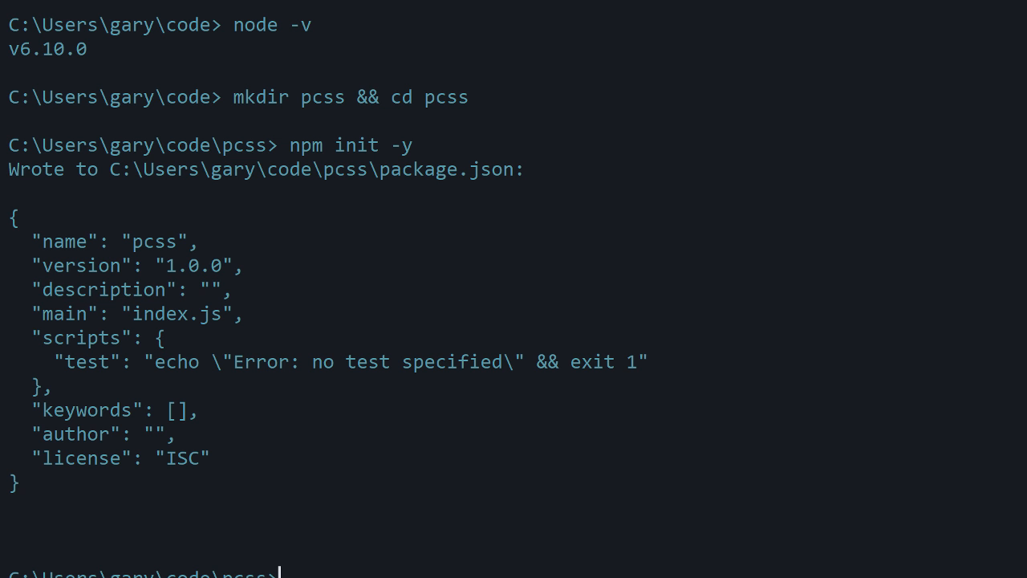
{"action": "mouse_move", "coordinate": [481, 257]}
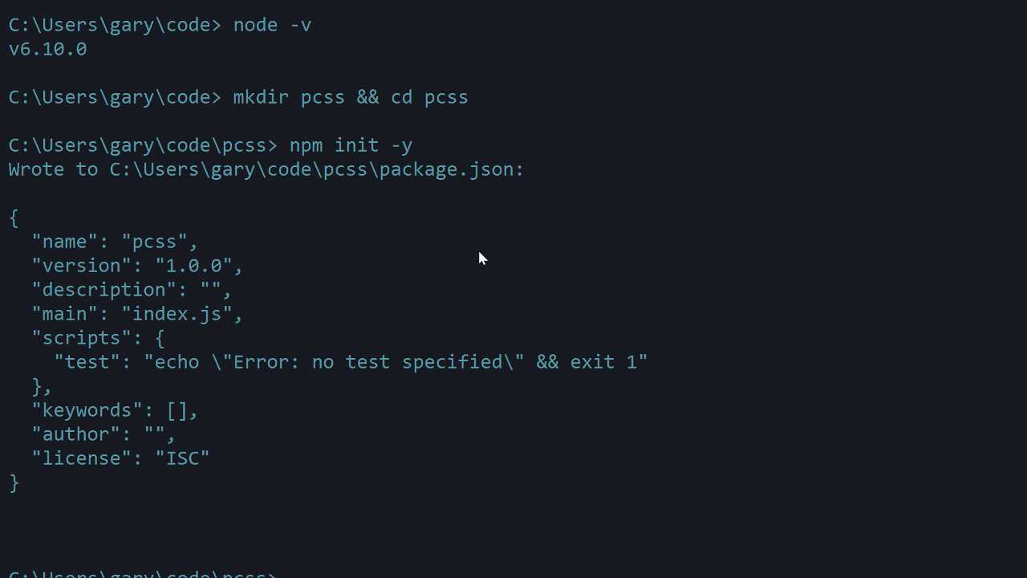
Run npm install gulp gulp-postcss --save-dev in the pcss folder
{"action": "scroll", "scroll_direction": "down", "scroll_amount": 3}
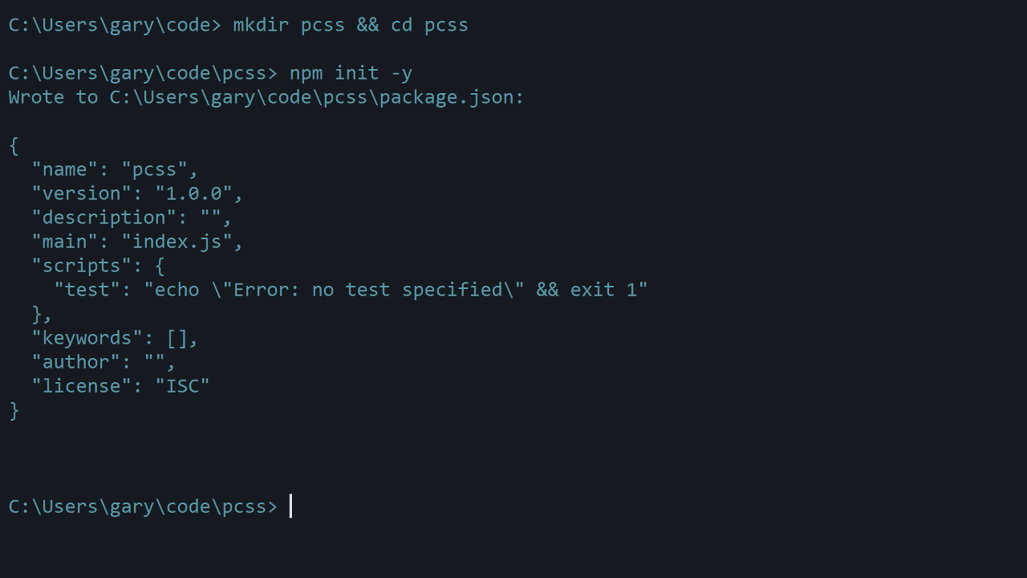
{"action": "type", "text": "npm install"}
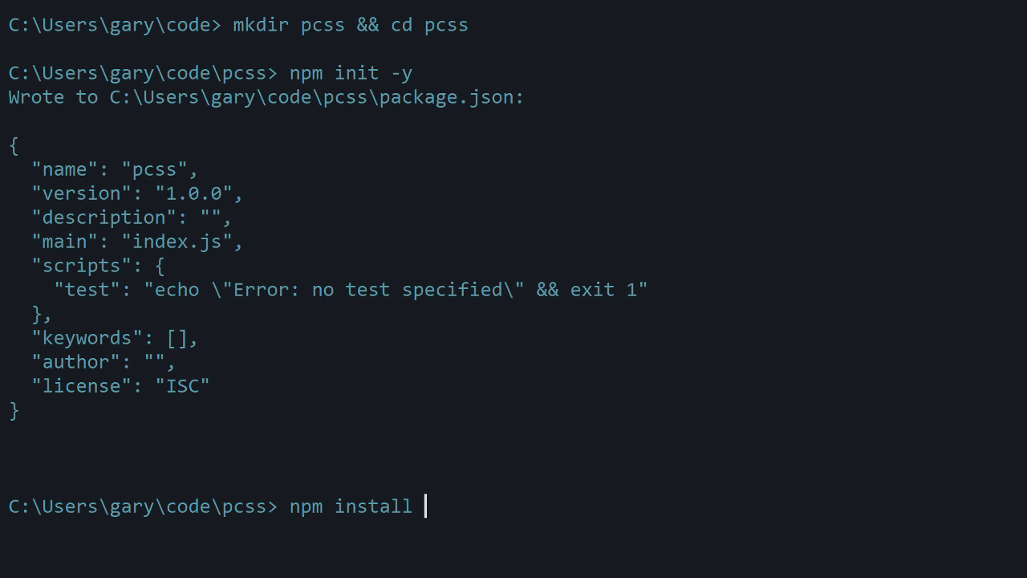
{"action": "type", "text": "gulp gul"}
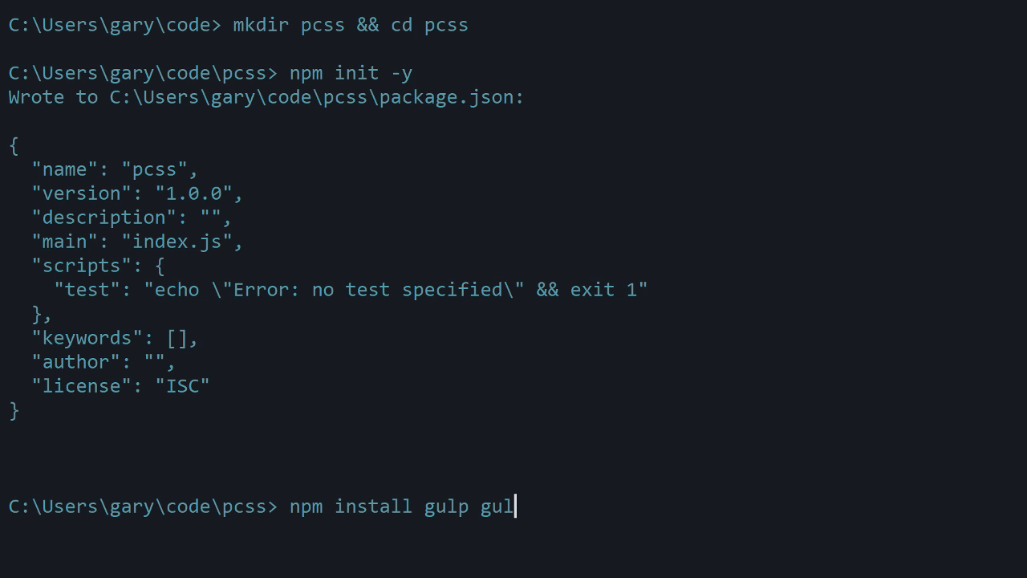
{"action": "type", "text": "p-postcss"}
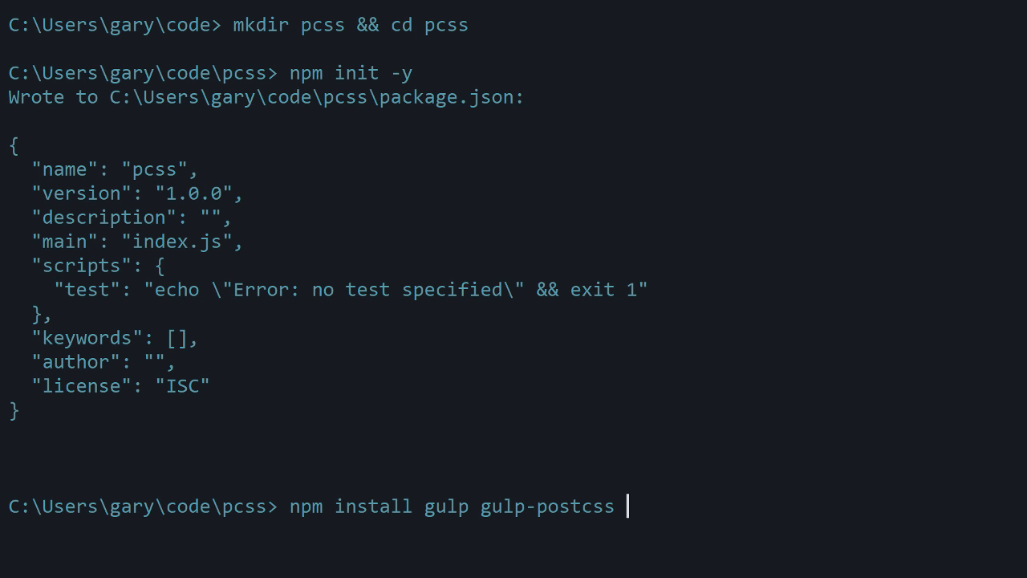
{"action": "type", "text": "--save-dev"}
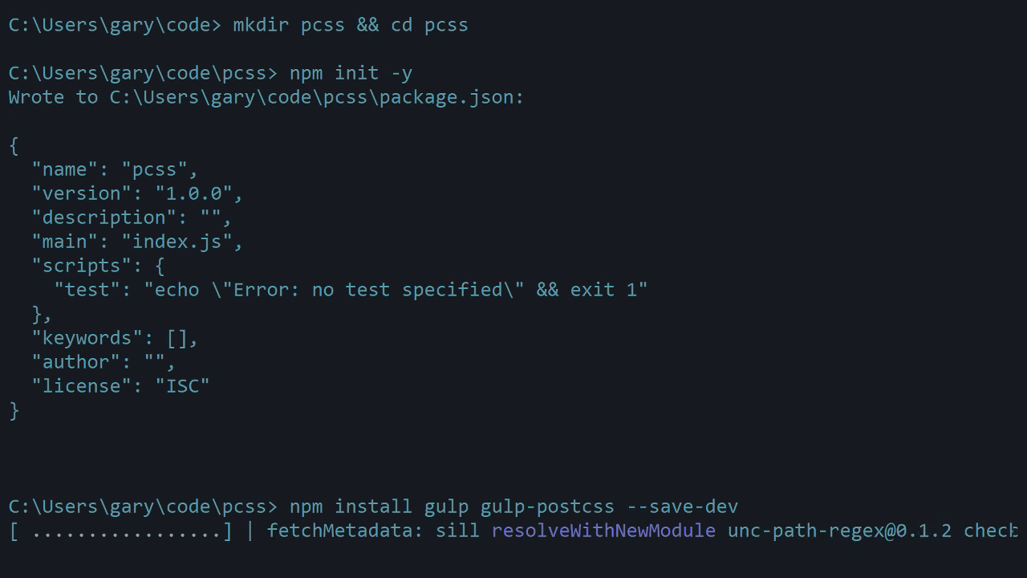
{"action": "scroll", "scroll_direction": "down", "scroll_amount": 3}
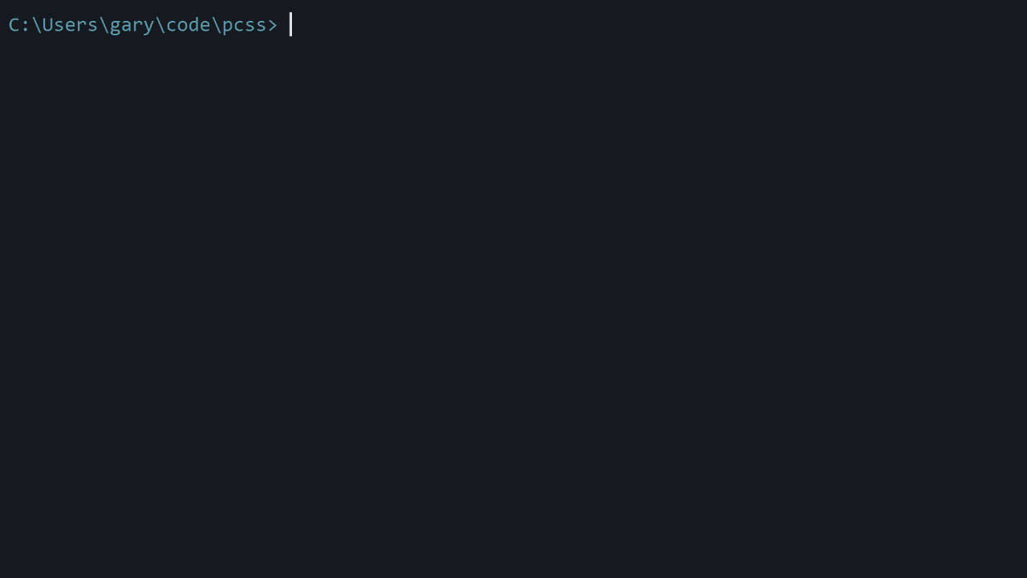
Launch VS Code on the pcss folder with 'code .'
{"action": "type", "text": "code ."}
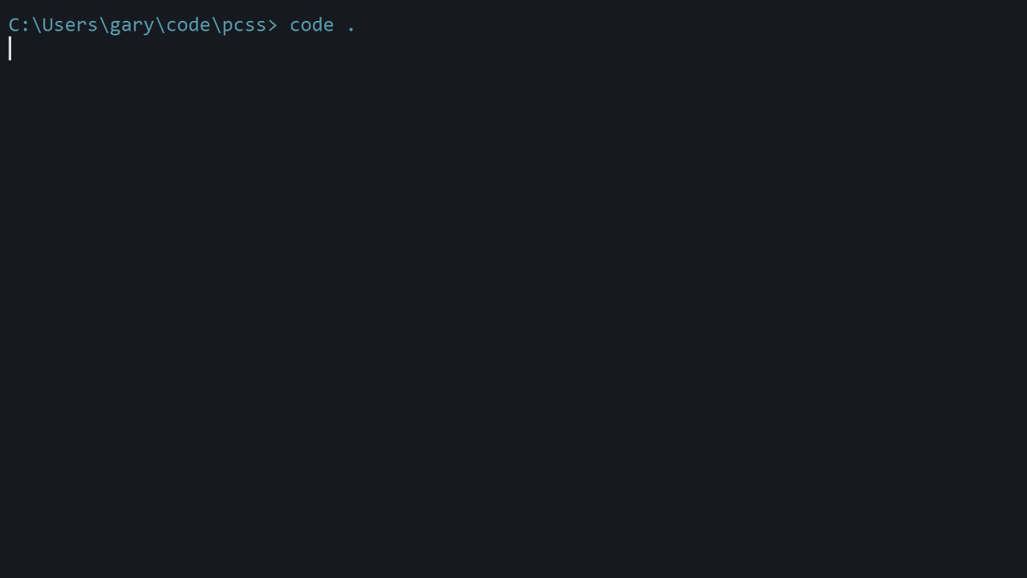
{"action": "key", "text": "Enter"}
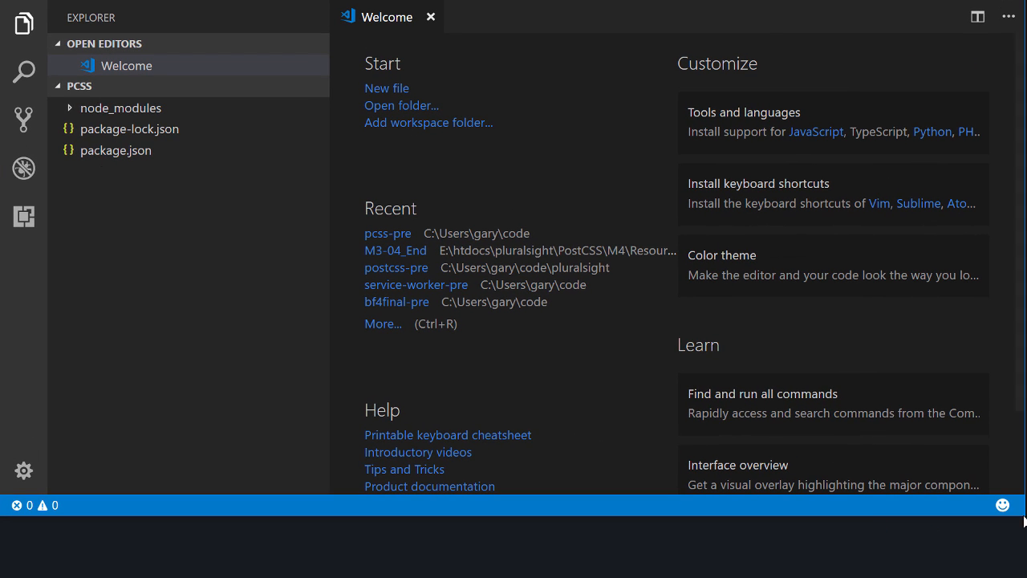
{"action": "scroll", "scroll_direction": "down", "scroll_amount": 3}
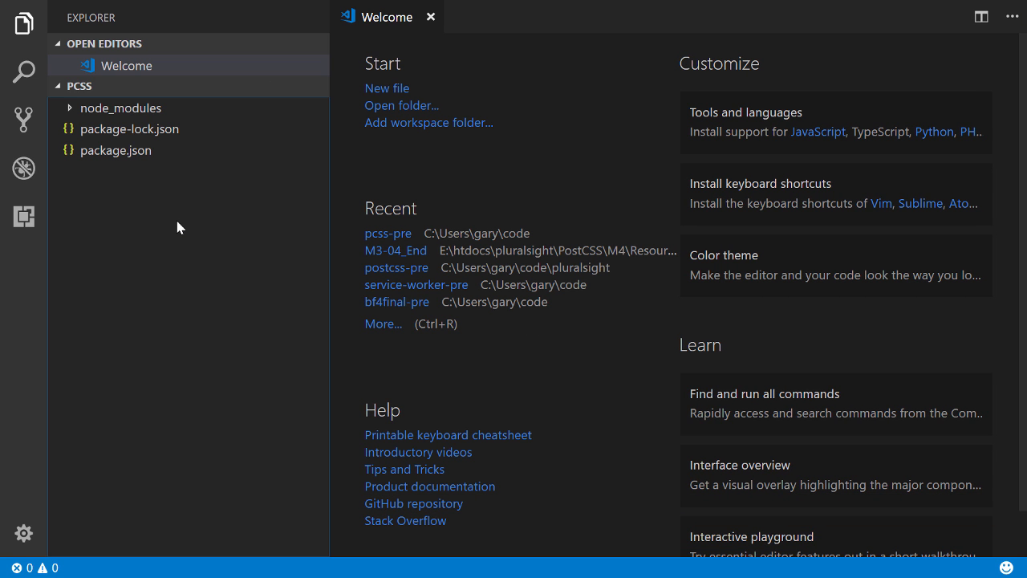
{"action": "mouse_move", "coordinate": [213, 113]}
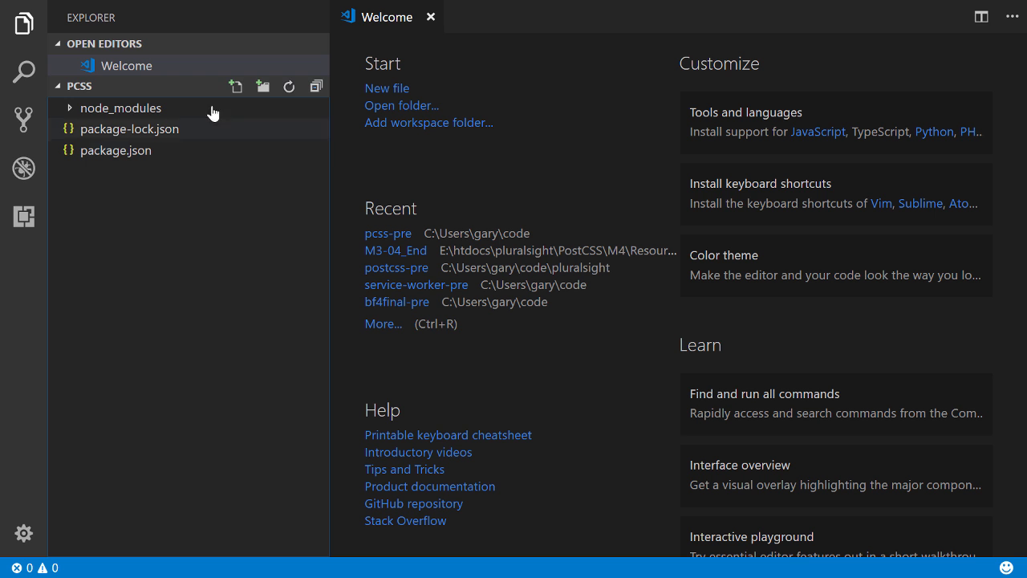
Create gulpfile.js and add require lines for gulp-postcss and gulp
{"action": "type", "text": "gul"}
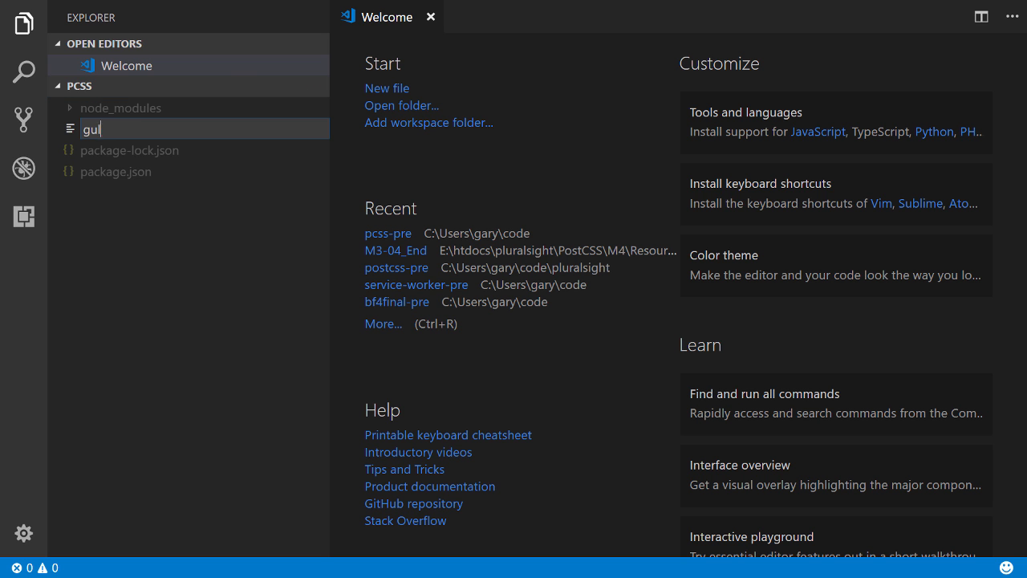
{"action": "key", "text": "Enter"}
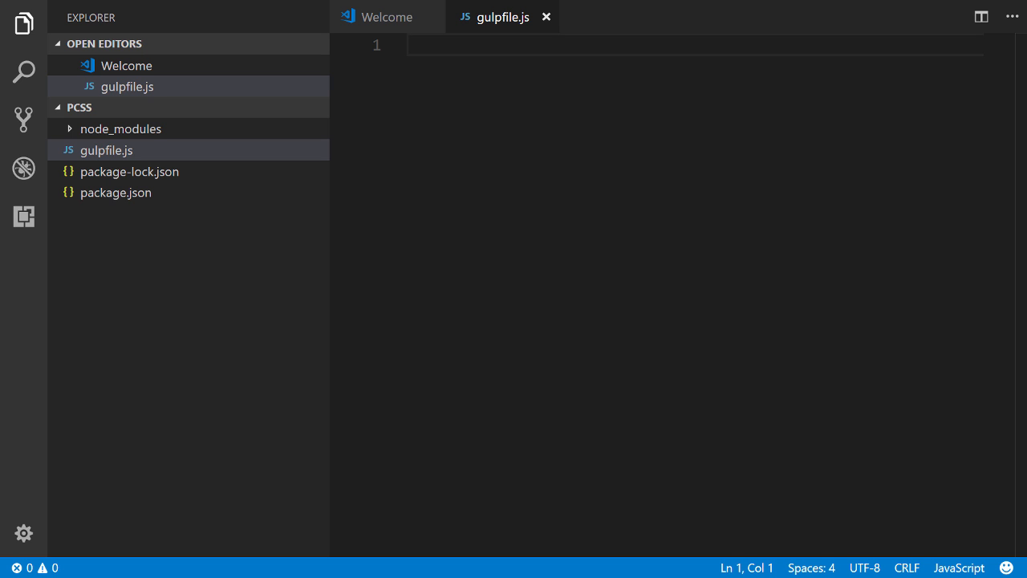
{"action": "left_click", "coordinate": [24, 23]}
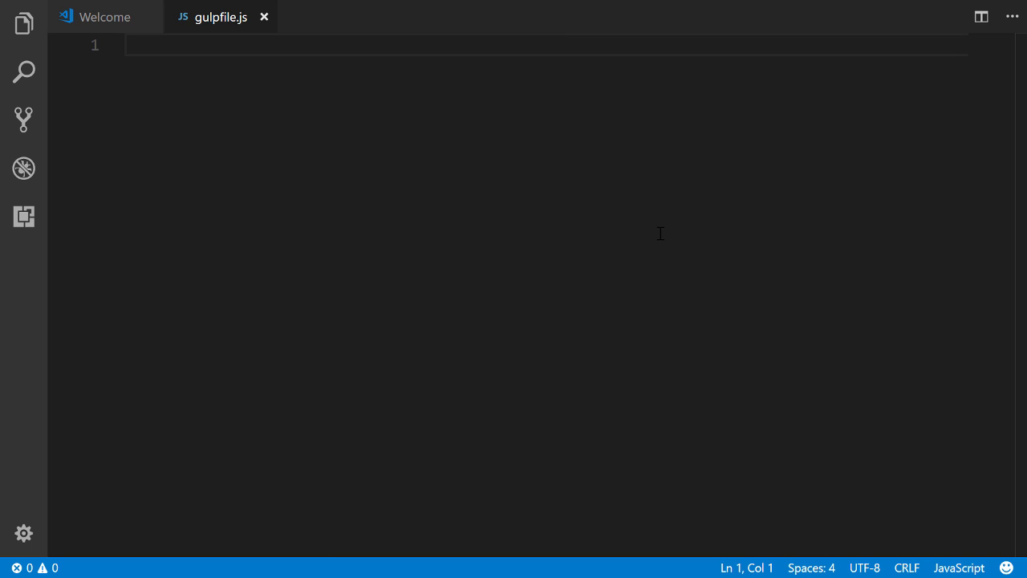
{"action": "mouse_move", "coordinate": [24, 23]}
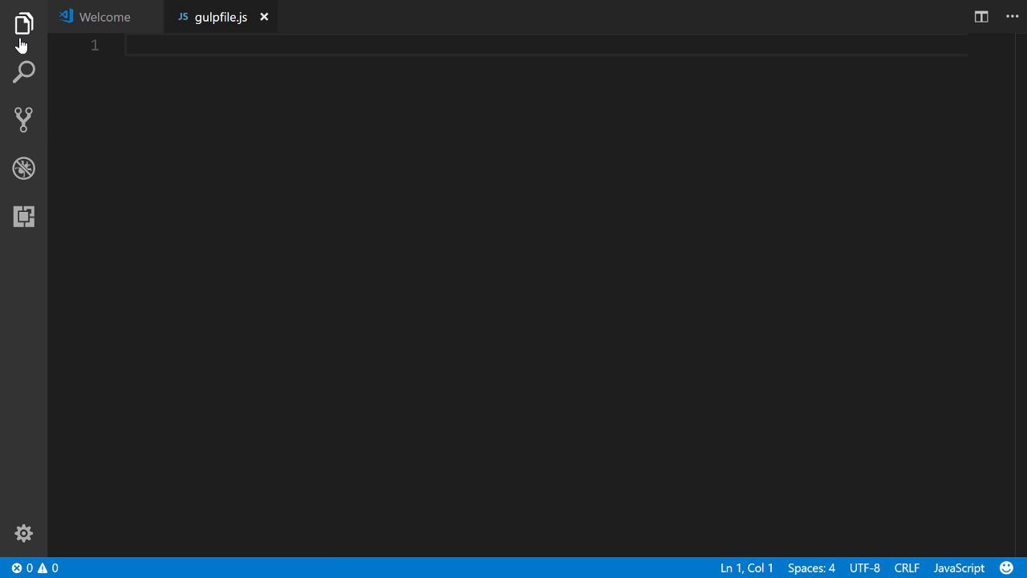
{"action": "type", "text": "var postcss = require('gulp-postcss');"}
{"action": "type", "text": "var gulp = require('gulp');"}
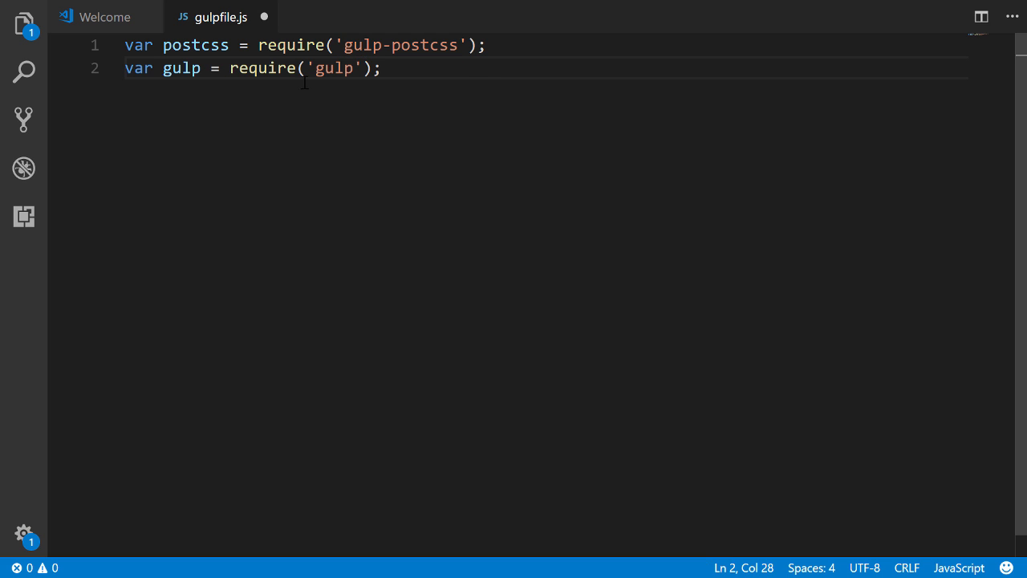
{"action": "key", "text": "Enter"}
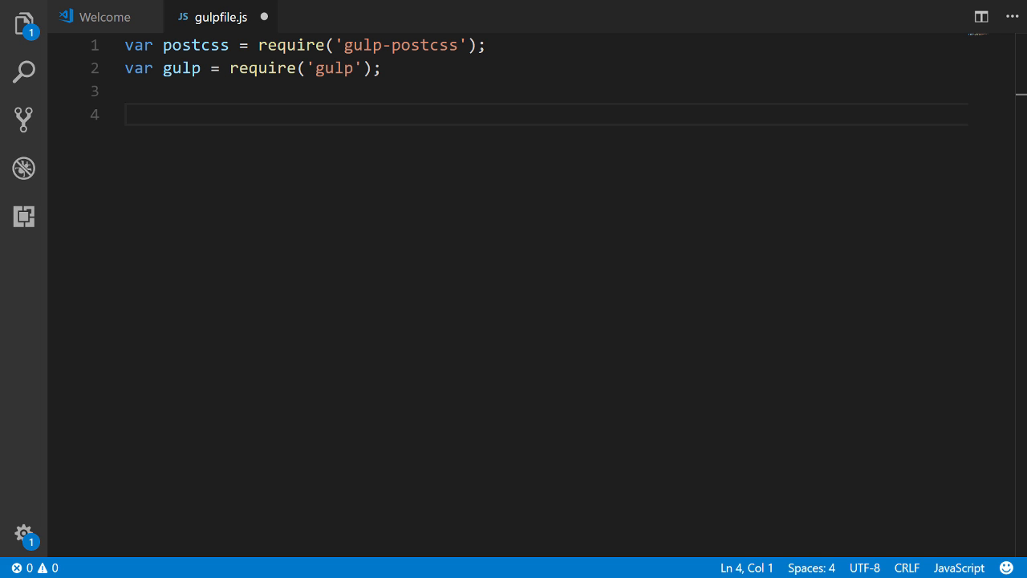
{"action": "mouse_move", "coordinate": [688, 261]}
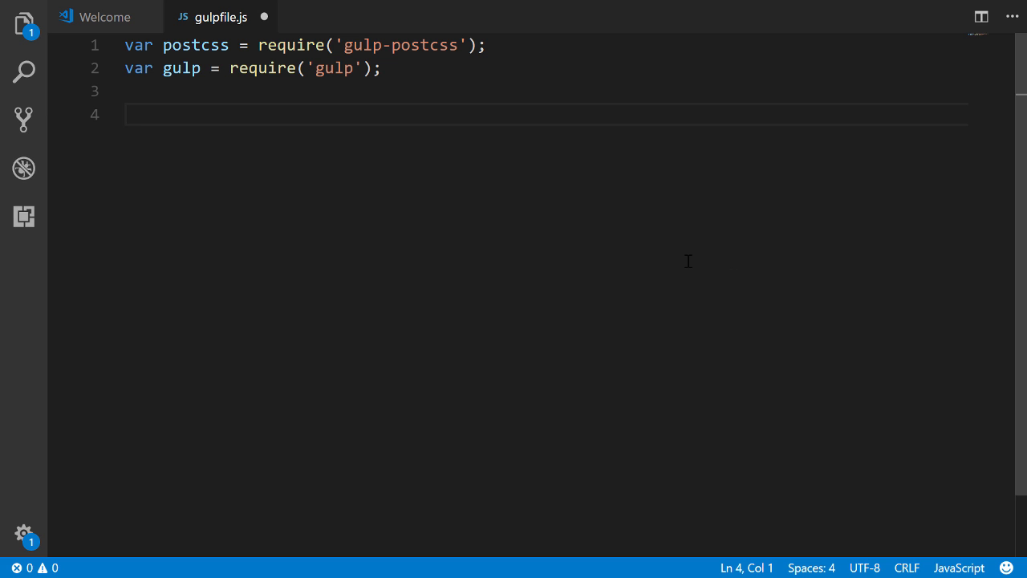
Add a default task running serve, and a serve task watching ./css/*.css for css
{"action": "type", "text": "gulp.task('default', ['serve']);"}
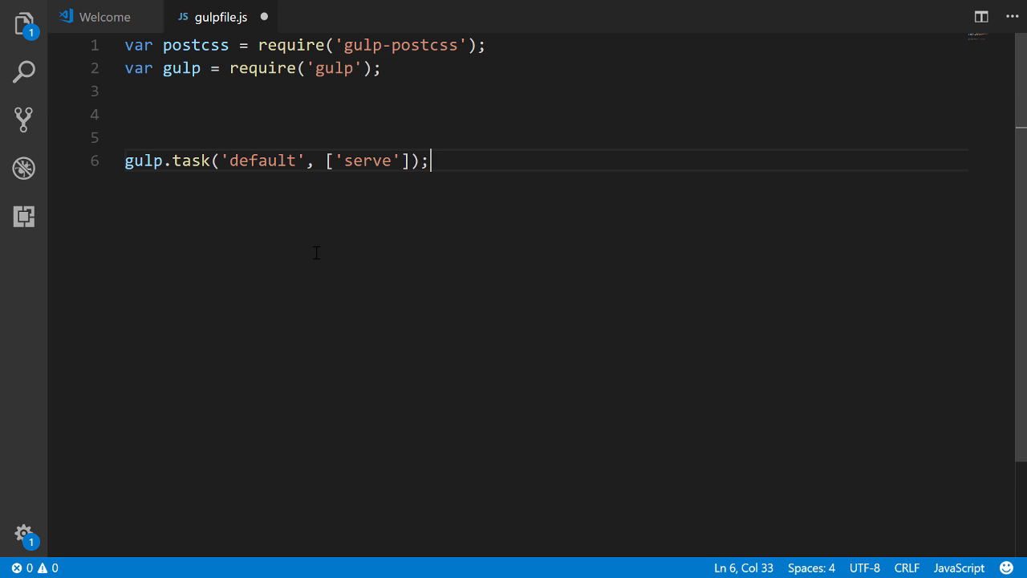
{"action": "mouse_move", "coordinate": [311, 167]}
{"action": "type", "text": "gulp.task('serve', ['css'], function() {"}
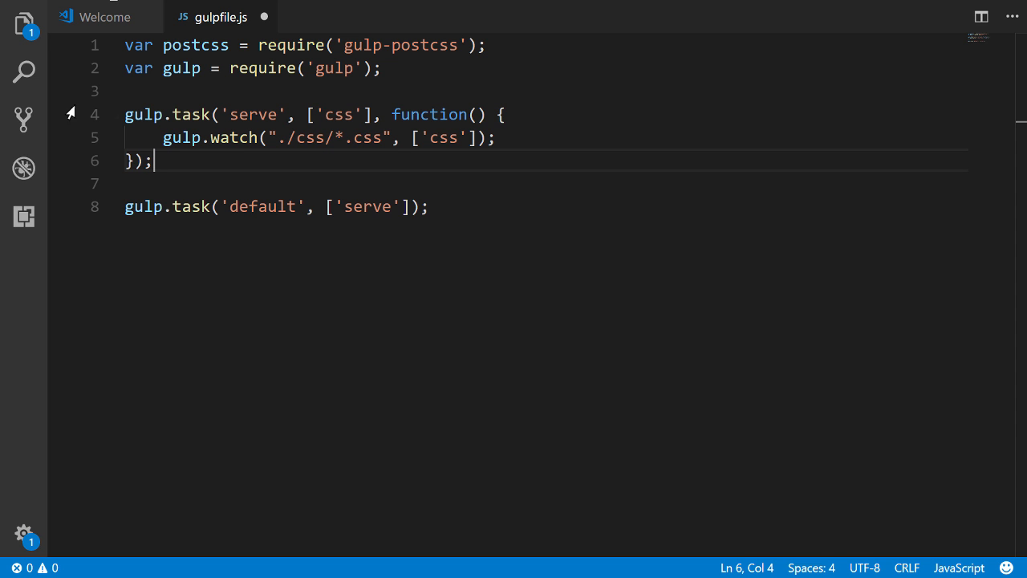
{"action": "double_click", "coordinate": [245, 114]}
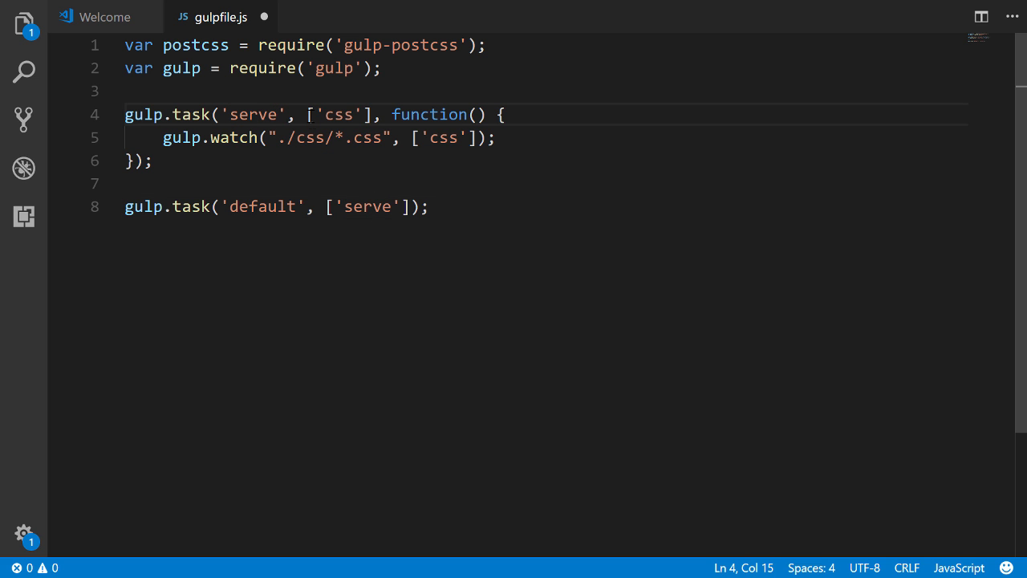
{"action": "double_click", "coordinate": [338, 114]}
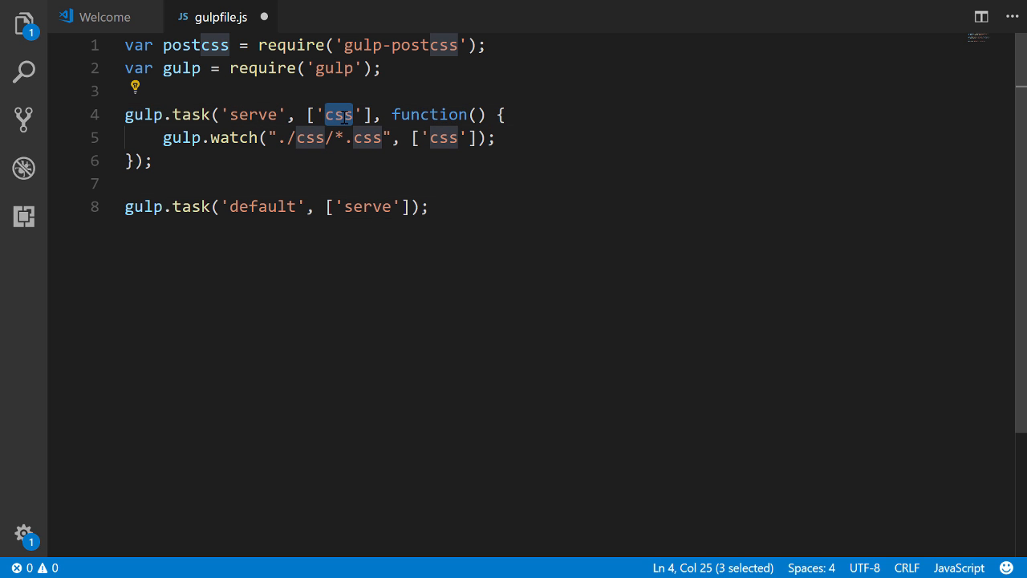
{"action": "left_click", "coordinate": [341, 114]}
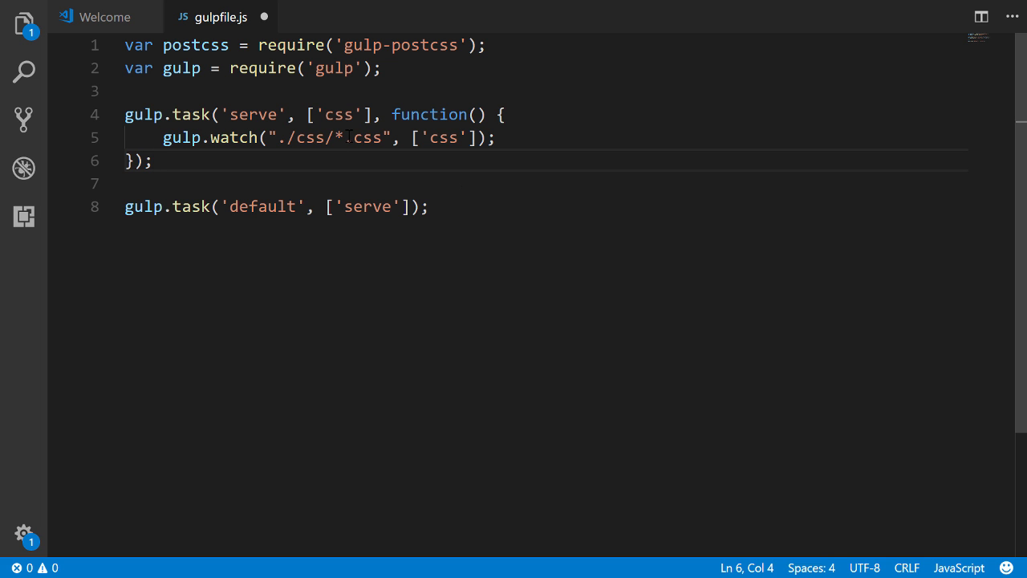
{"action": "double_click", "coordinate": [308, 137]}
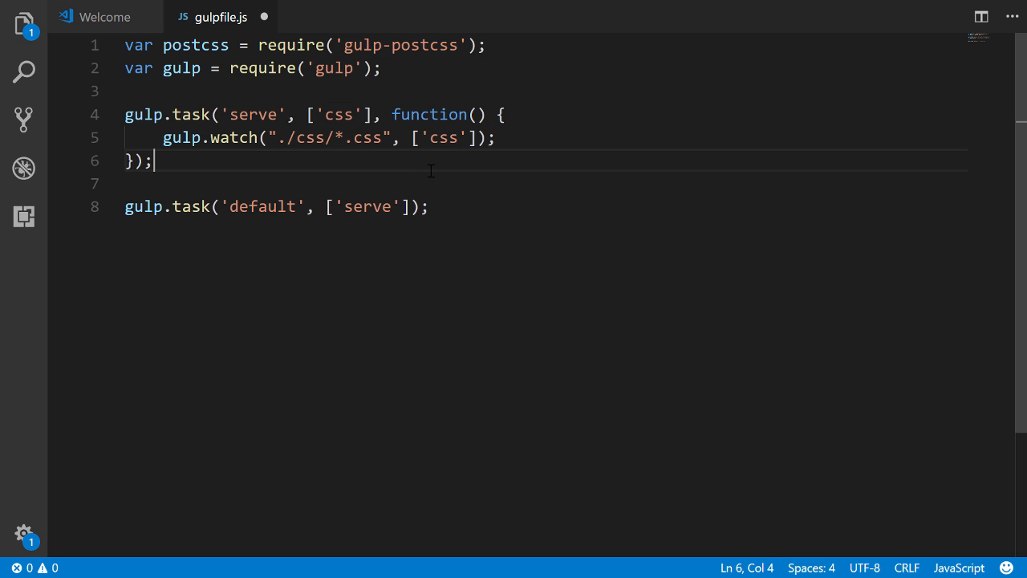
{"action": "key", "text": "Enter"}
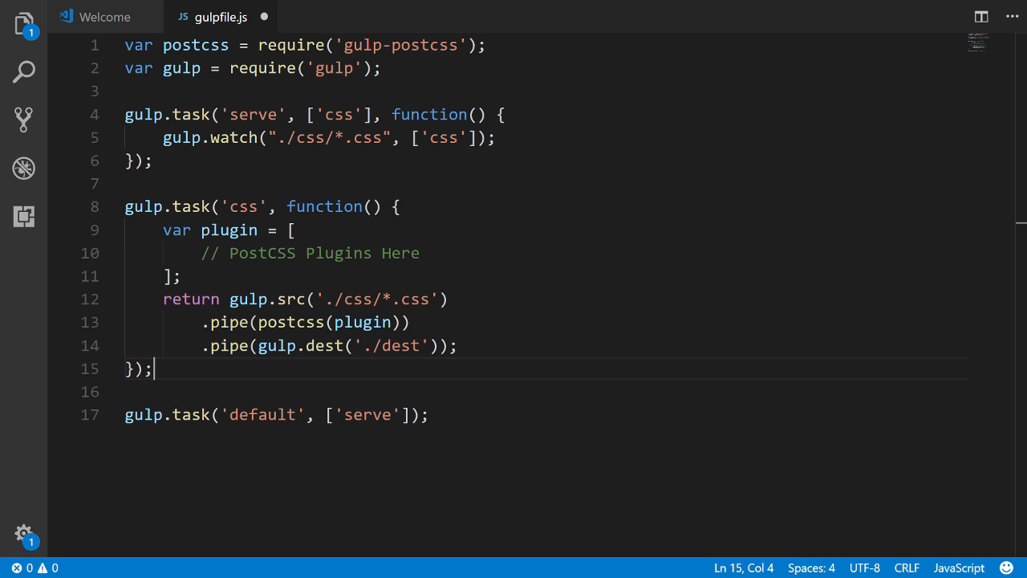
{"action": "double_click", "coordinate": [244, 206]}
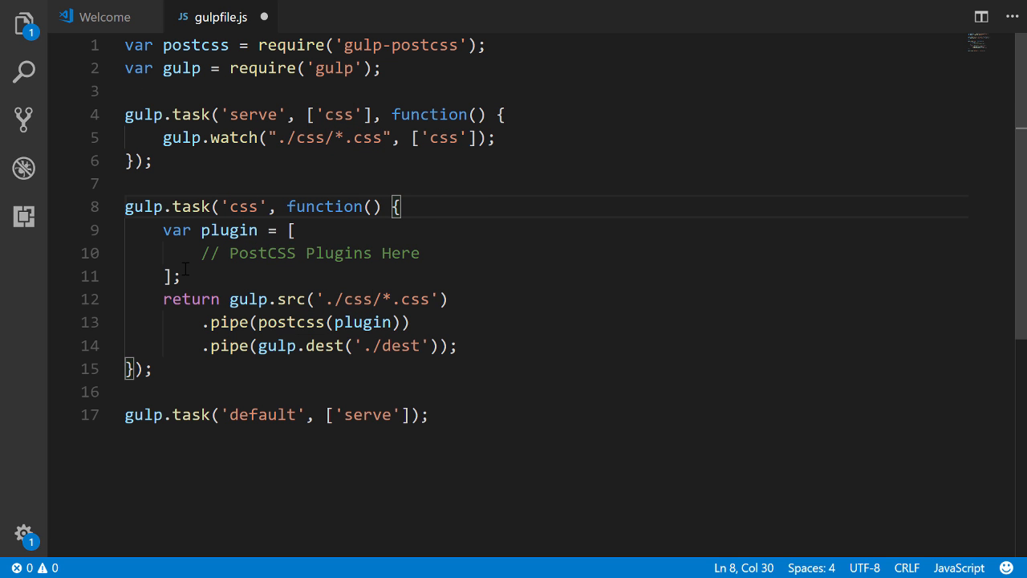
{"action": "mouse_move", "coordinate": [441, 246]}
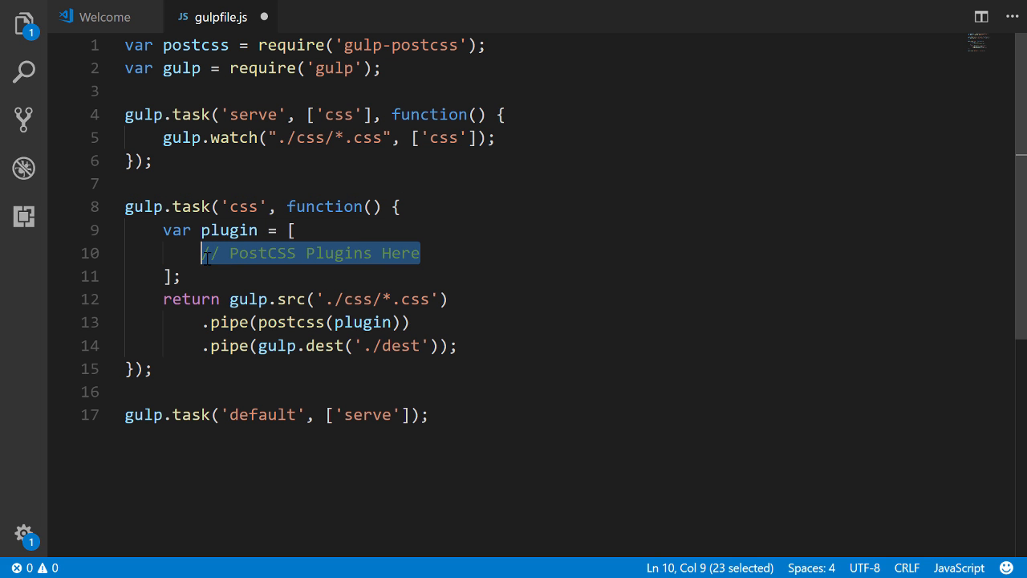
{"action": "mouse_move", "coordinate": [452, 250]}
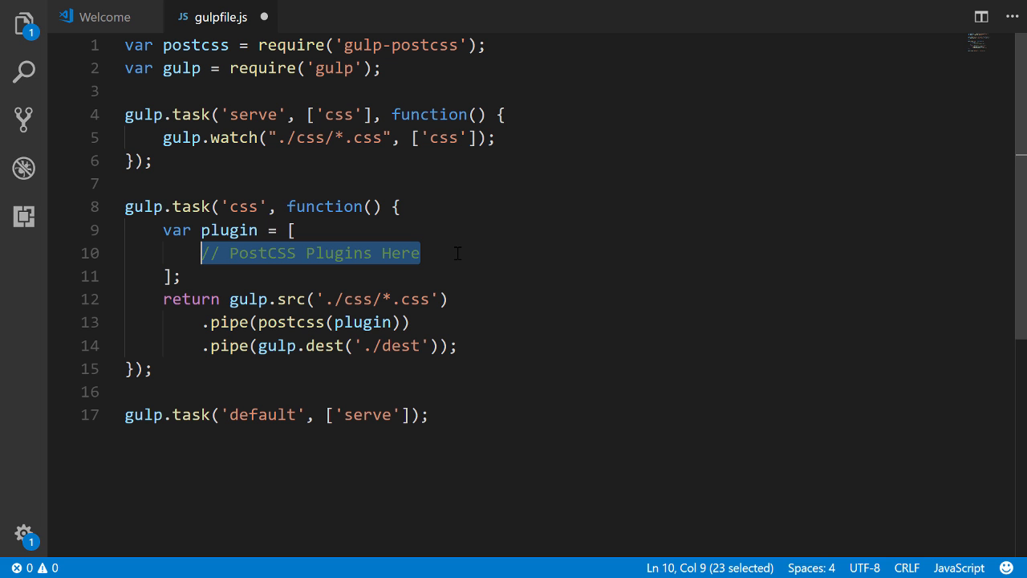
{"action": "left_click", "coordinate": [421, 252]}
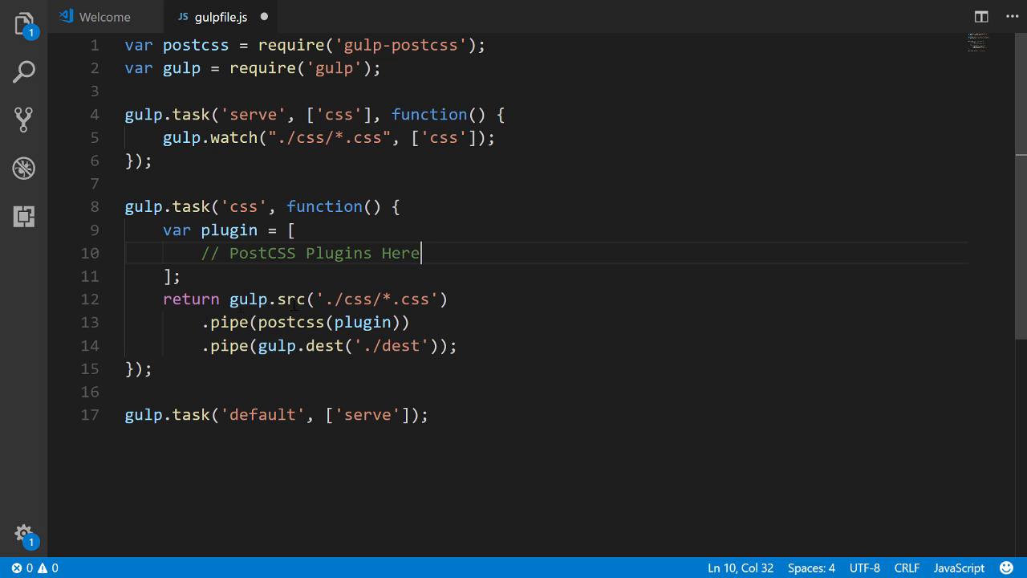
{"action": "double_click", "coordinate": [291, 322]}
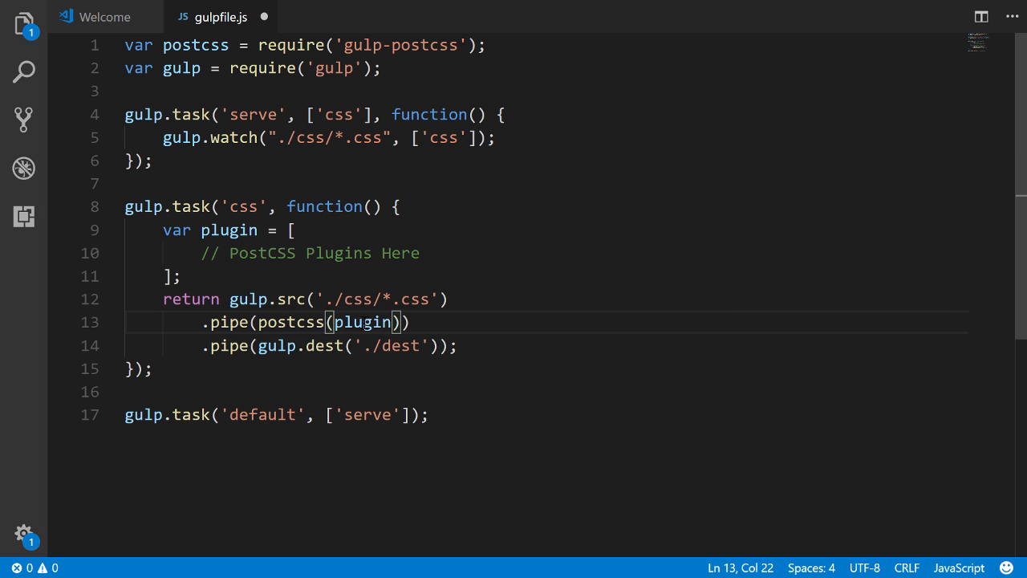
{"action": "double_click", "coordinate": [361, 322]}
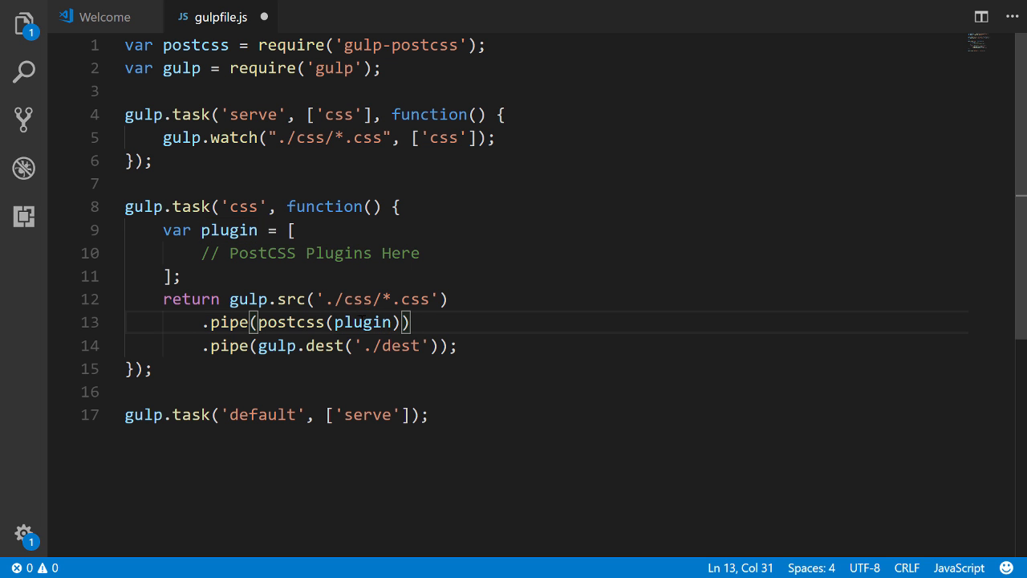
{"action": "mouse_move", "coordinate": [457, 319]}
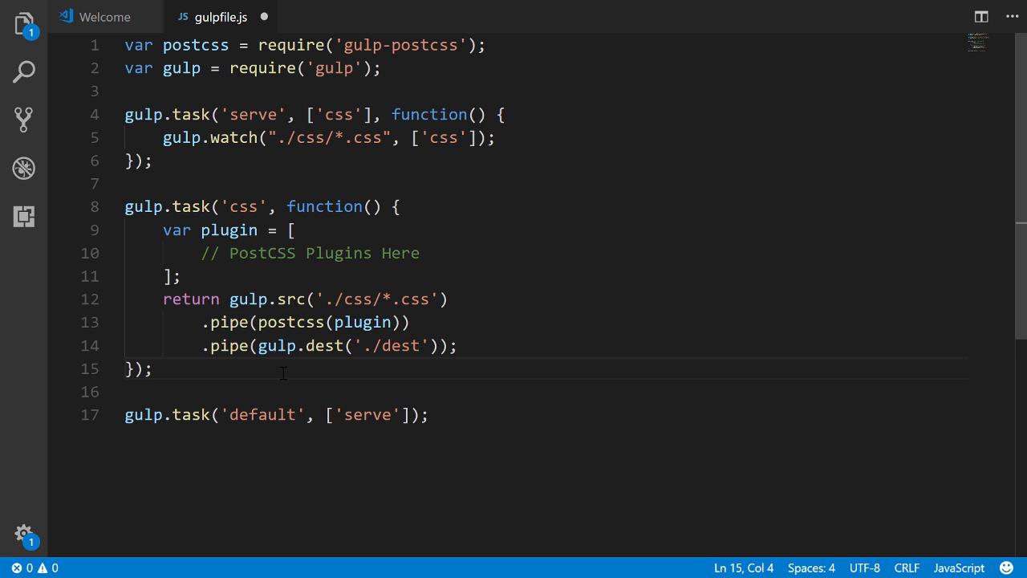
{"action": "mouse_move", "coordinate": [405, 348]}
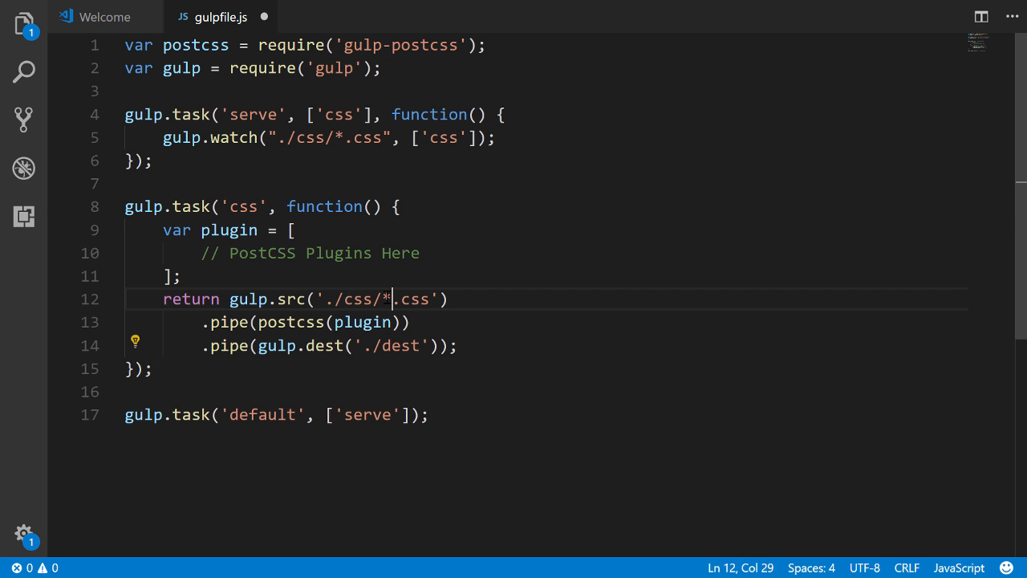
{"action": "double_click", "coordinate": [398, 346]}
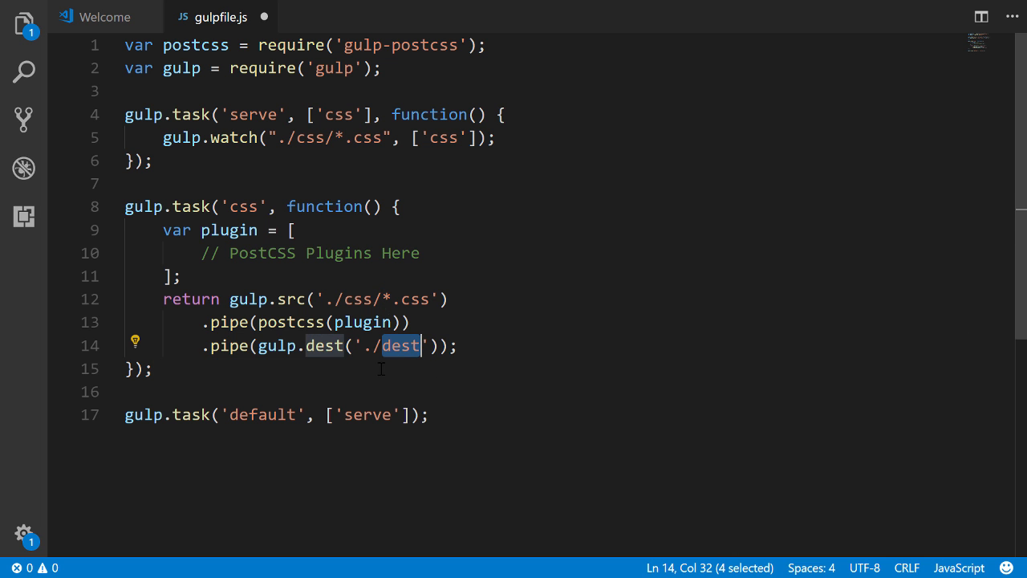
{"action": "left_click", "coordinate": [420, 253]}
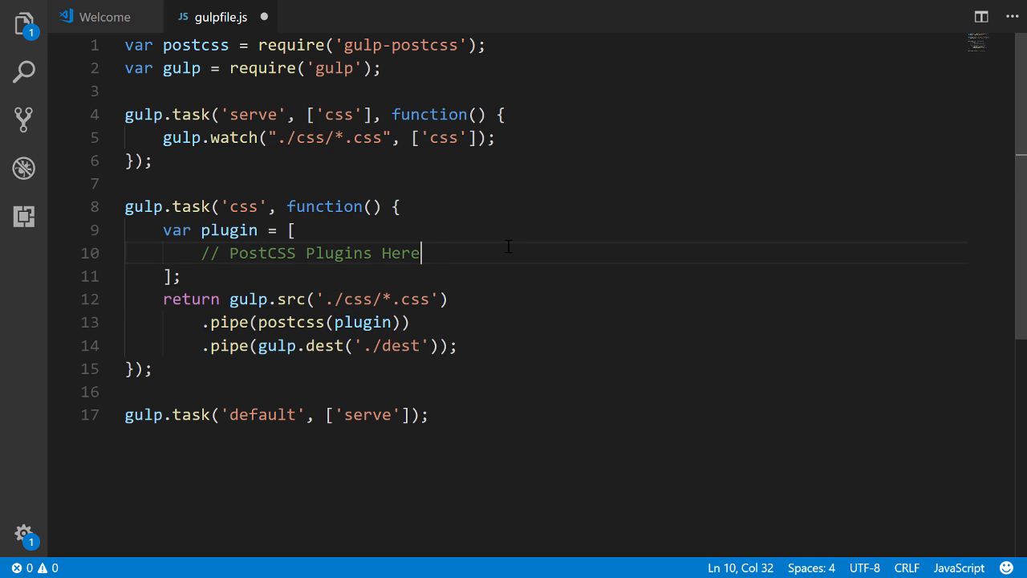
Add a css folder holding an empty main.css, then return to gulpfile.js
{"action": "left_click", "coordinate": [23, 24]}
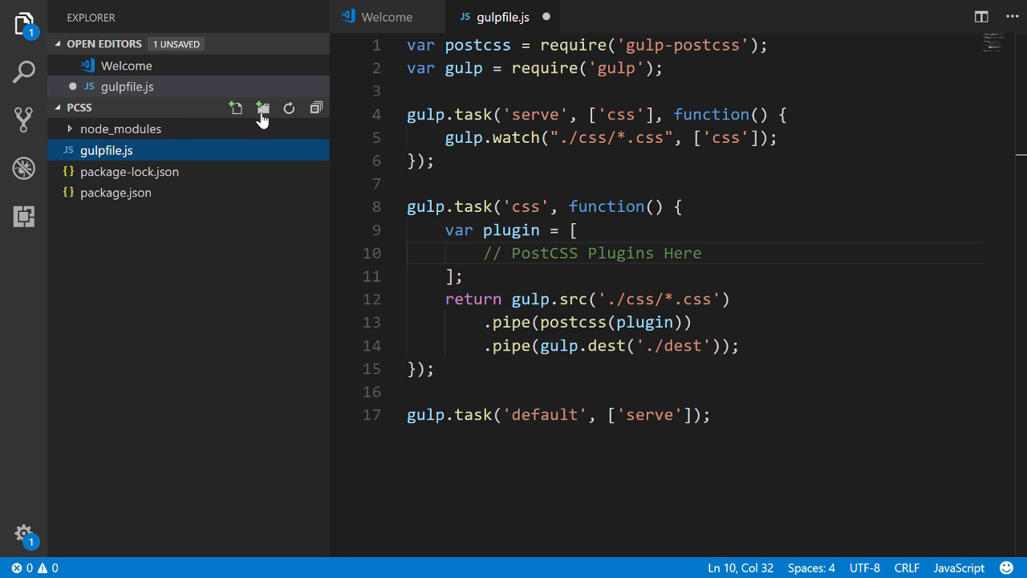
{"action": "left_click", "coordinate": [263, 107]}
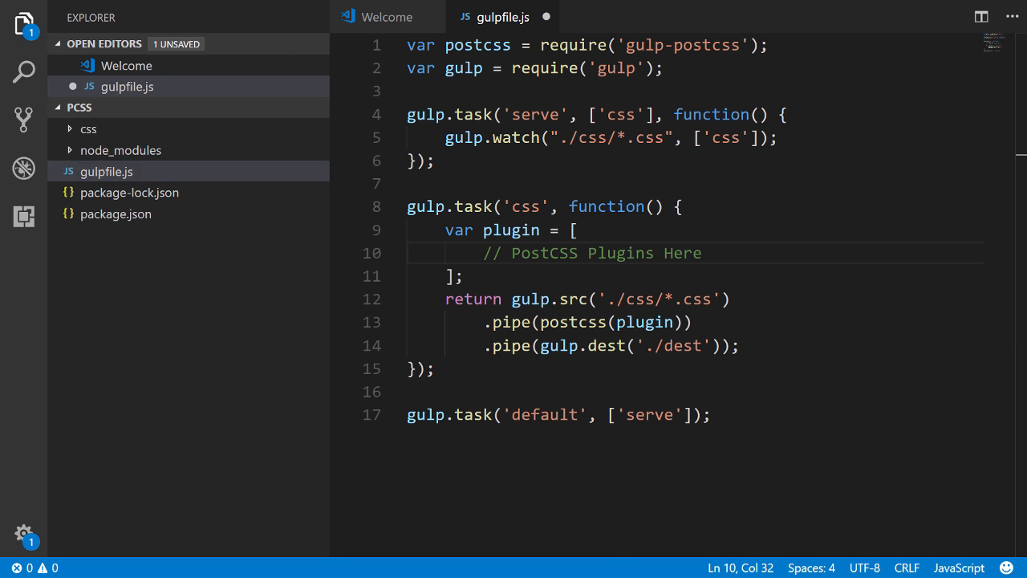
{"action": "left_click", "coordinate": [88, 128]}
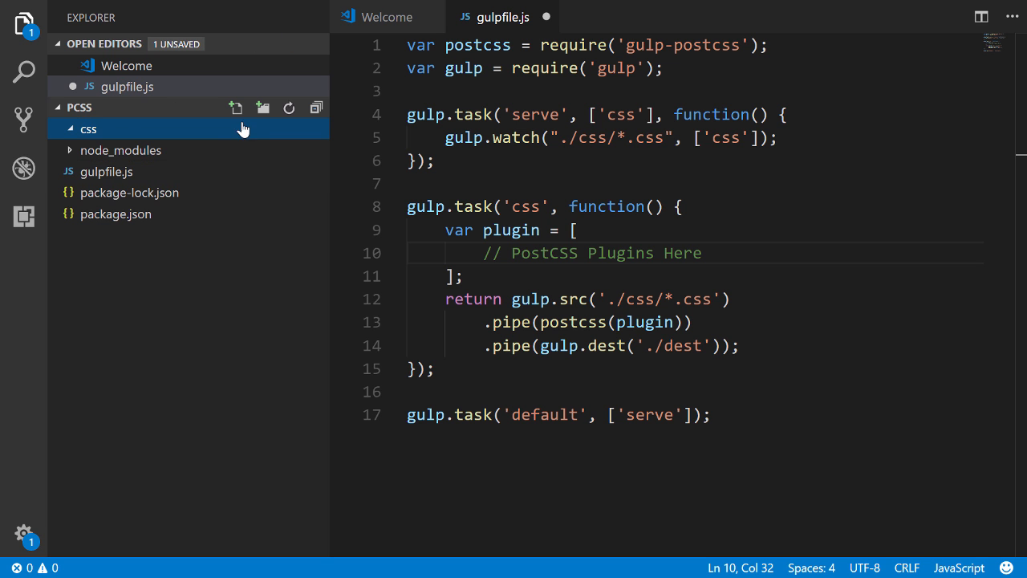
{"action": "left_click", "coordinate": [236, 108]}
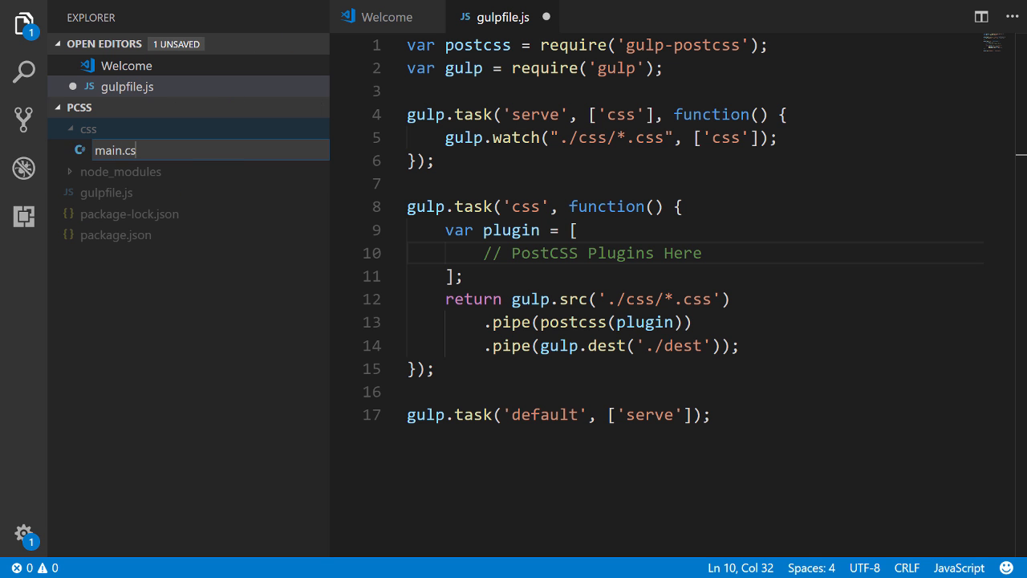
{"action": "key", "text": "Enter"}
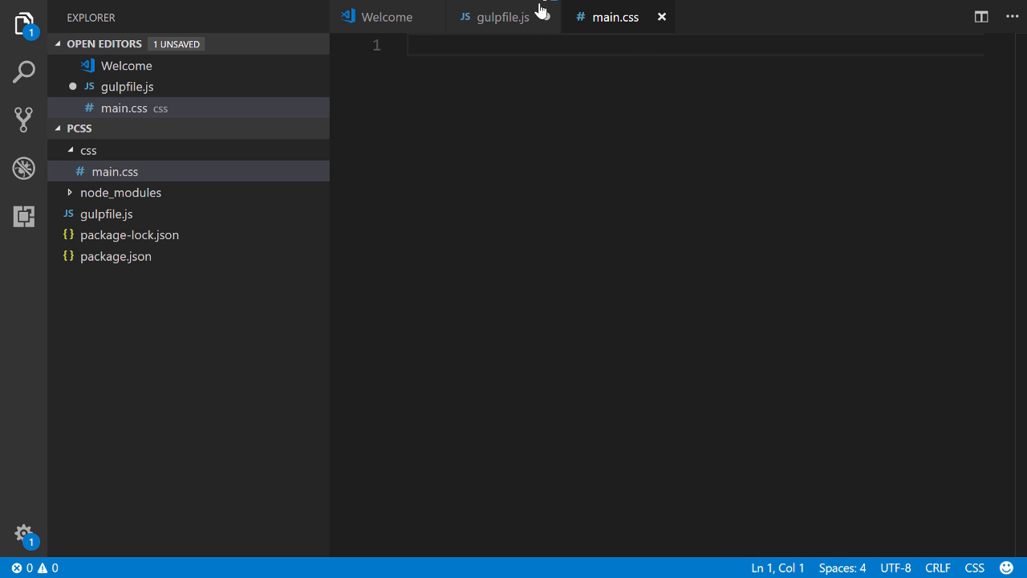
{"action": "left_click", "coordinate": [503, 16]}
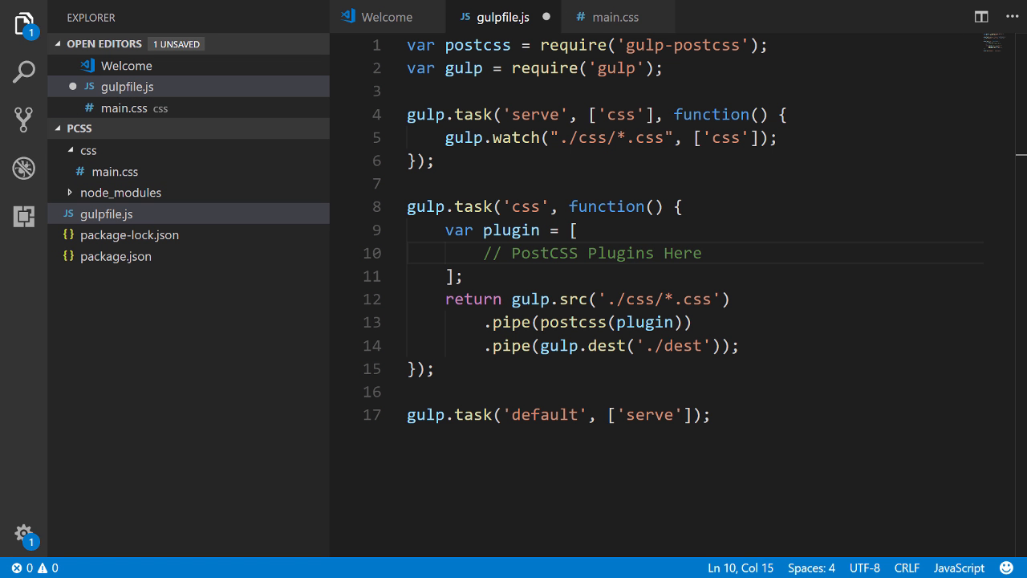
{"action": "mouse_move", "coordinate": [803, 243]}
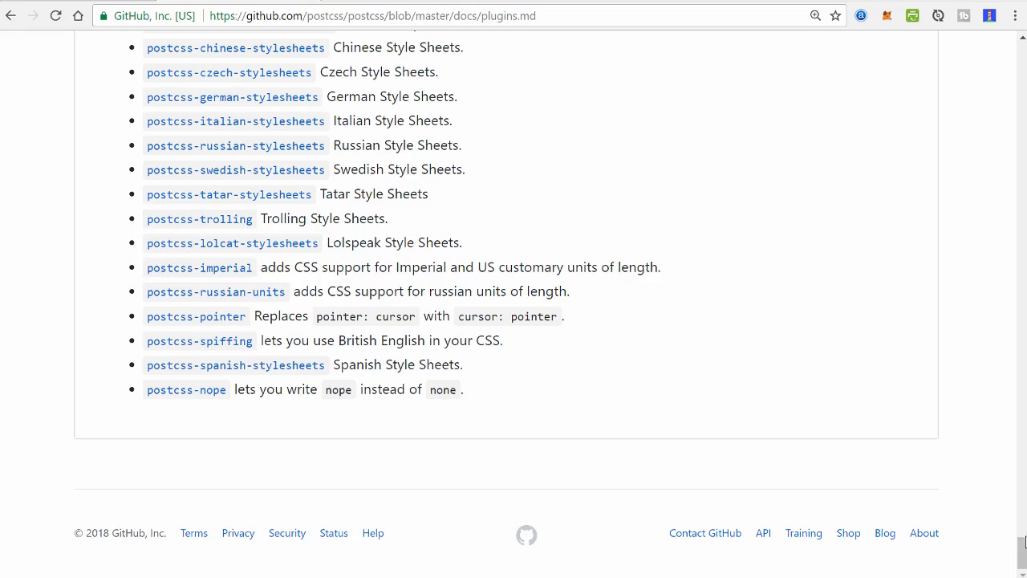
Find autoprefixer in the PostCSS plugin list and open its GitHub repository
{"action": "scroll", "scroll_direction": "down", "scroll_amount": 3}
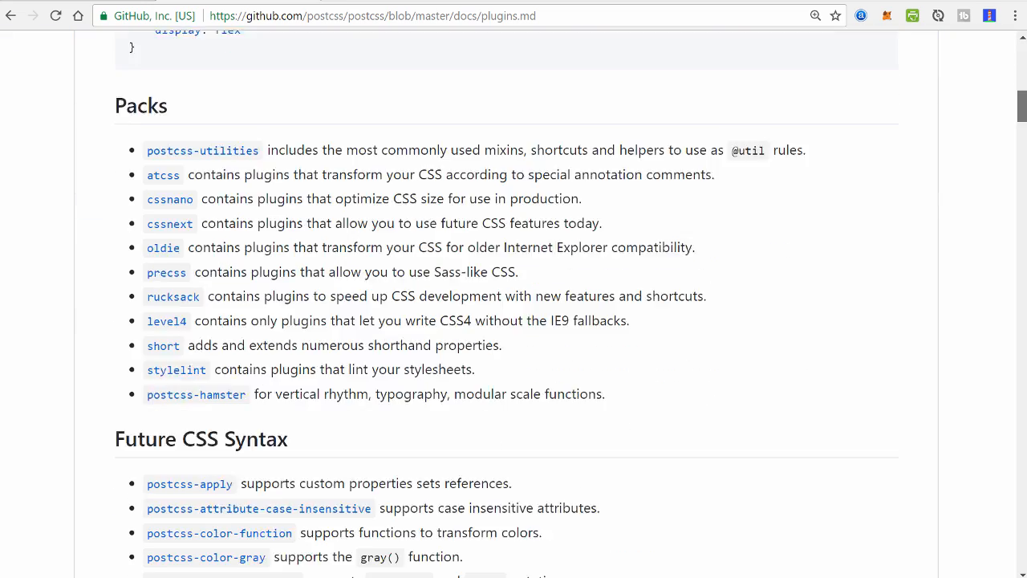
{"action": "scroll", "scroll_direction": "down", "scroll_amount": 3}
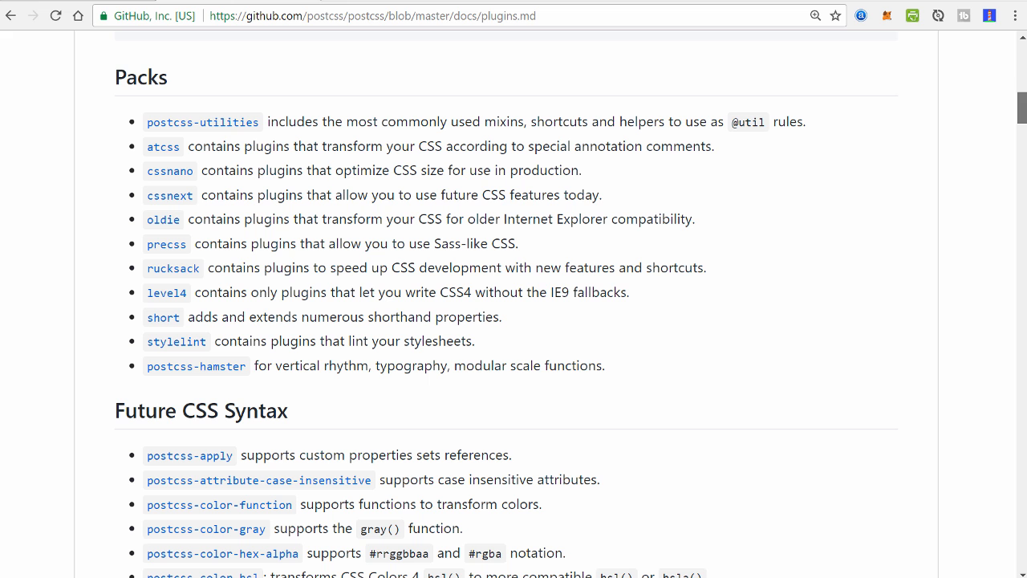
{"action": "mouse_move", "coordinate": [161, 158]}
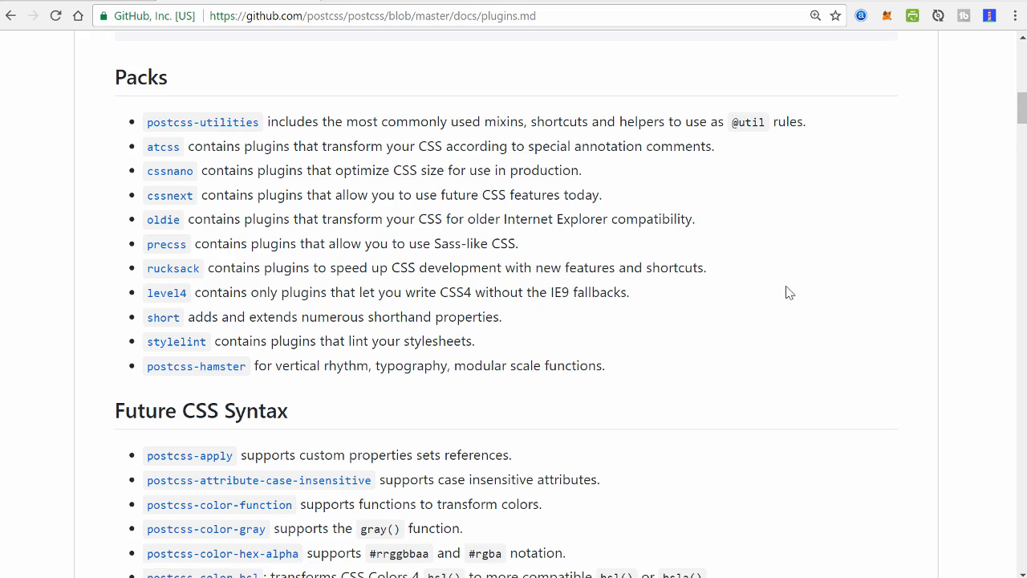
{"action": "scroll", "scroll_direction": "down", "scroll_amount": 3}
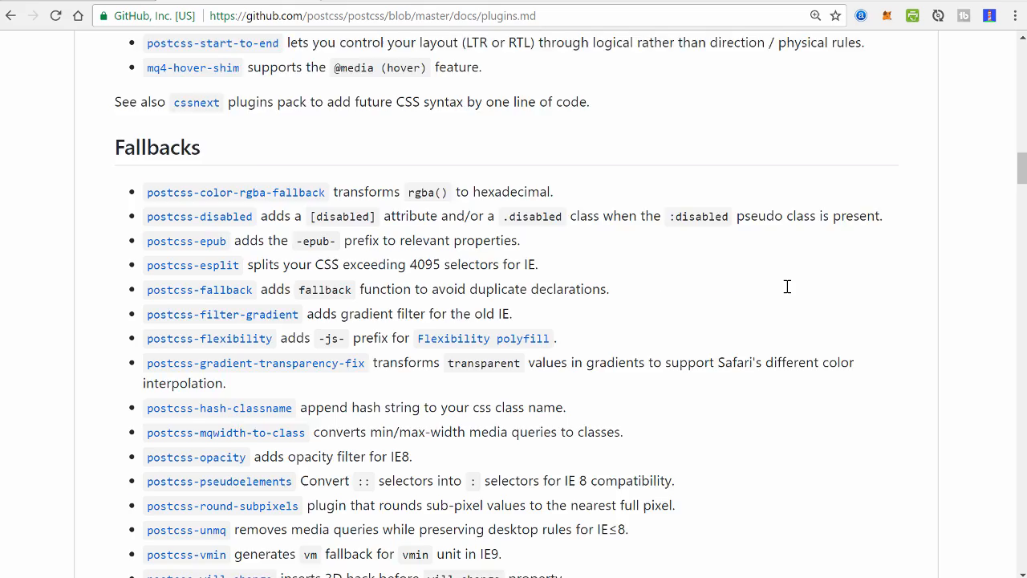
{"action": "key", "text": "ctrl+f"}
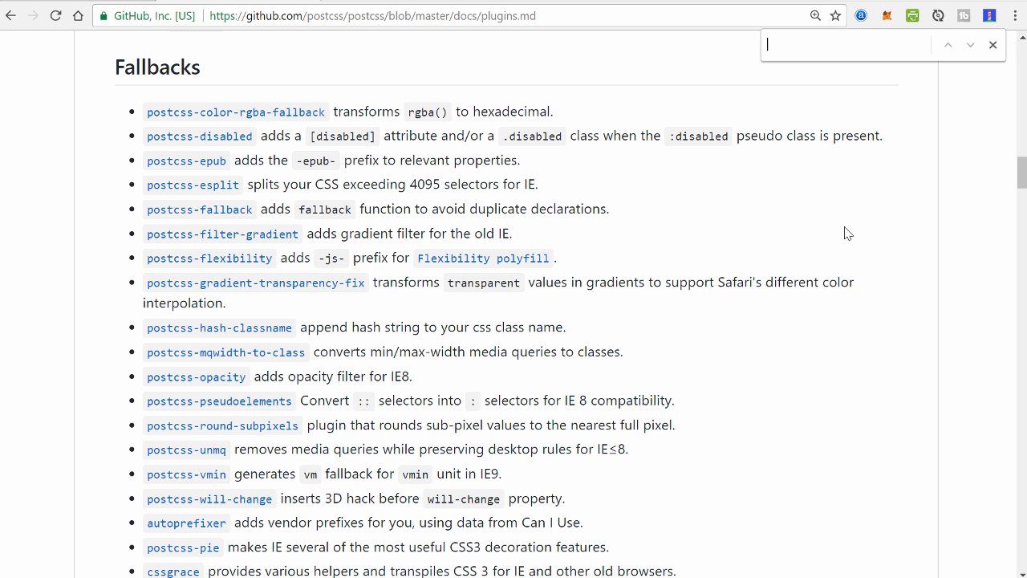
{"action": "type", "text": "autoprefix"}
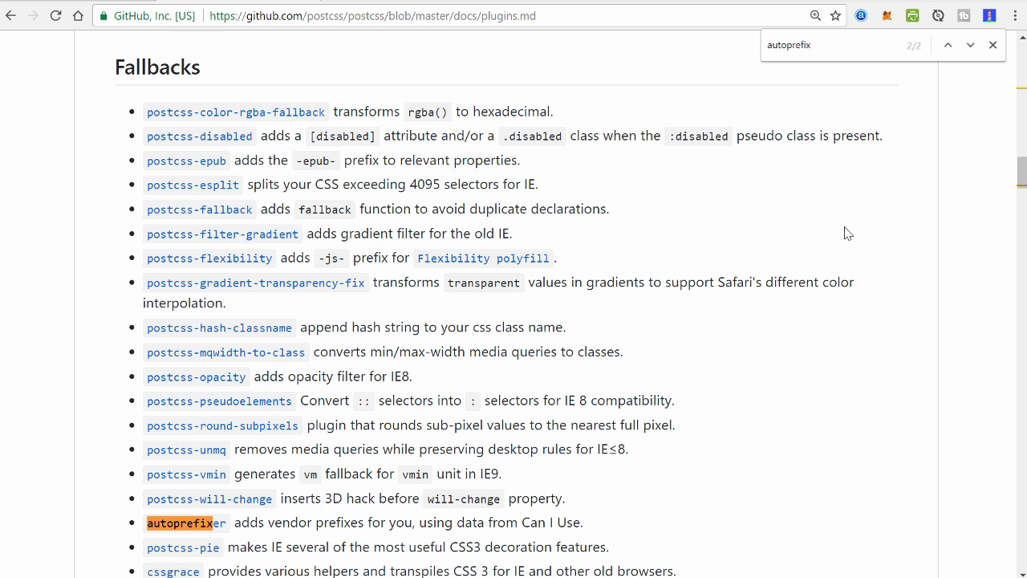
{"action": "scroll", "scroll_direction": "down", "scroll_amount": 3}
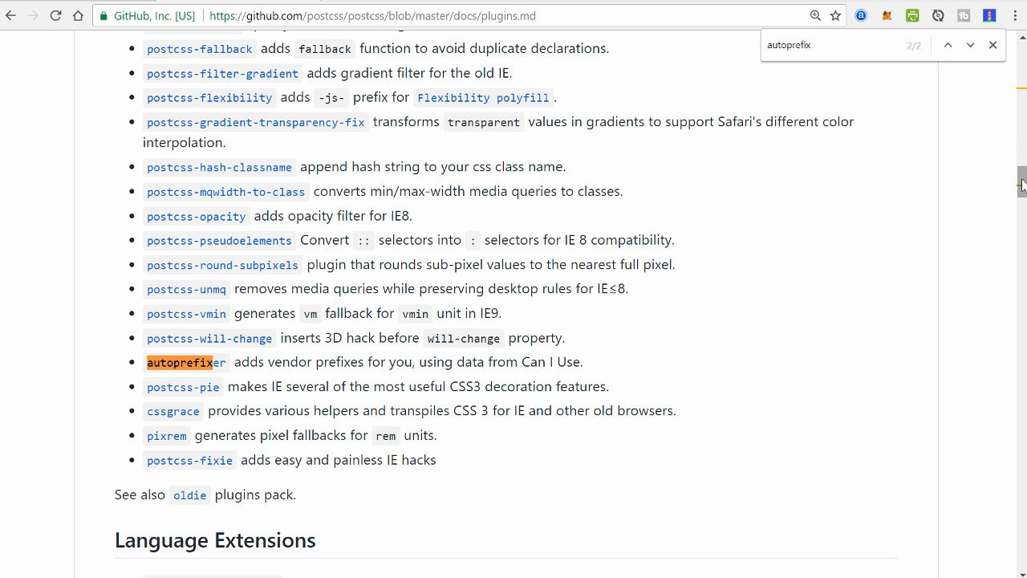
{"action": "left_click", "coordinate": [992, 44]}
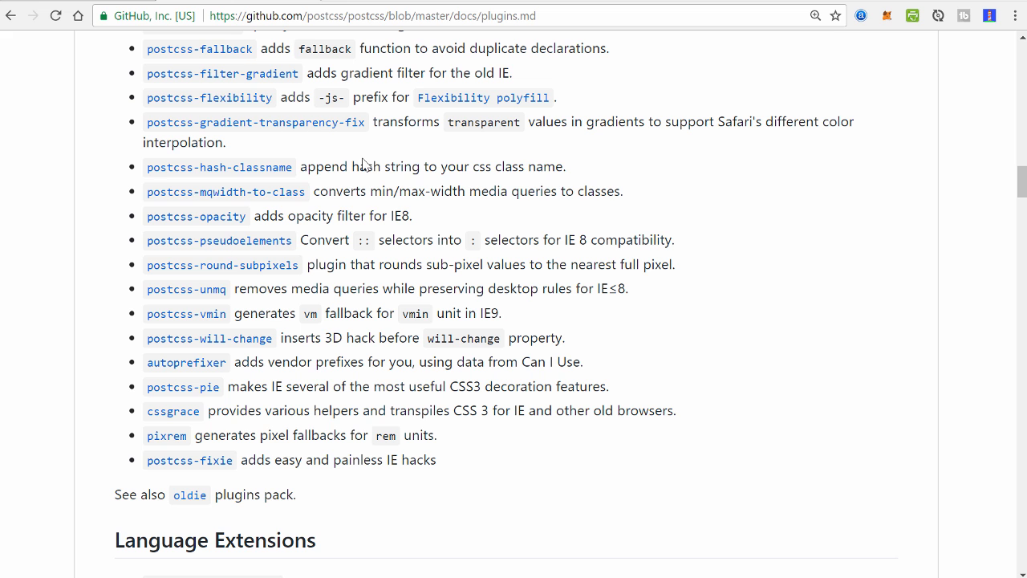
{"action": "mouse_move", "coordinate": [905, 238]}
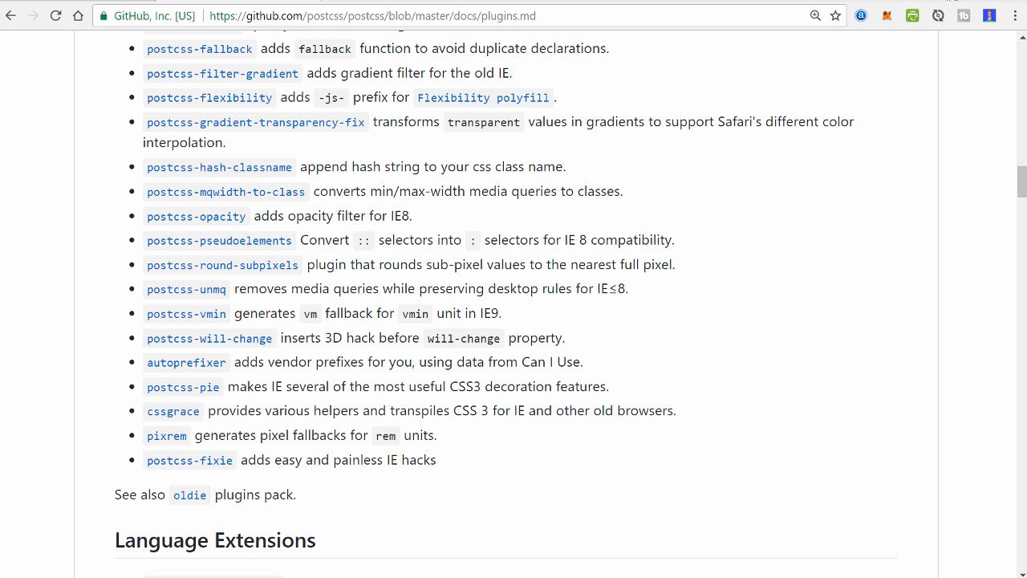
{"action": "mouse_move", "coordinate": [182, 387]}
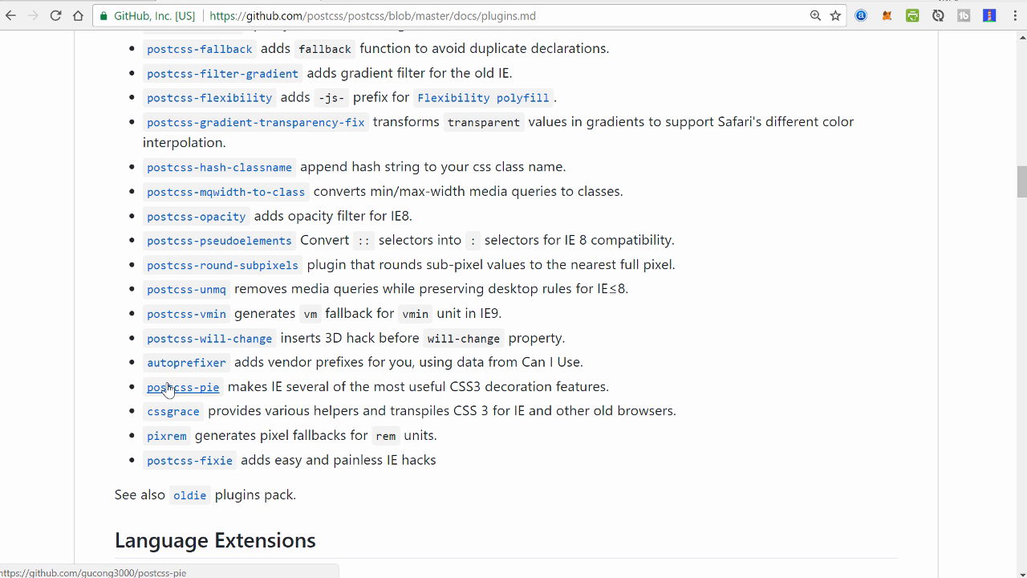
{"action": "left_click", "coordinate": [185, 361]}
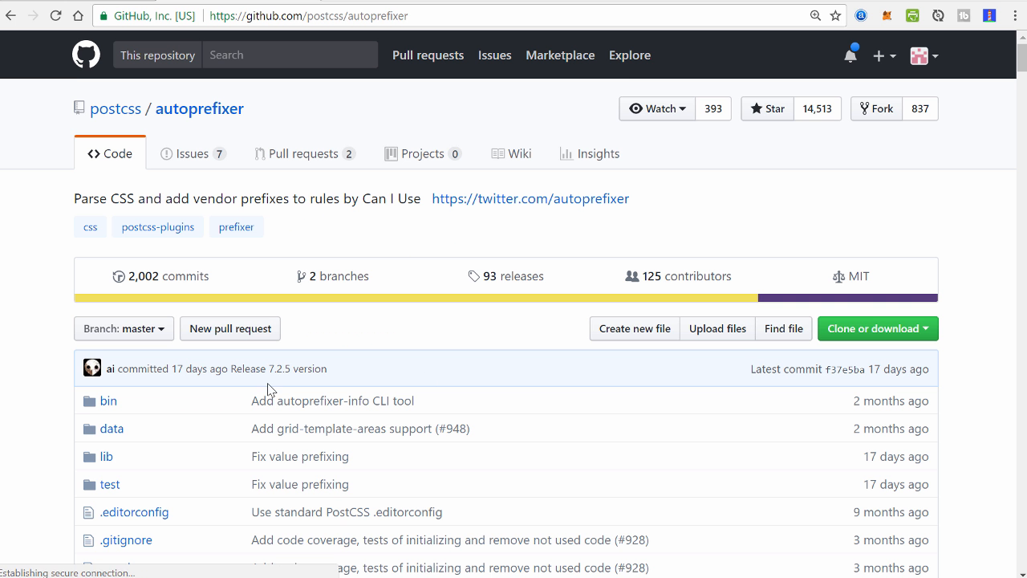
{"action": "scroll", "scroll_direction": "down", "scroll_amount": 3}
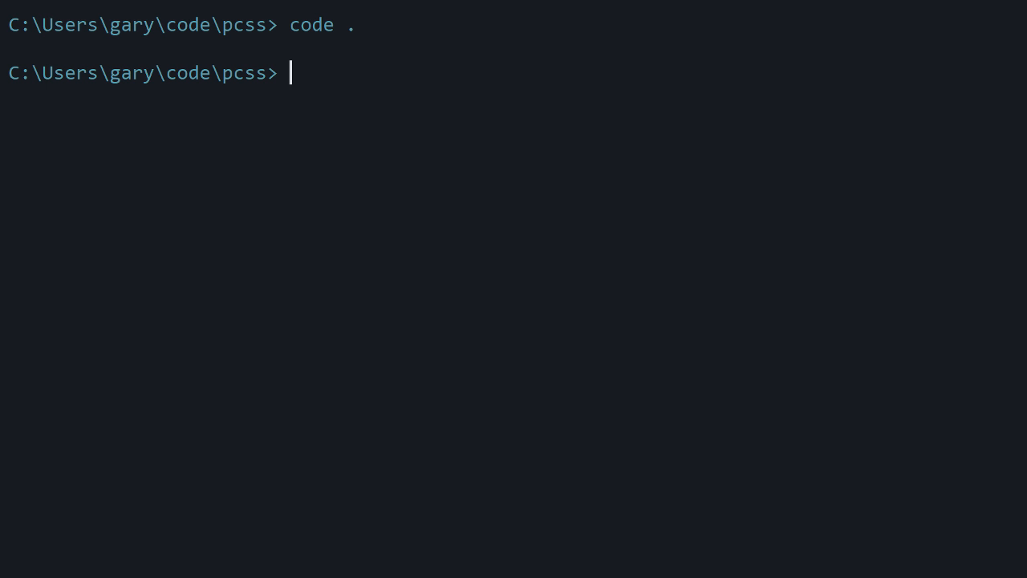
Enter npm install autoprefixer --save-dev at the pcss prompt
{"action": "type", "text": "npm install"}
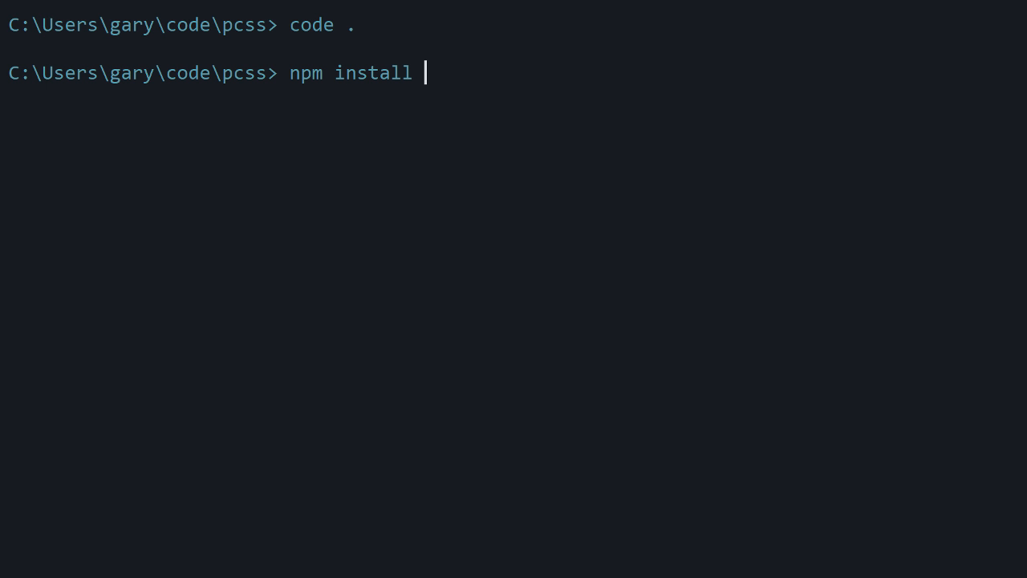
{"action": "type", "text": "autoprefixe"}
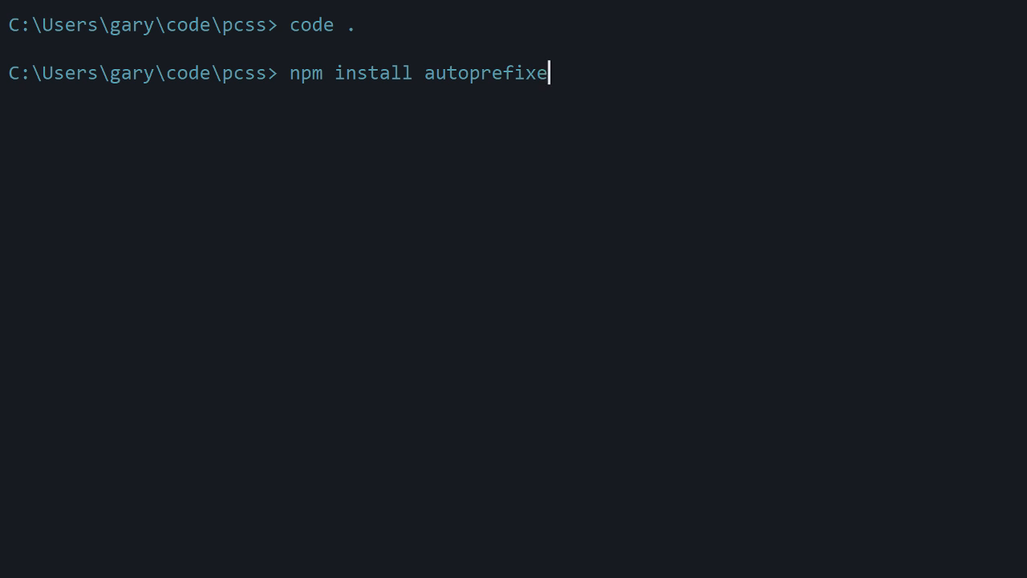
{"action": "type", "text": "r --save-dev"}
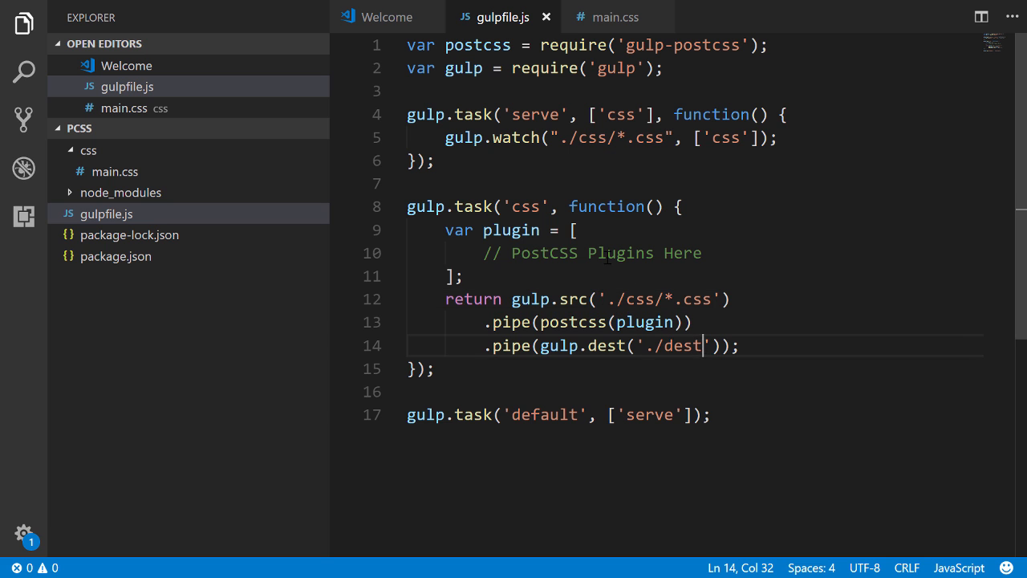
Add var autoprefixer = require('autoprefixer'); below the gulp import
{"action": "left_click", "coordinate": [23, 23]}
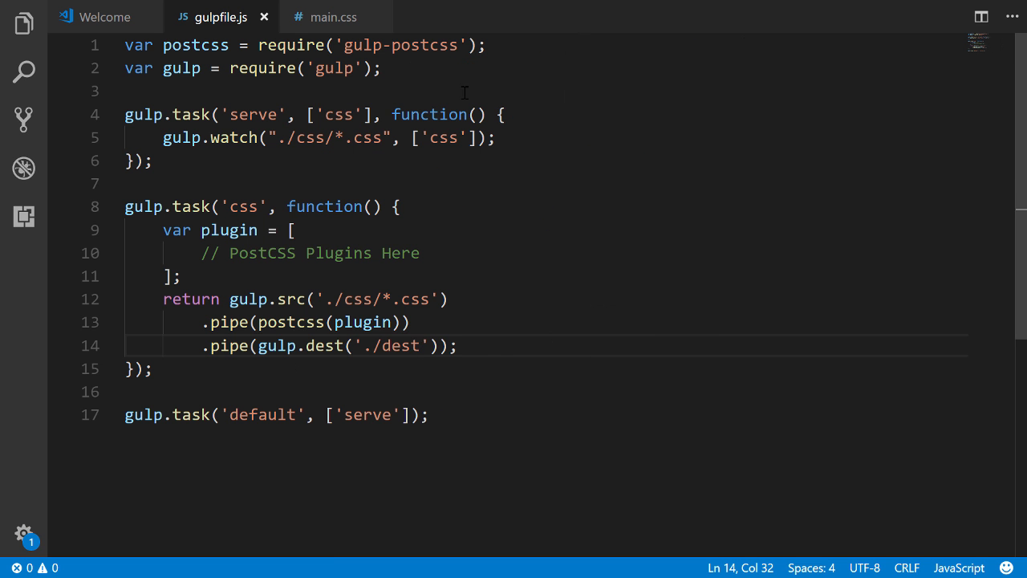
{"action": "key", "text": "Enter"}
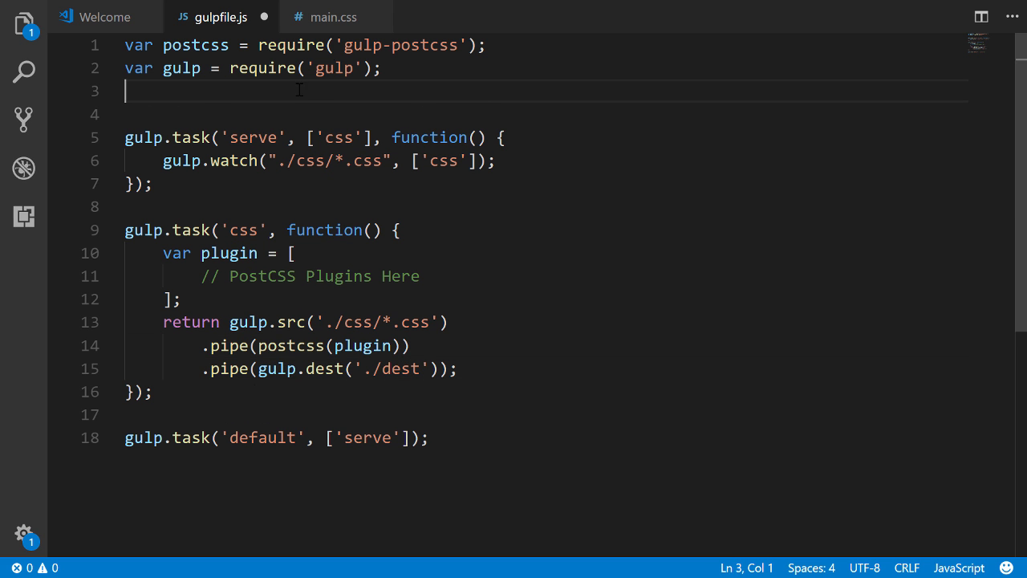
{"action": "type", "text": "var autoprefixer"}
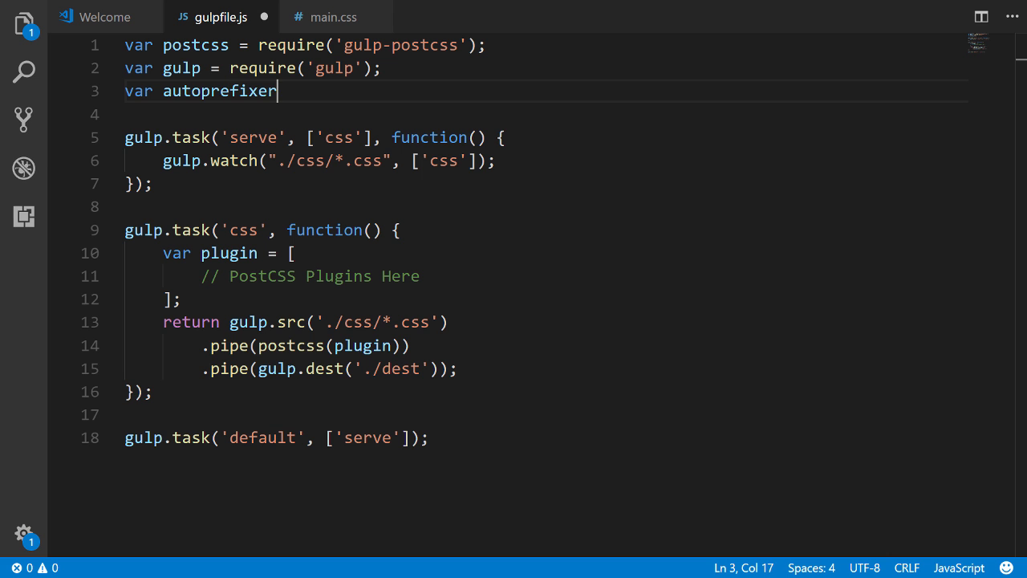
{"action": "mouse_move", "coordinate": [351, 5]}
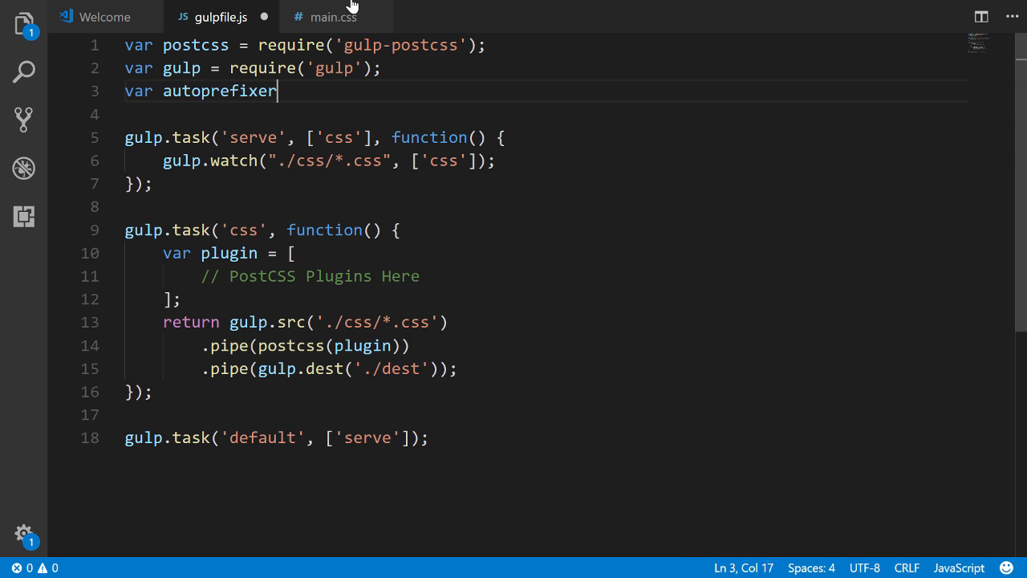
{"action": "type", "text": "= require"}
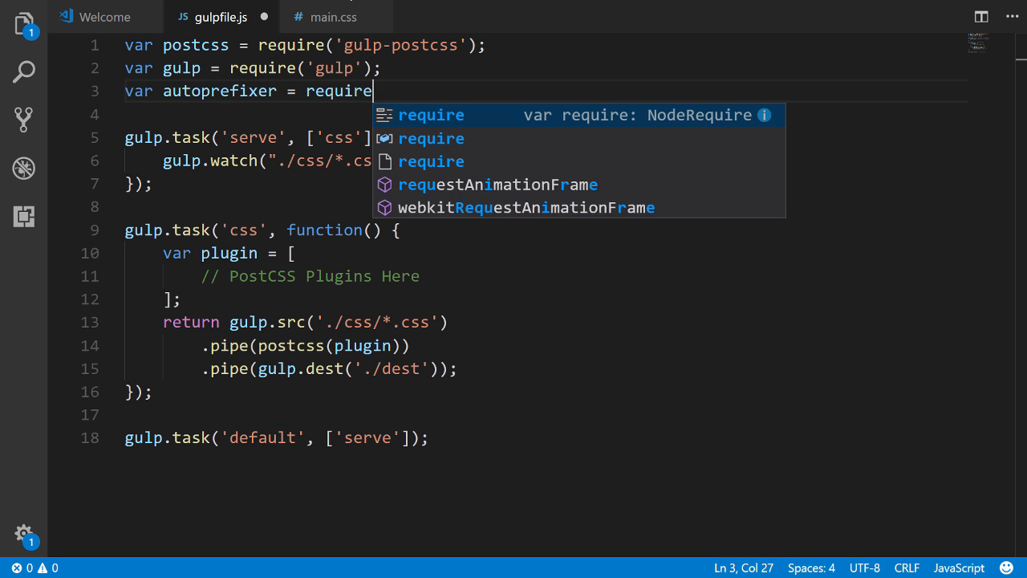
{"action": "type", "text": "('autoprefixer')"}
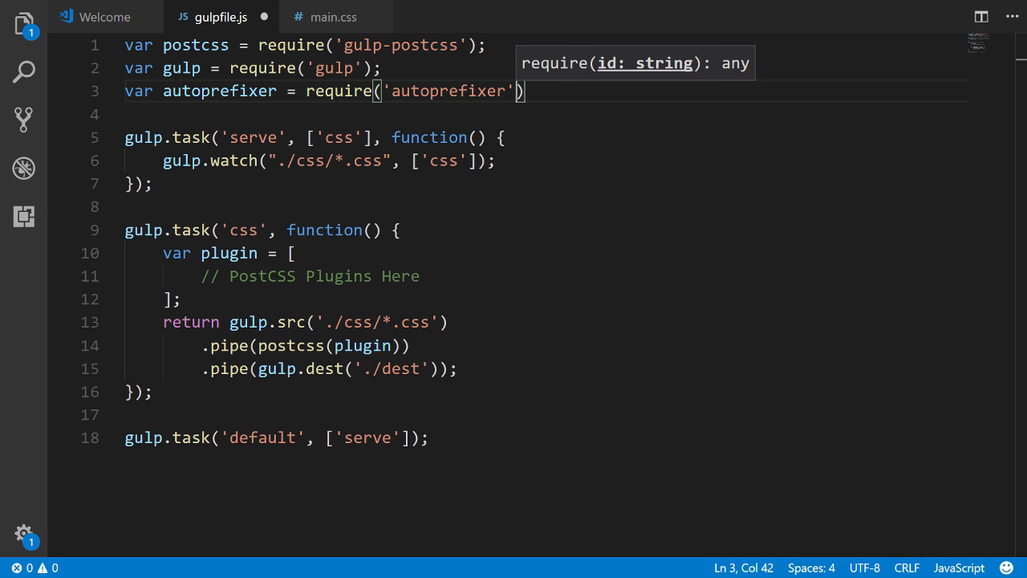
{"action": "type", "text": ";"}
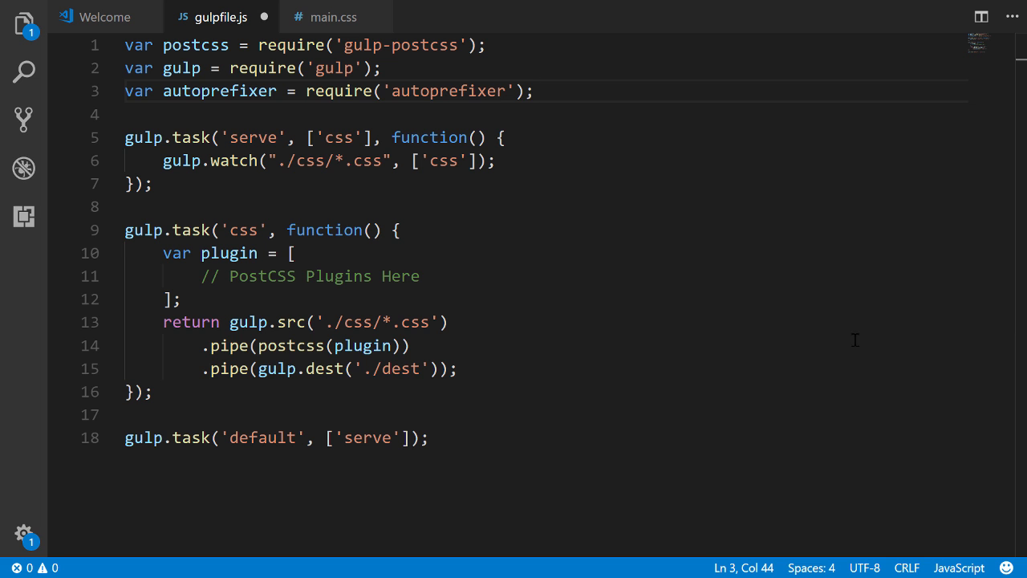
Replace the PostCSS plugins placeholder comment with autoprefixer()
{"action": "left_click_drag", "start_coordinate": [195, 275], "coordinate": [420, 275]}
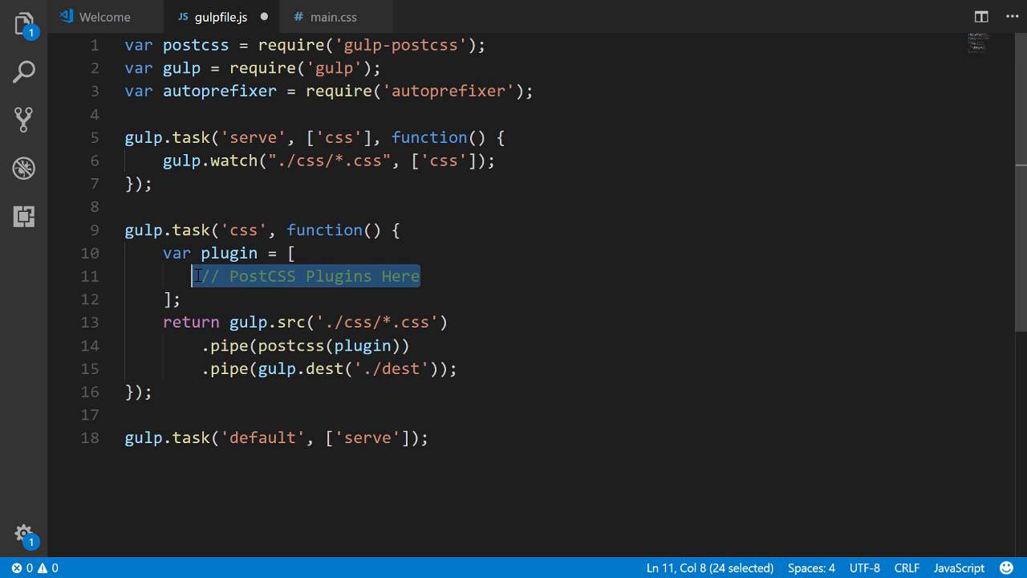
{"action": "key", "text": "Delete"}
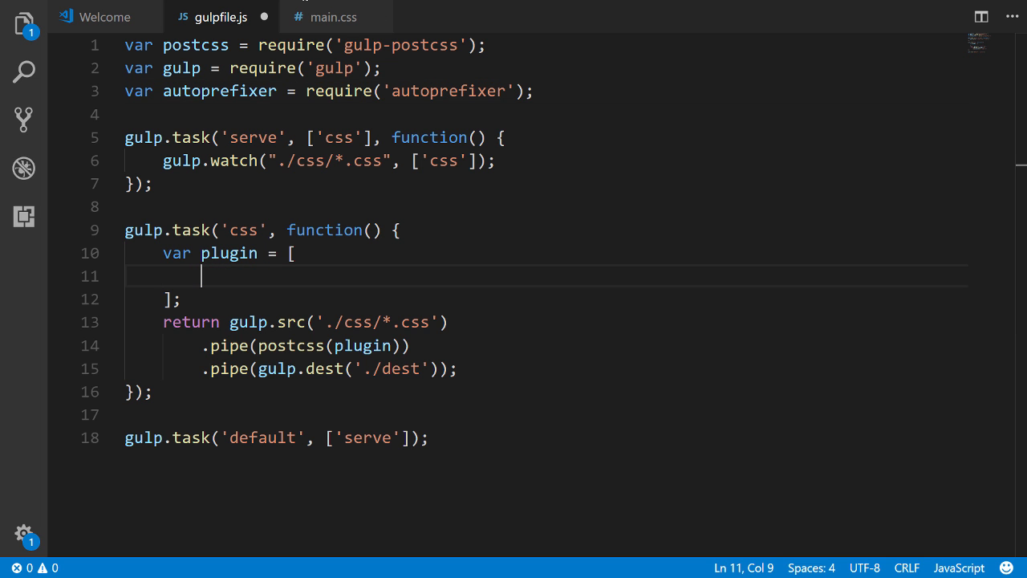
{"action": "type", "text": "autoprefixer()"}
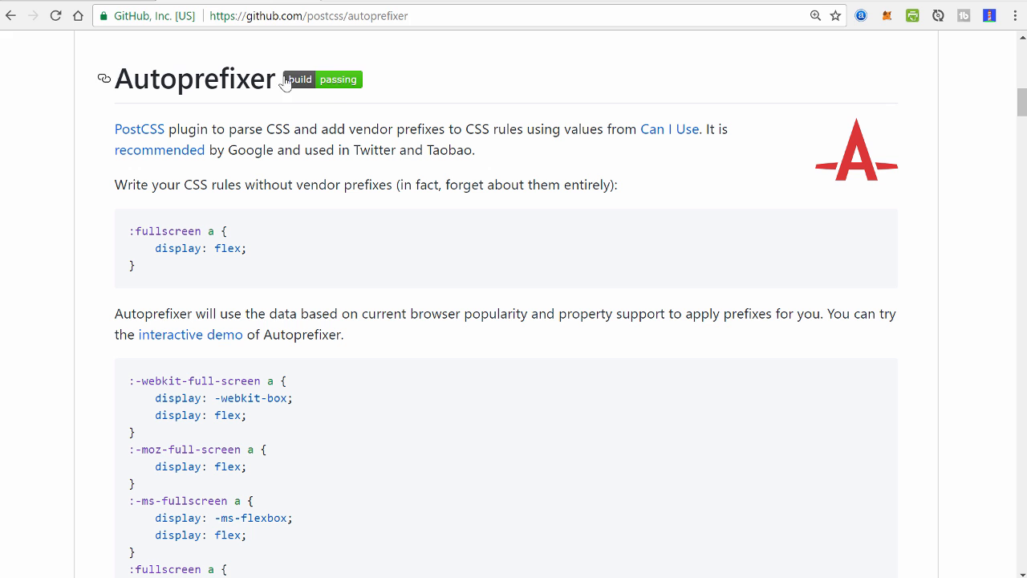
Select the readme's unprefixed :fullscreen a { display: flex; } example rule
{"action": "double_click", "coordinate": [126, 185]}
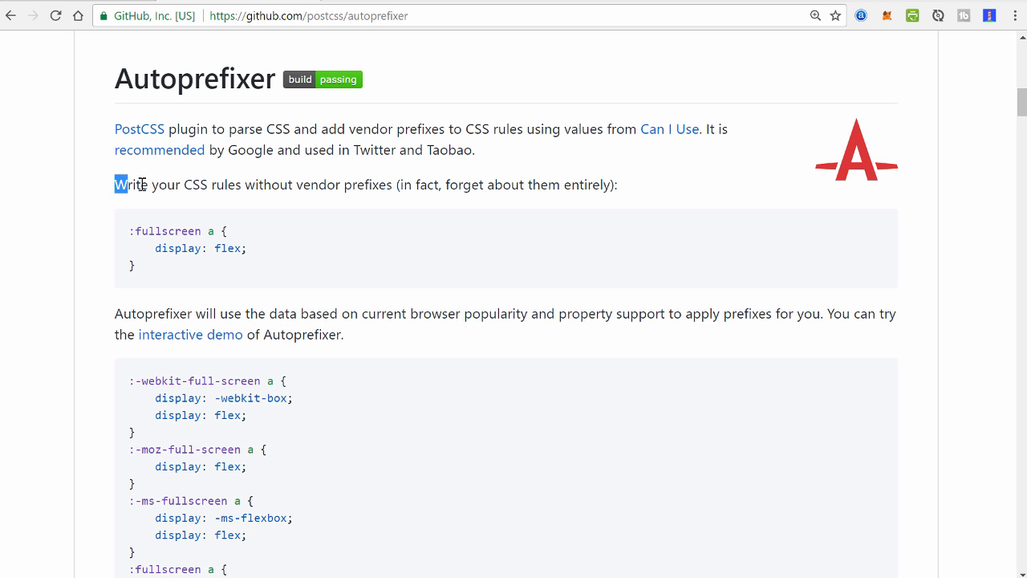
{"action": "left_click_drag", "start_coordinate": [115, 184], "coordinate": [393, 185]}
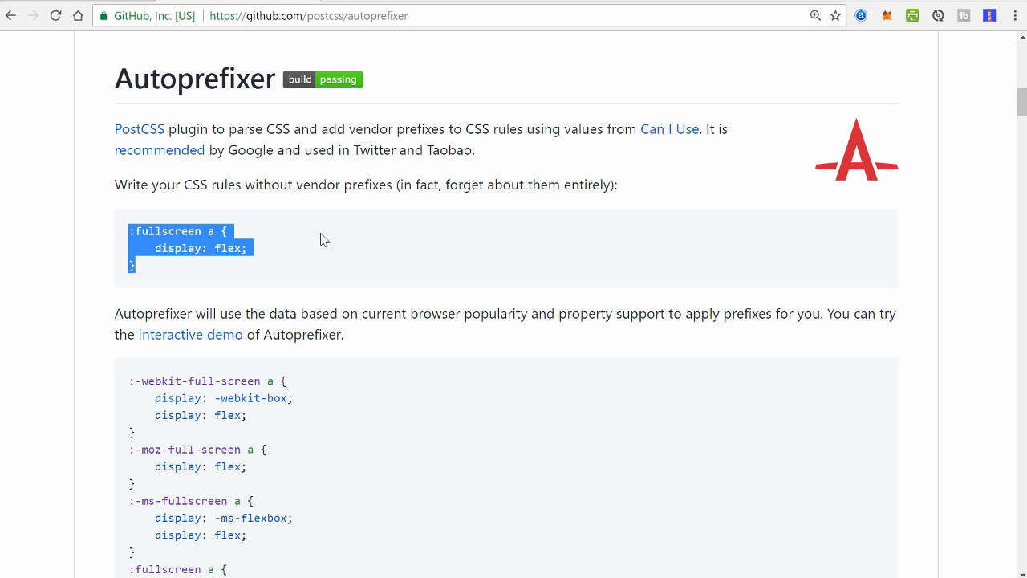
{"action": "scroll", "scroll_direction": "down", "scroll_amount": 3}
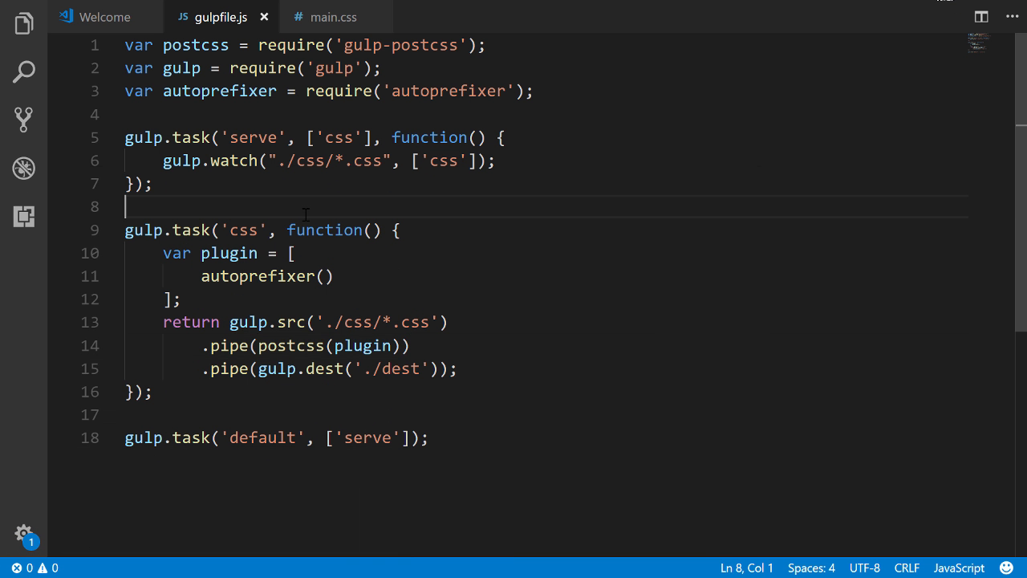
Save gulpfile.js, run gulp, and open the generated dest/main.css with prefixed :fullscreen rules
{"action": "left_click", "coordinate": [23, 22]}
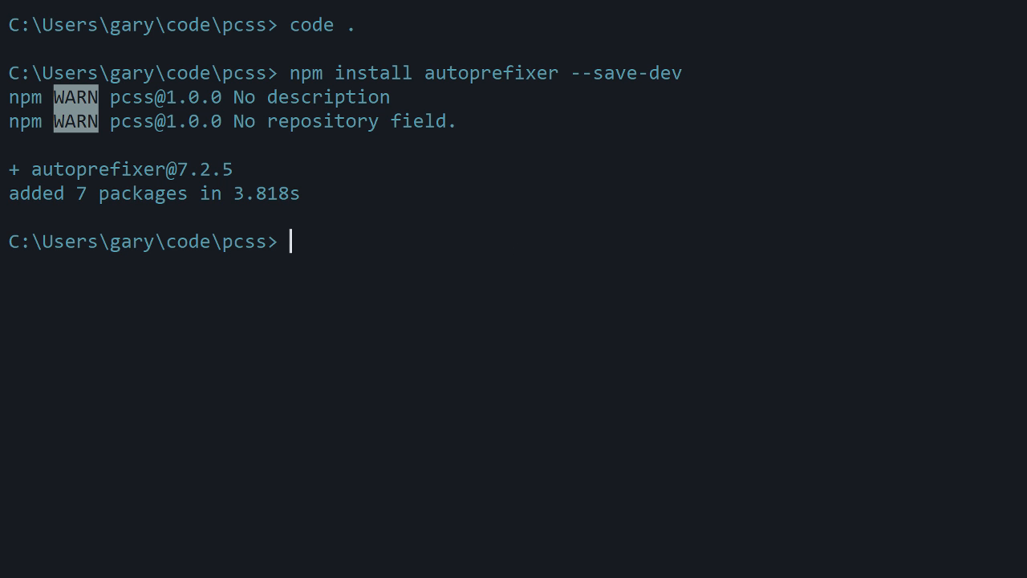
{"action": "type", "text": "gulp"}
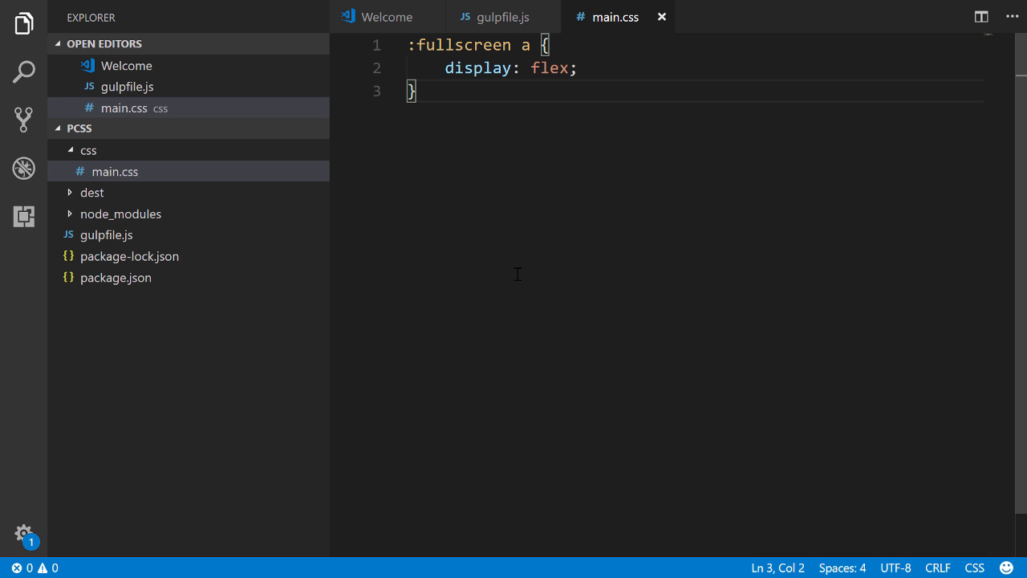
{"action": "left_click", "coordinate": [91, 193]}
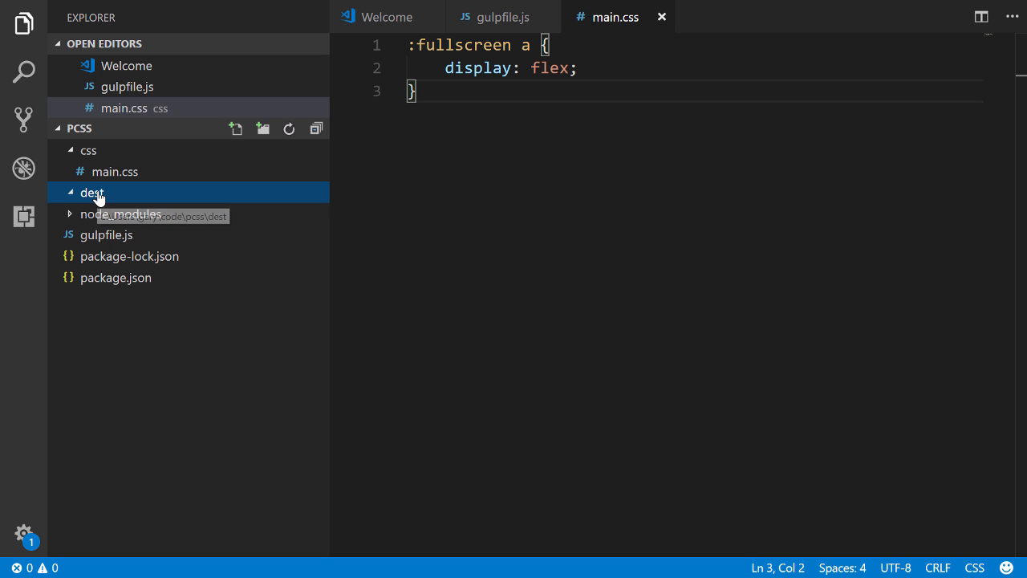
{"action": "left_click", "coordinate": [92, 192]}
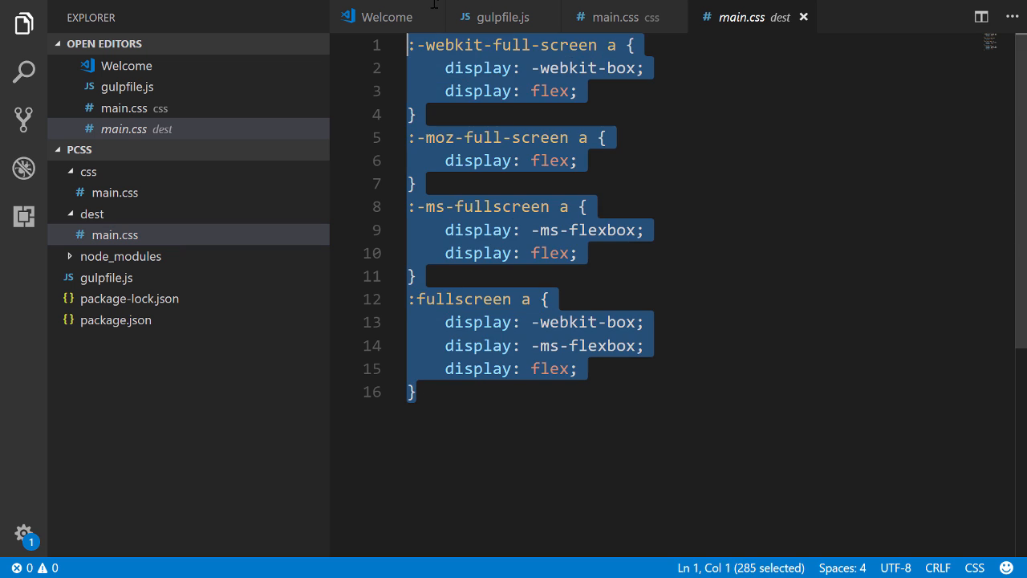
{"action": "left_click", "coordinate": [415, 276]}
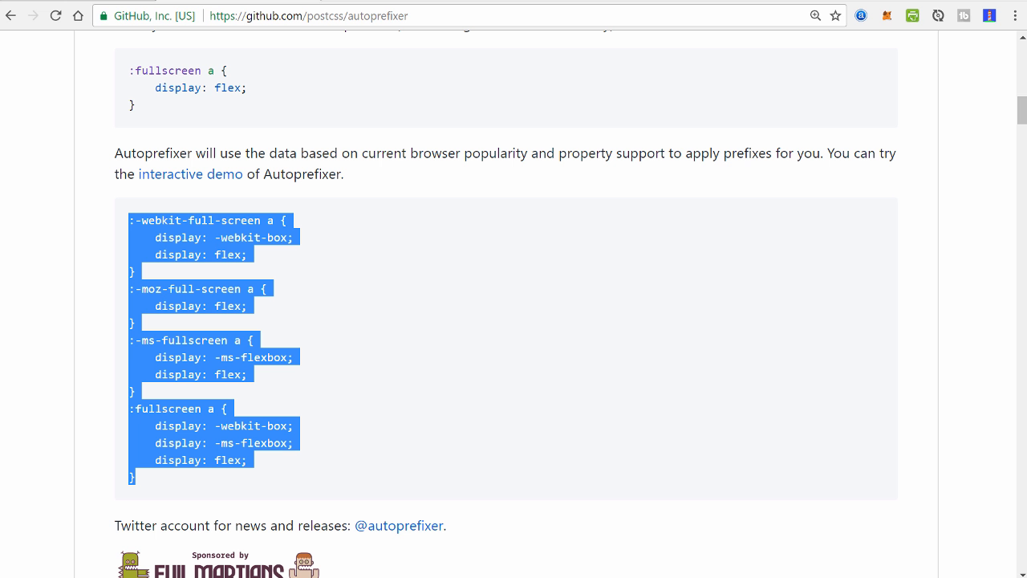
From the PostCSS plugins docs, follow the cssnano Packs link and browse cssnano.co
{"action": "left_click", "coordinate": [12, 16]}
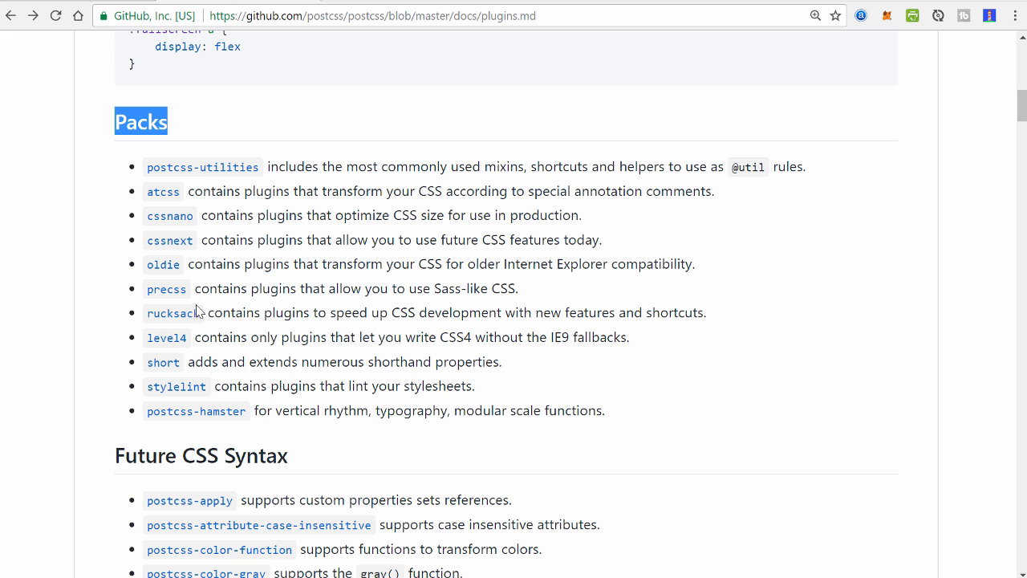
{"action": "mouse_move", "coordinate": [210, 216]}
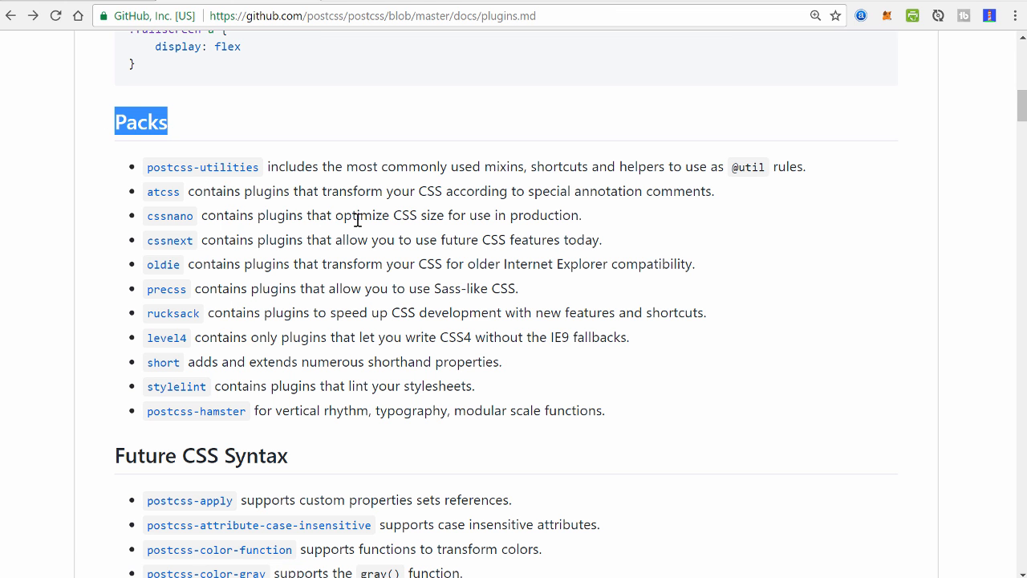
{"action": "mouse_move", "coordinate": [169, 215]}
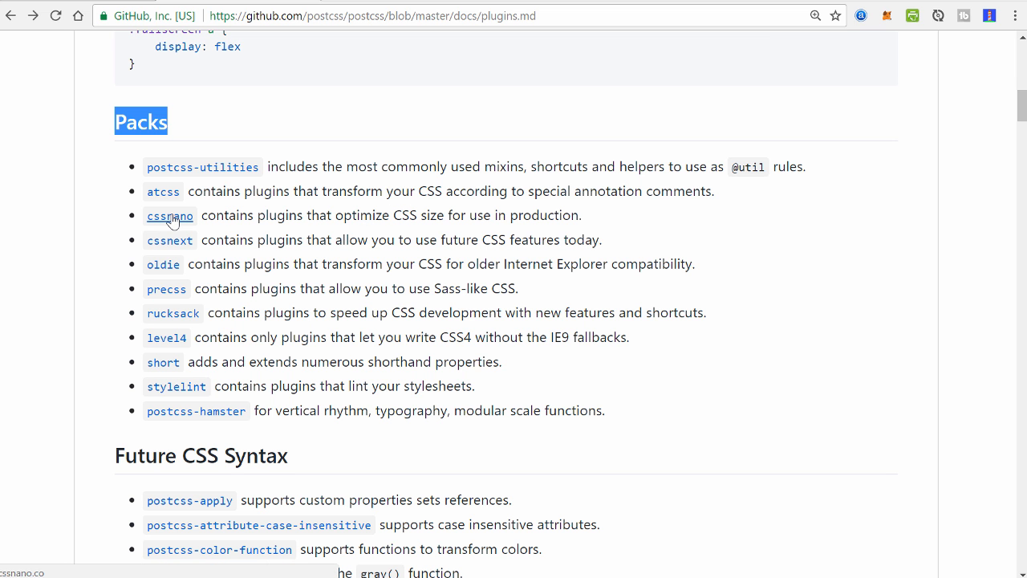
{"action": "left_click", "coordinate": [170, 216]}
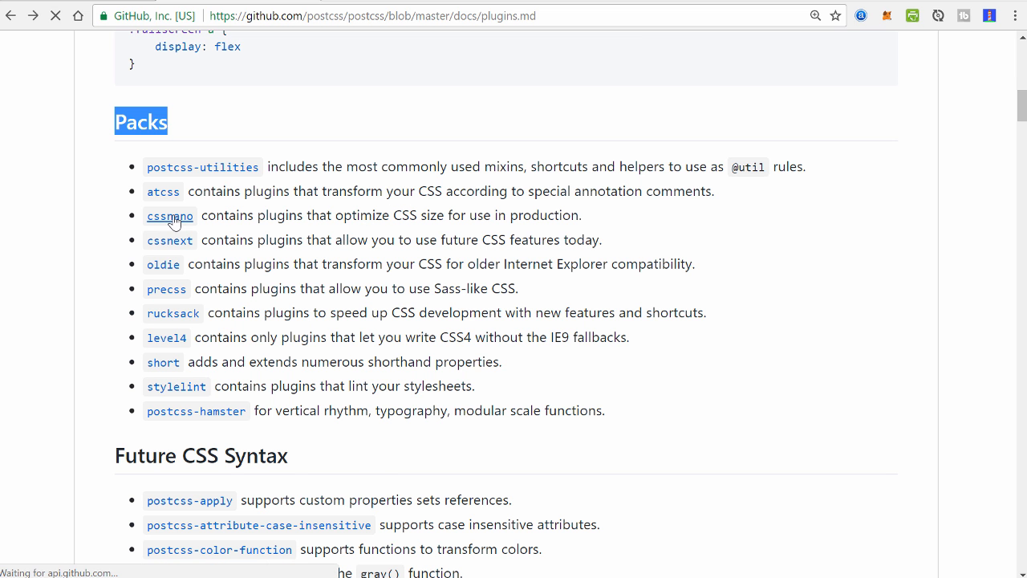
{"action": "left_click", "coordinate": [169, 216]}
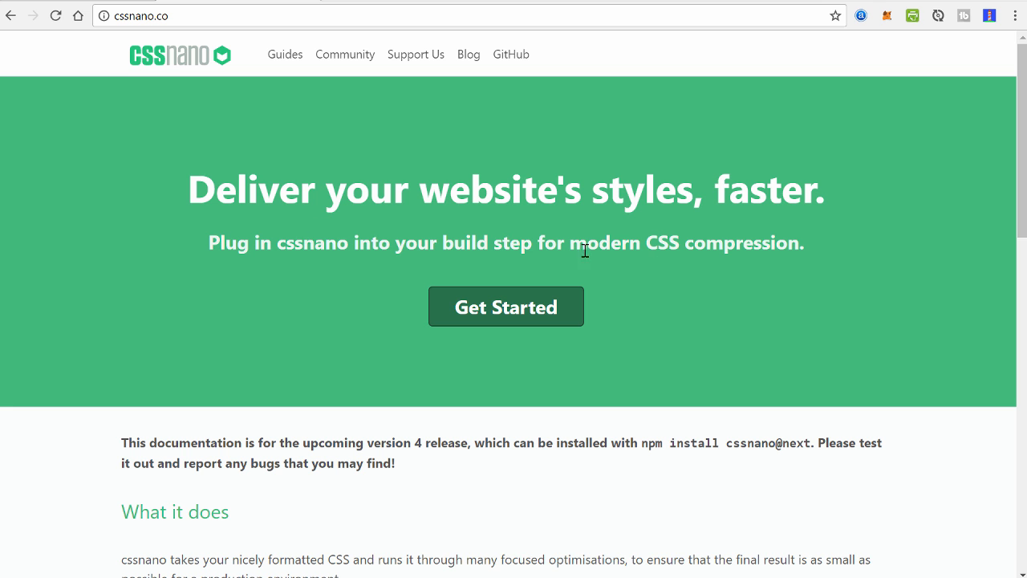
{"action": "mouse_move", "coordinate": [646, 253]}
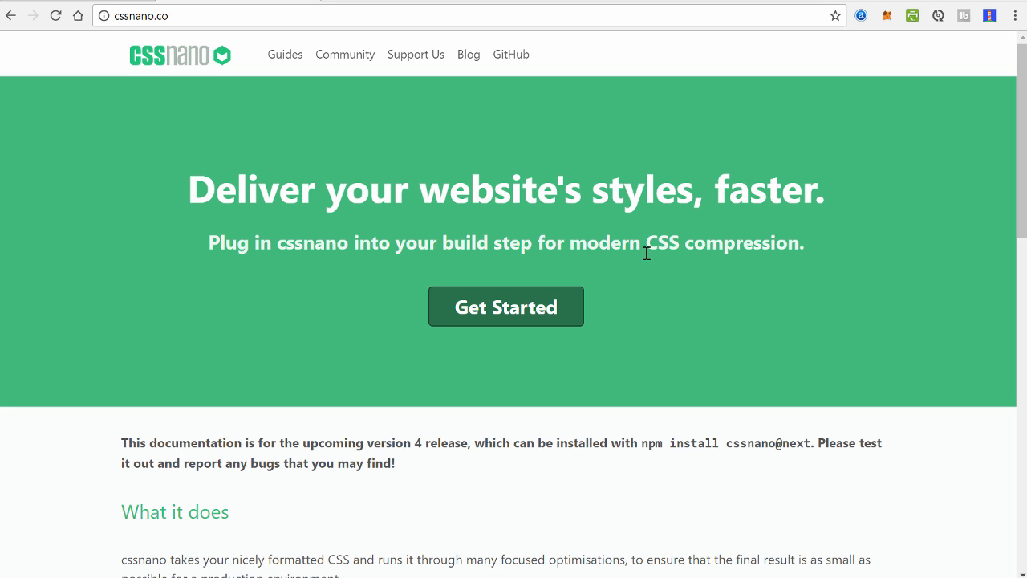
{"action": "scroll", "scroll_direction": "down", "scroll_amount": 3}
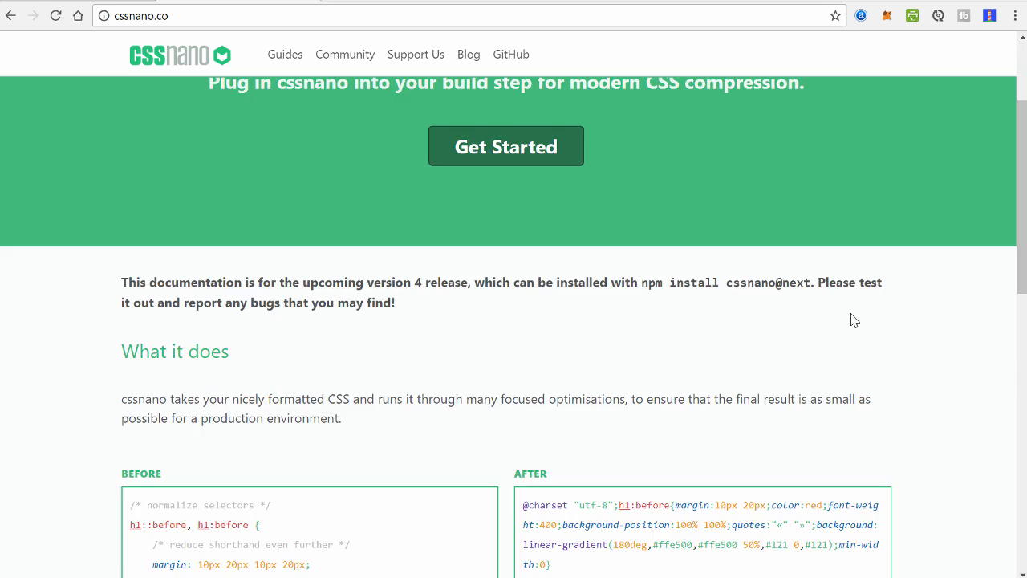
{"action": "scroll", "scroll_direction": "up", "scroll_amount": 3}
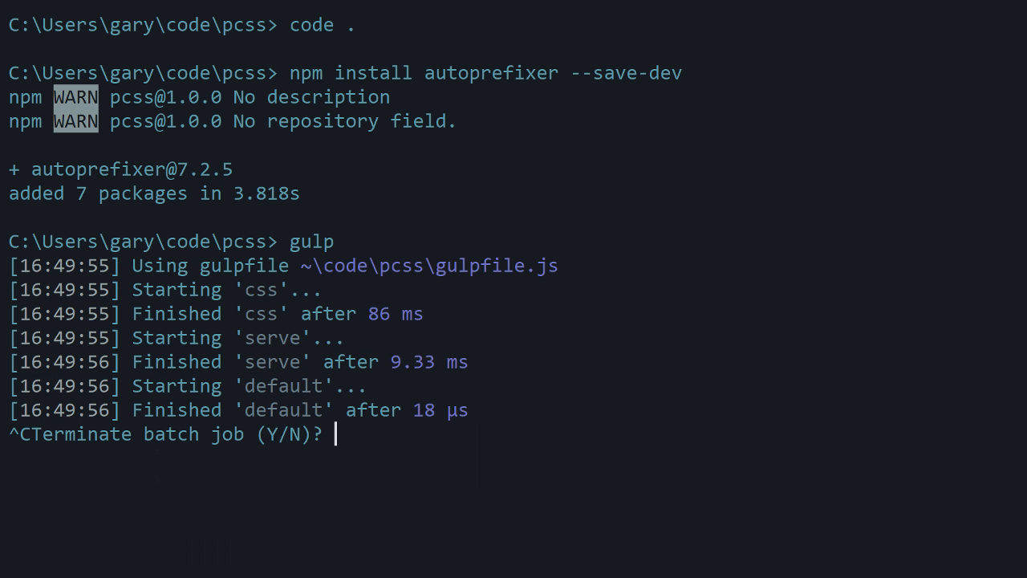
Terminate the gulp batch job with y, then run npm i cssnano --save-dev
{"action": "type", "text": "y"}
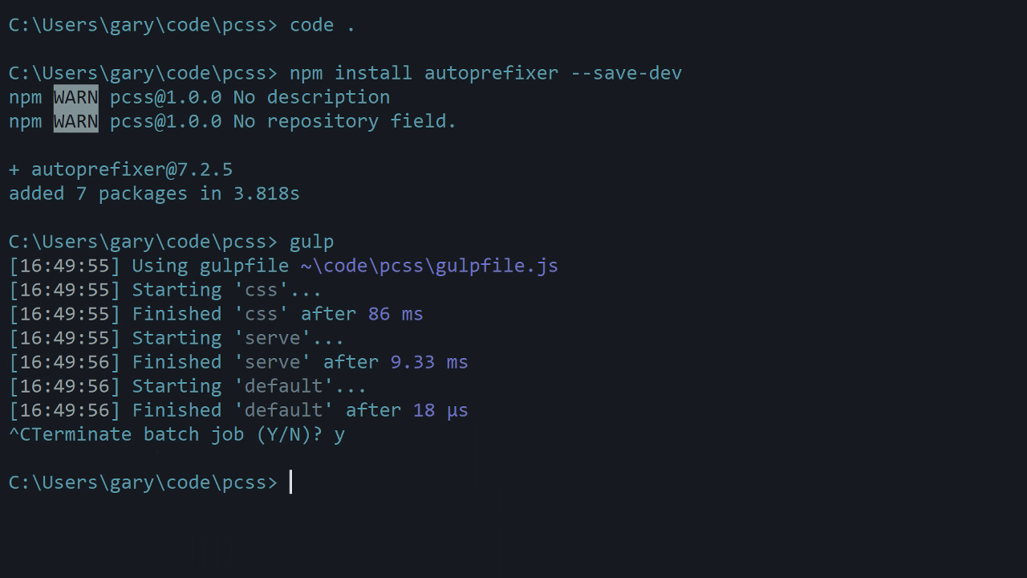
{"action": "type", "text": "npm i"}
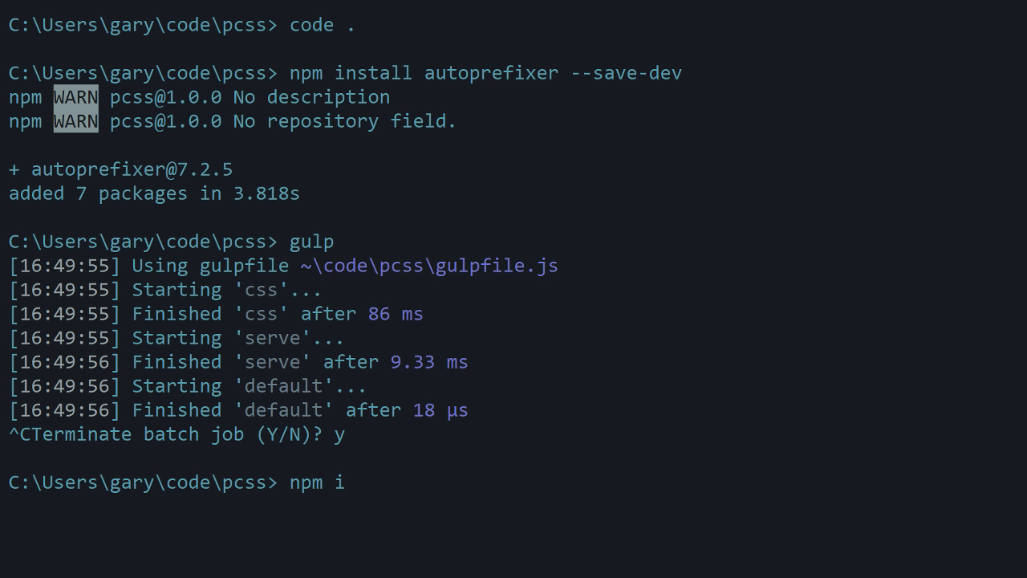
{"action": "type", "text": "cssnano"}
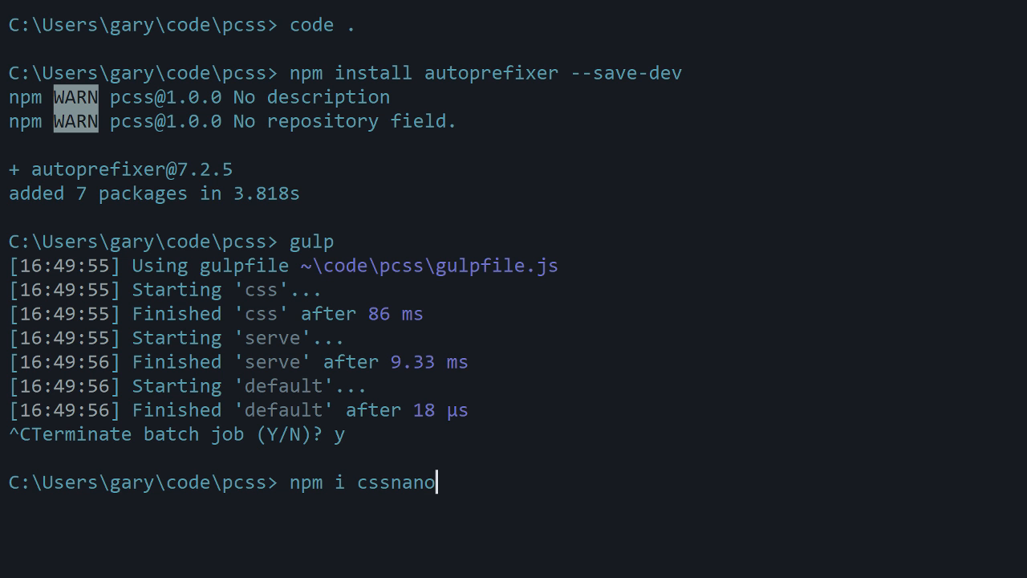
{"action": "type", "text": "--save-dev"}
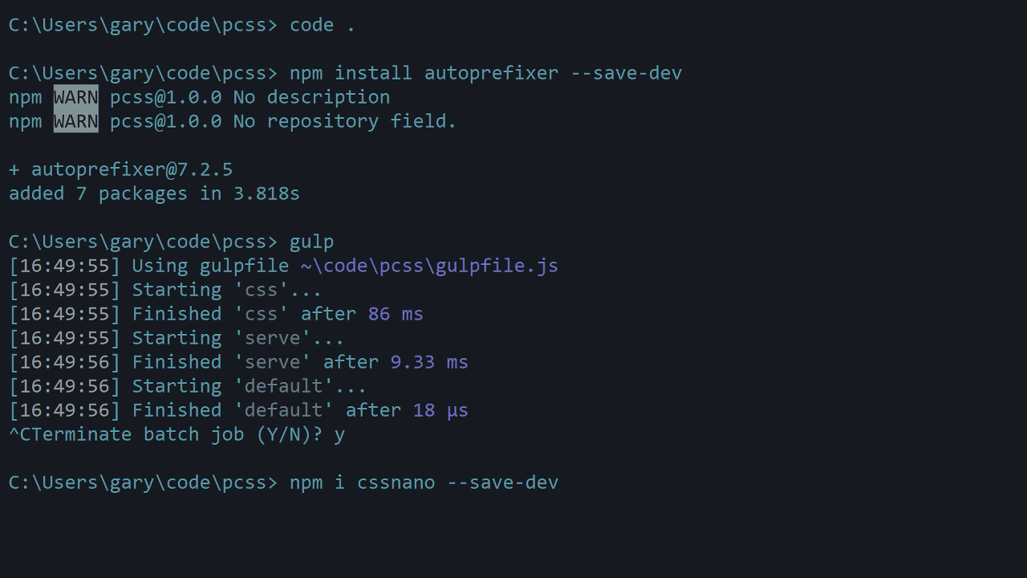
{"action": "key", "text": "enter"}
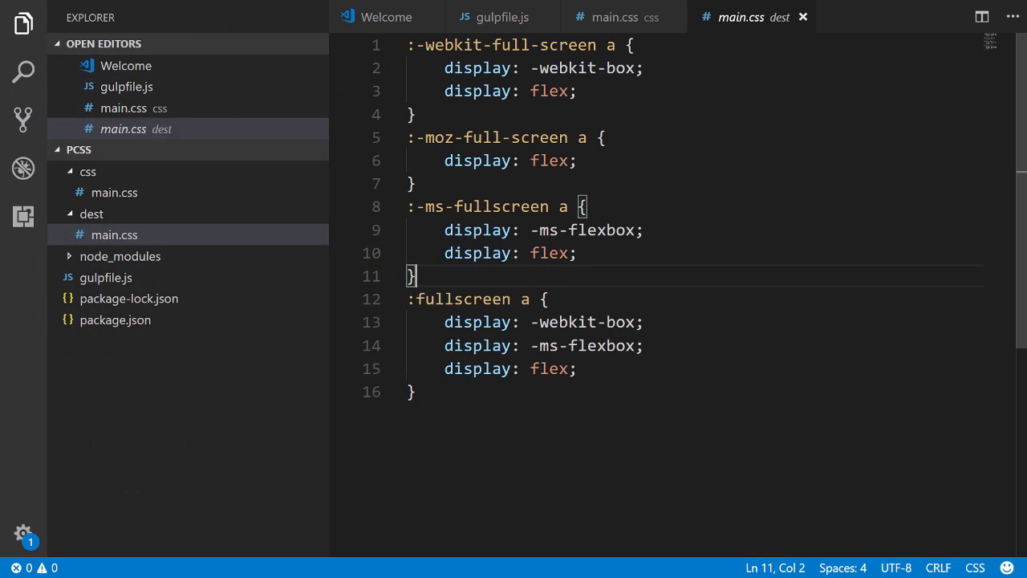
Add a cssnano require line beside autoprefixer and cssnano() to the PostCSS plugin array
{"action": "left_click", "coordinate": [503, 17]}
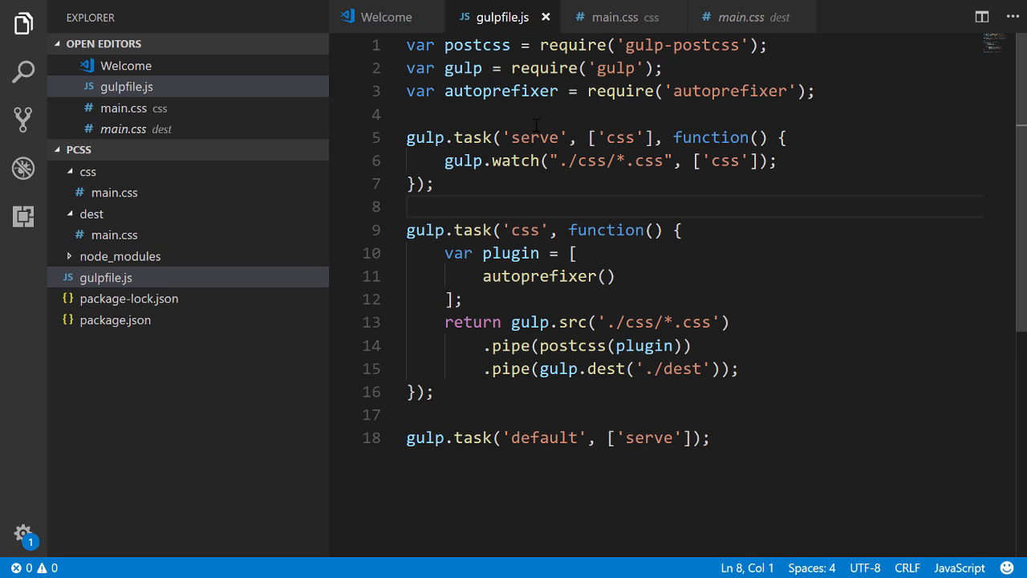
{"action": "left_click", "coordinate": [734, 91]}
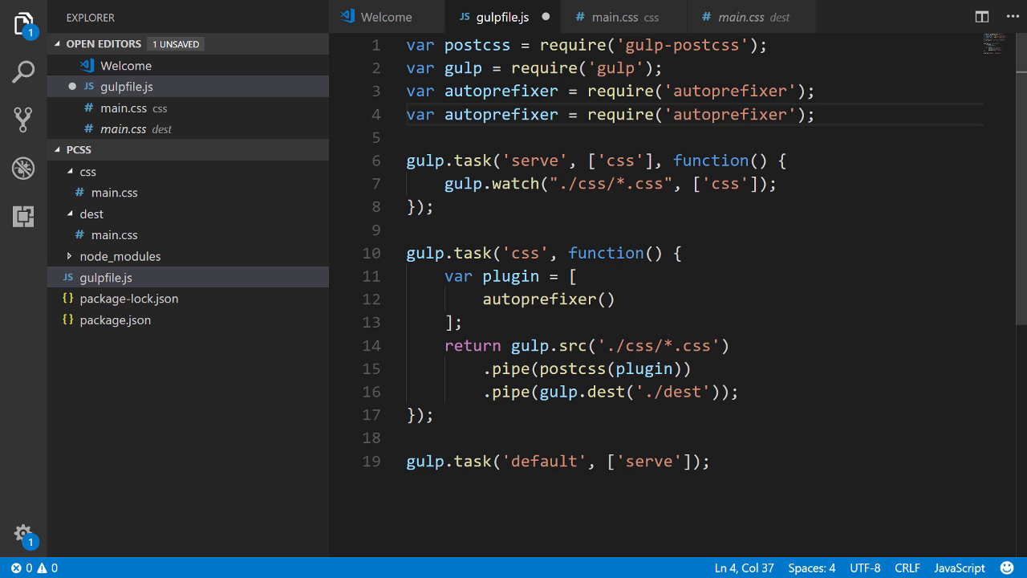
{"action": "type", "text": "cssnano"}
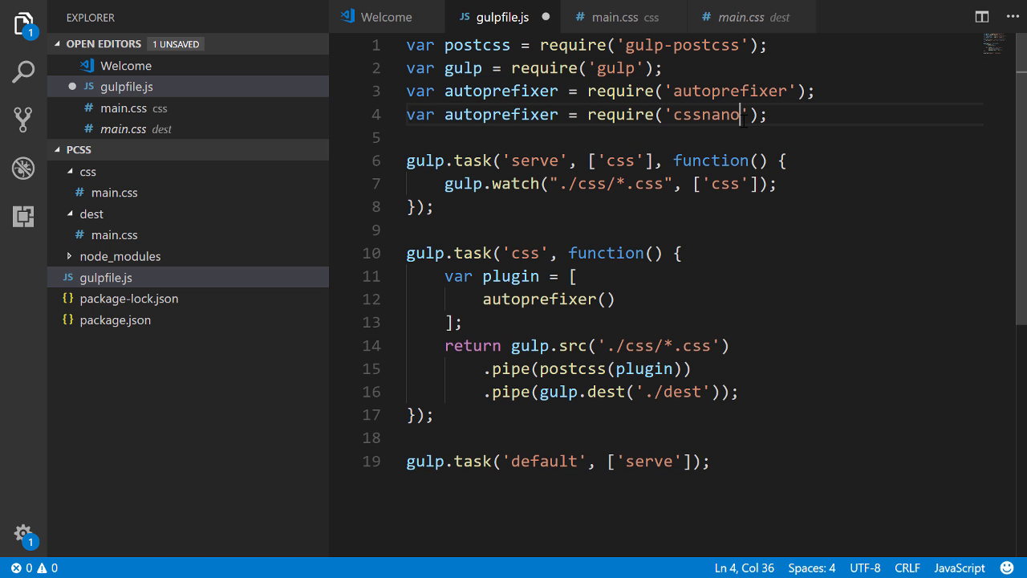
{"action": "double_click", "coordinate": [705, 114]}
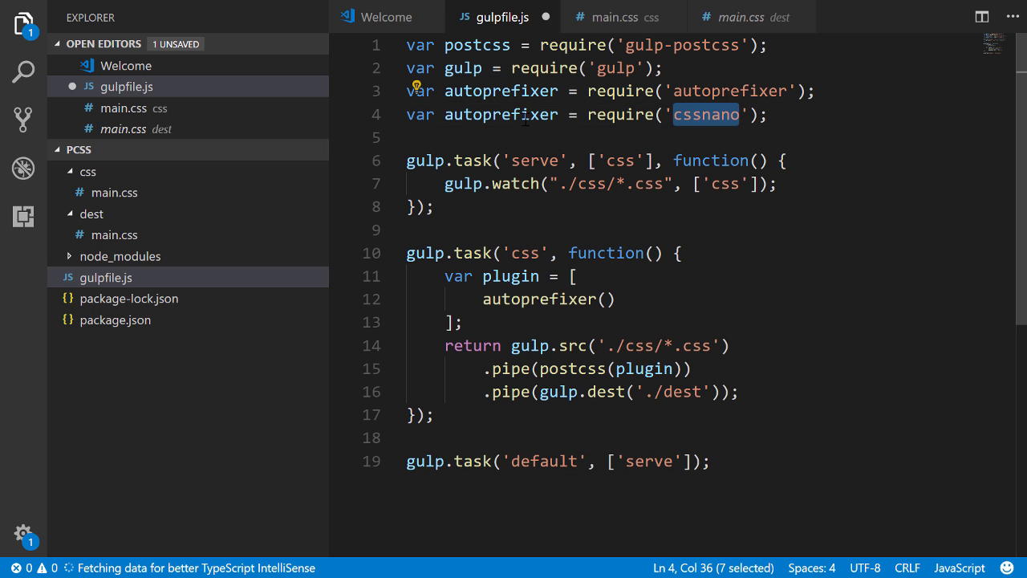
{"action": "left_click", "coordinate": [511, 114]}
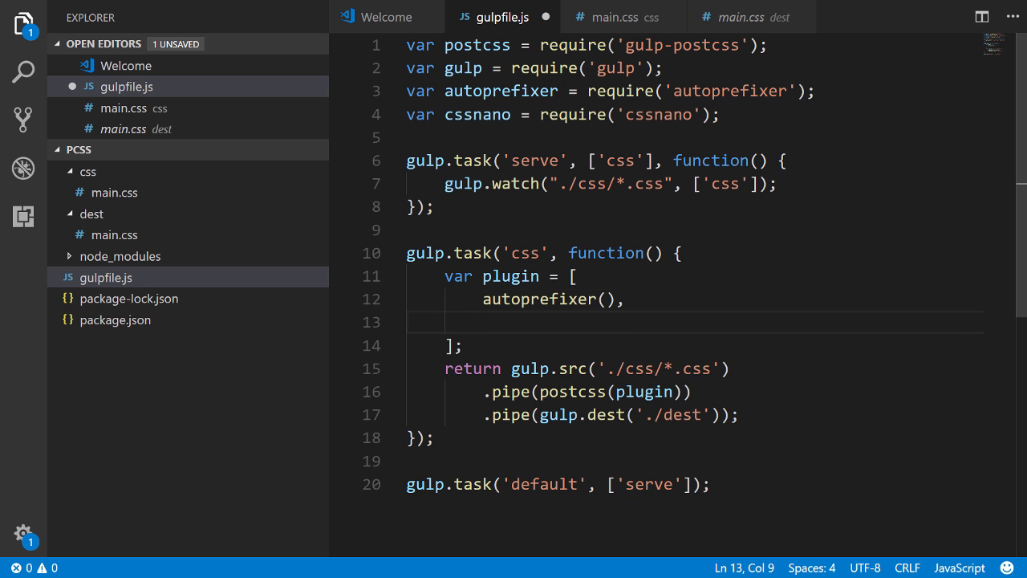
{"action": "type", "text": "cssnano()"}
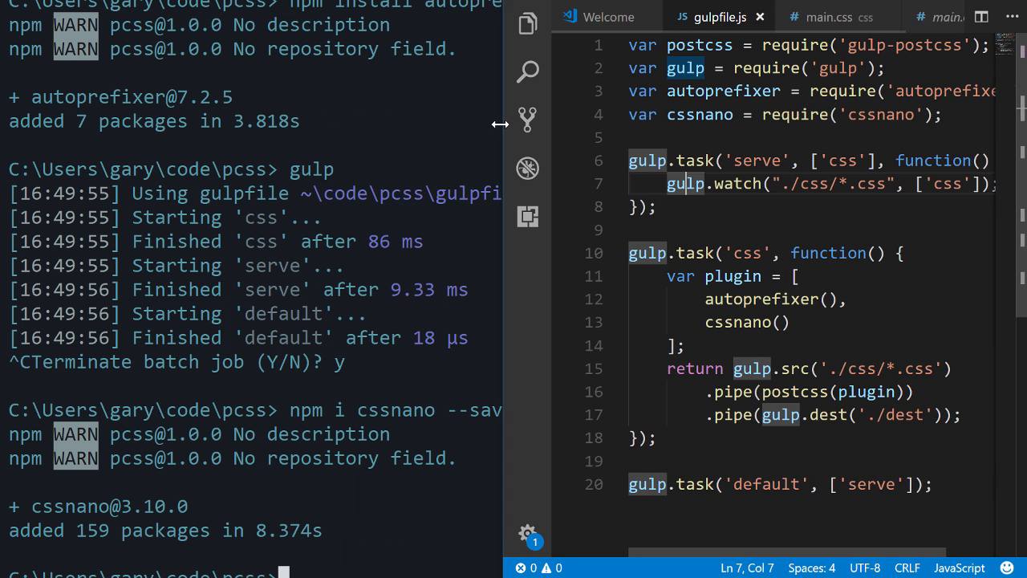
{"action": "mouse_move", "coordinate": [946, 17]}
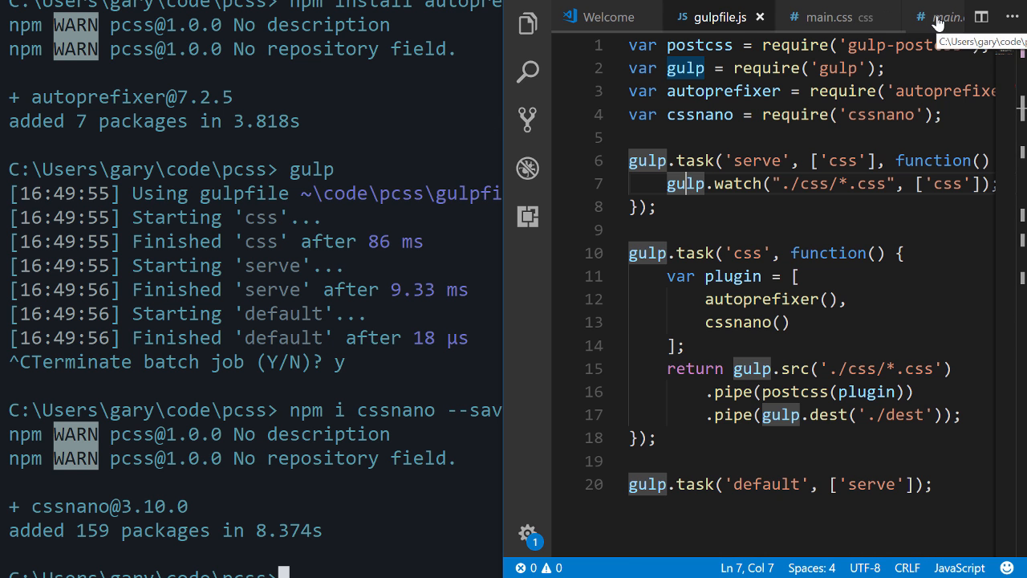
Review the prefixed dest/main.css output, then type gulp in the terminal
{"action": "left_click", "coordinate": [946, 17]}
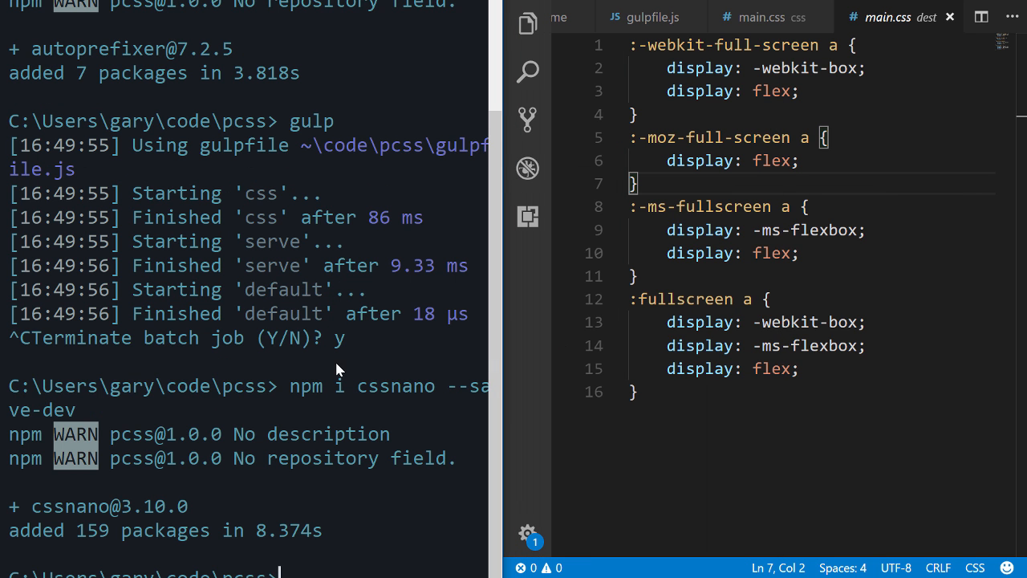
{"action": "scroll", "scroll_direction": "down", "scroll_amount": 3}
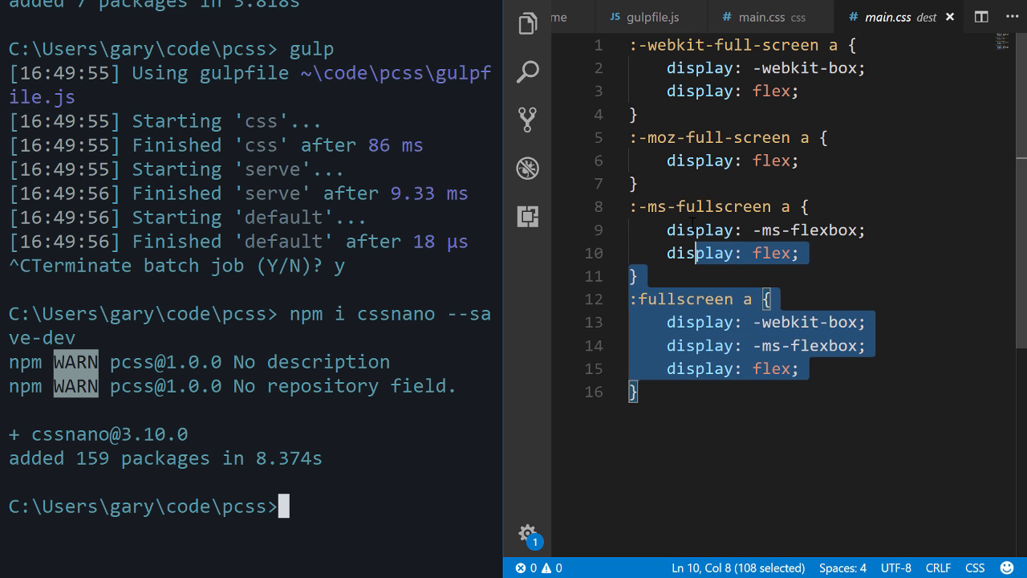
{"action": "left_click", "coordinate": [752, 90]}
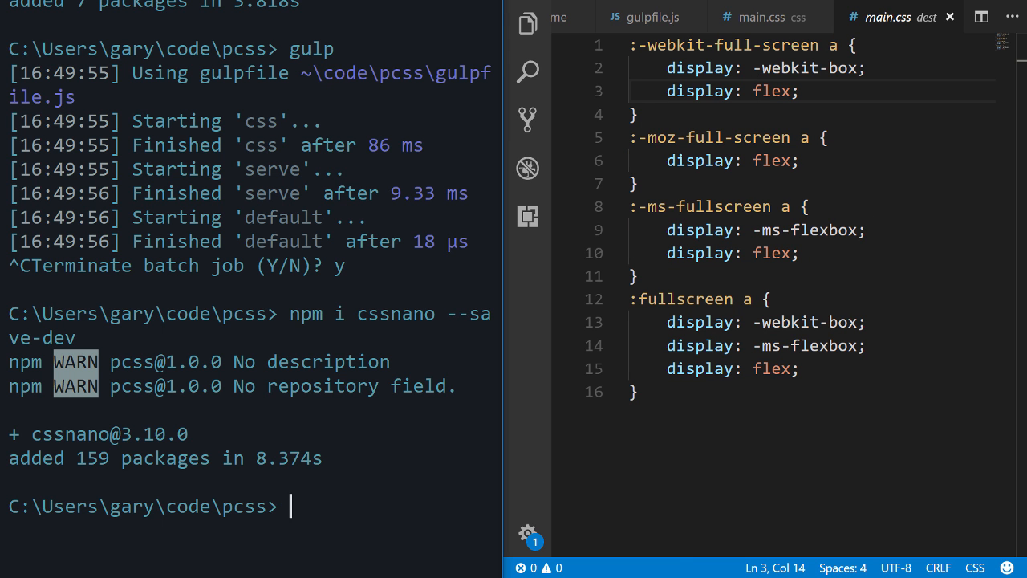
{"action": "type", "text": "gulp"}
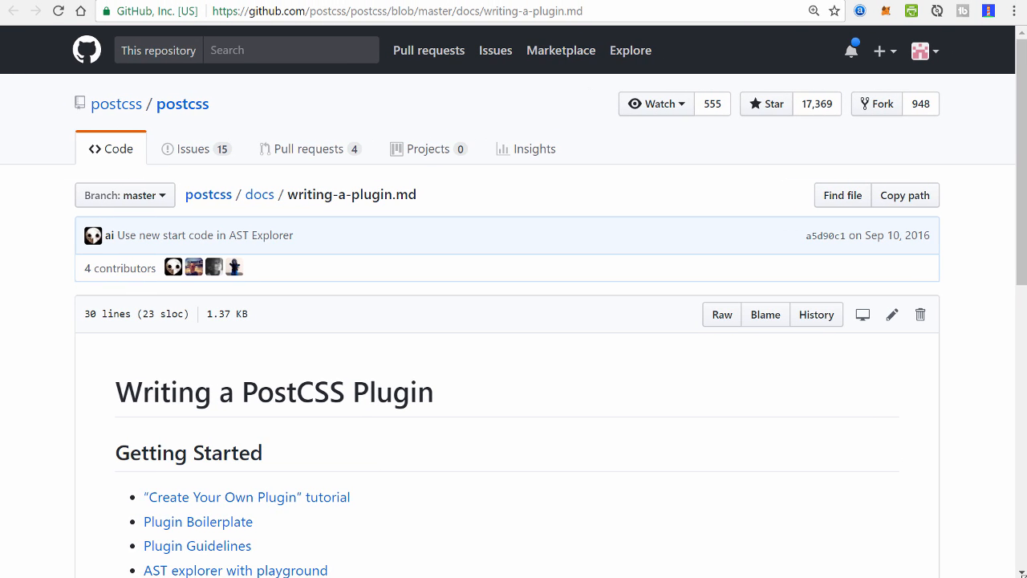
Follow the PostCSS API link from writing-a-plugin.md and scroll the api.postcss.org sidebar
{"action": "scroll", "scroll_direction": "down", "scroll_amount": 3}
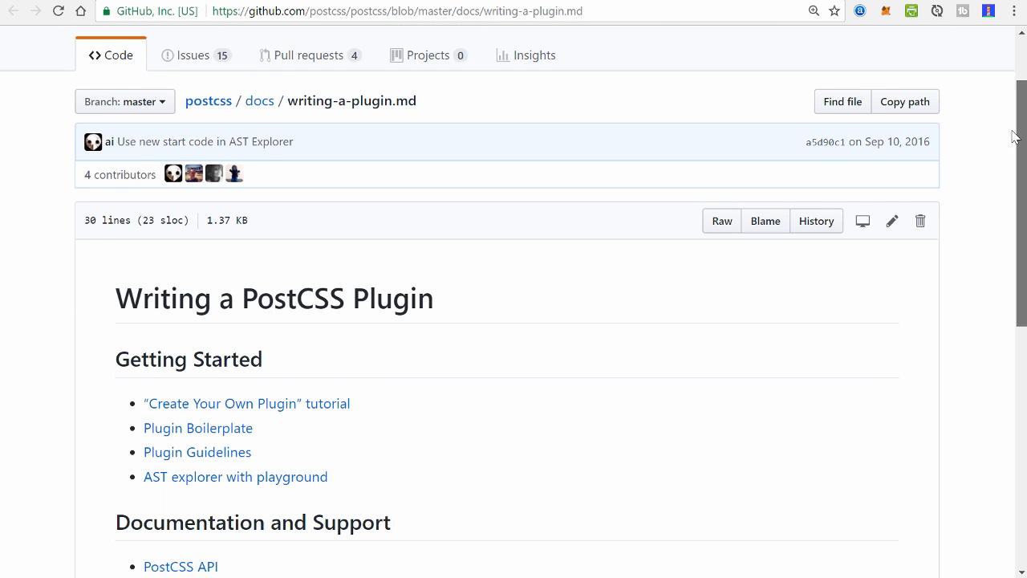
{"action": "left_click", "coordinate": [321, 12]}
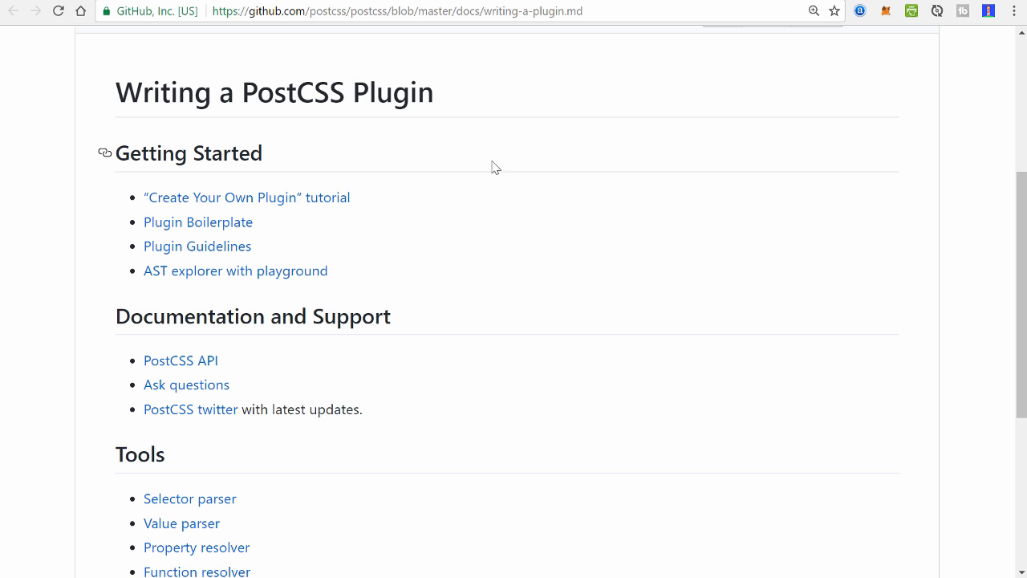
{"action": "mouse_move", "coordinate": [197, 222]}
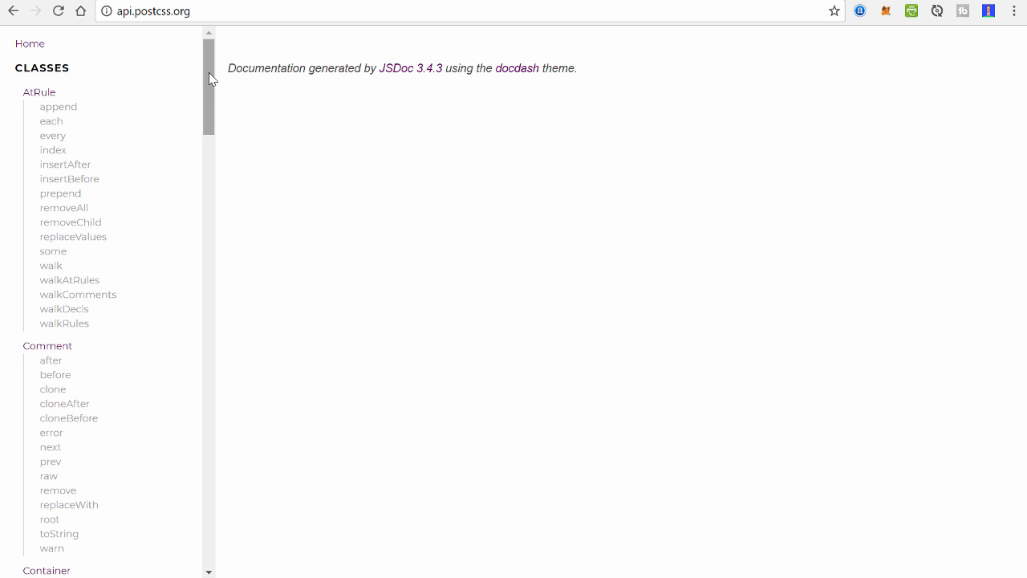
{"action": "scroll", "scroll_direction": "down", "scroll_amount": 3}
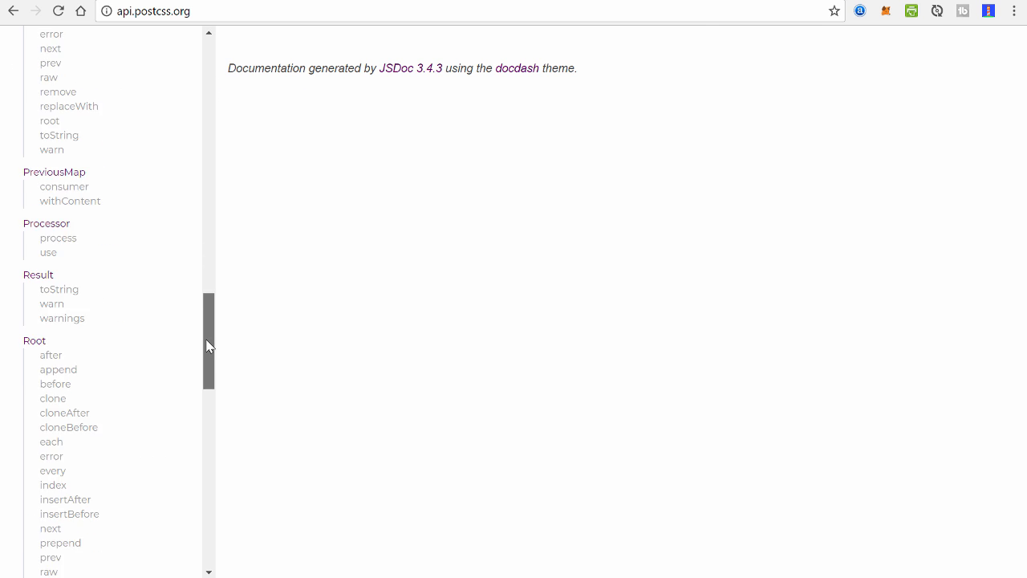